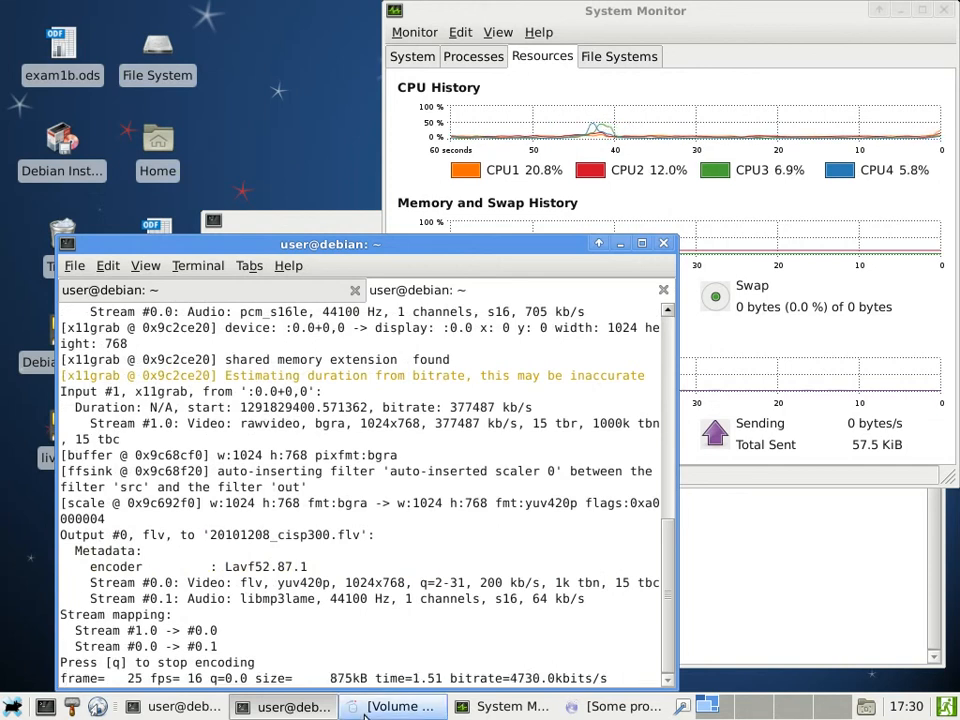
- Log in to the someprofs Moodle site, retyping the password after the rejected first attempt
left_click(620, 706)
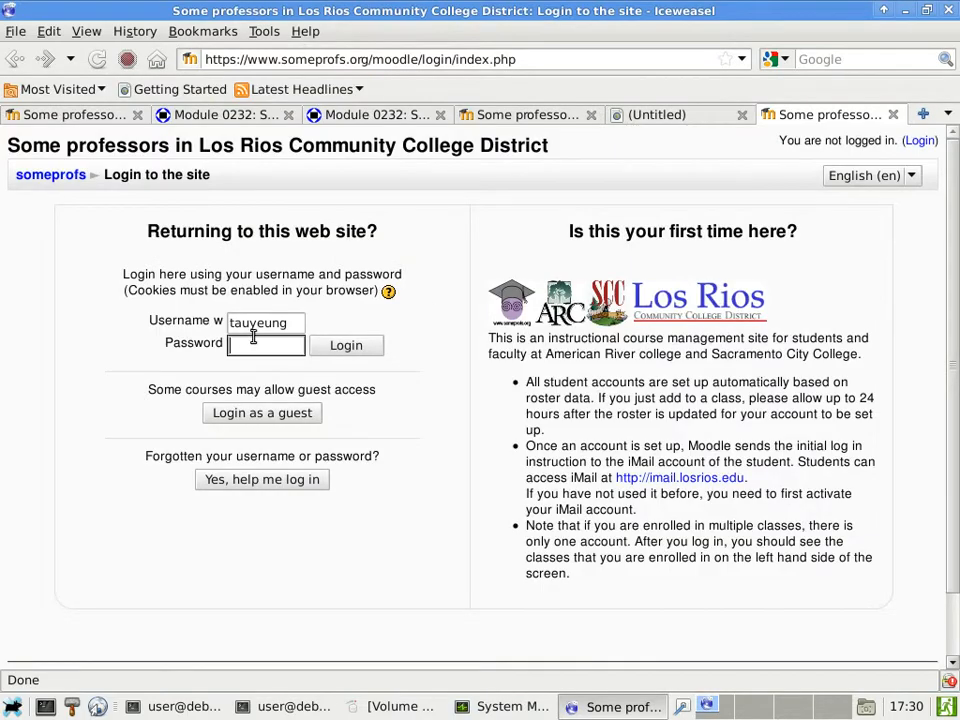
type("••")
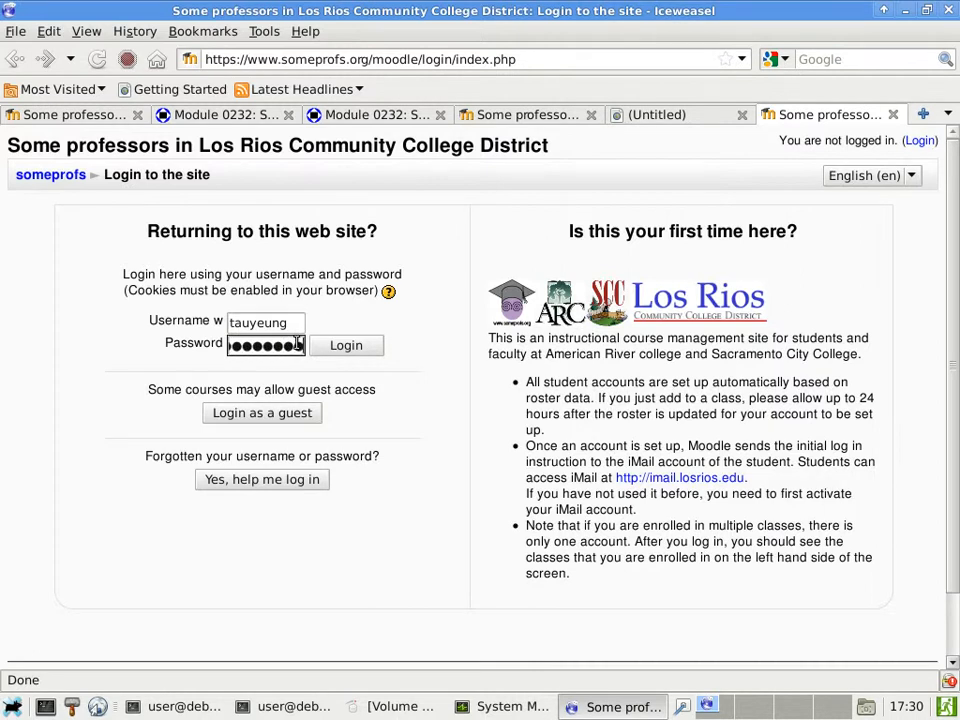
left_click(346, 345)
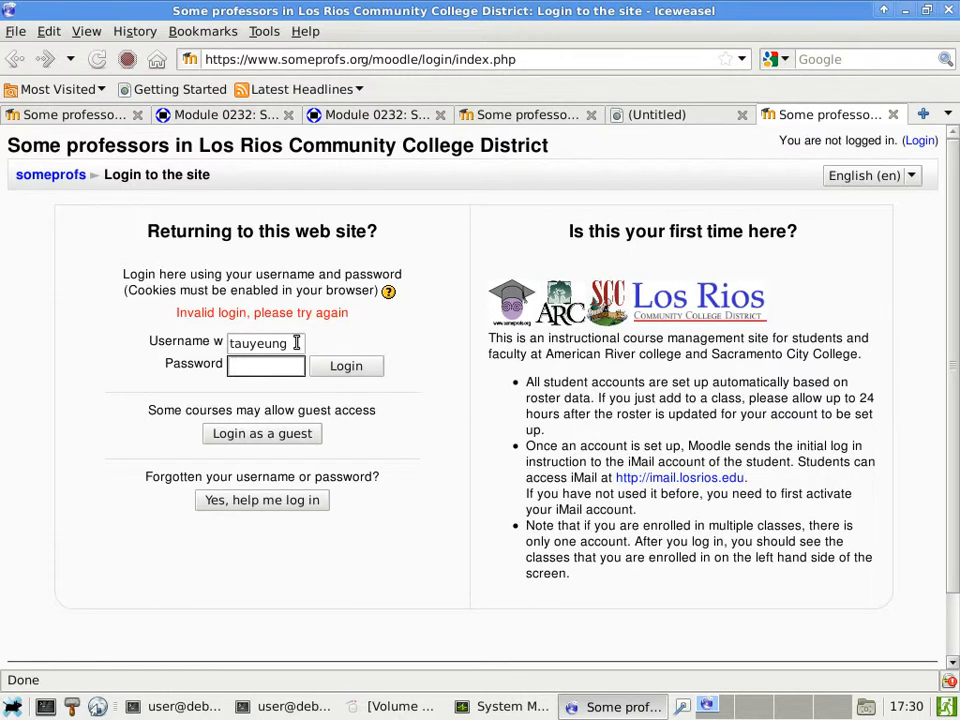
type("••")
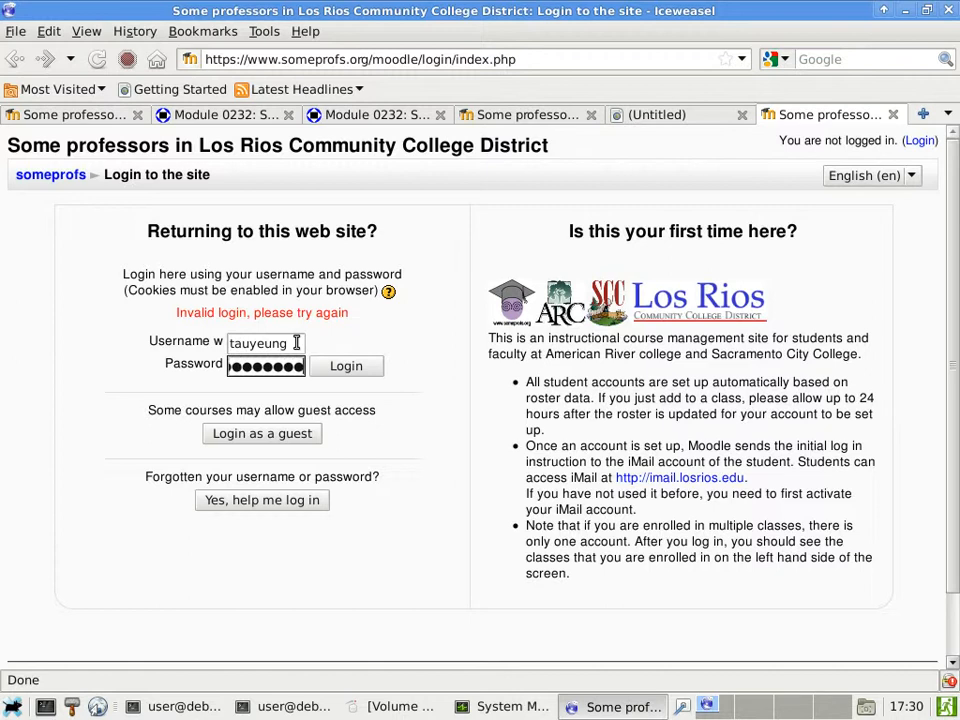
left_click(346, 365)
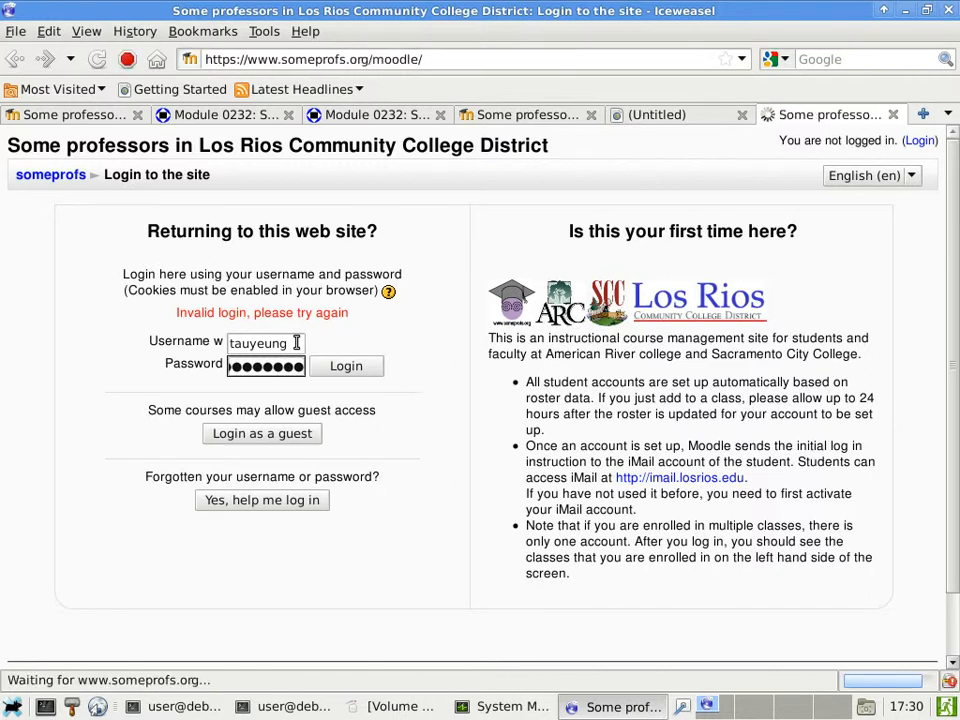
- Wait for the signed-in front page and scroll to the My courses list
left_click(346, 365)
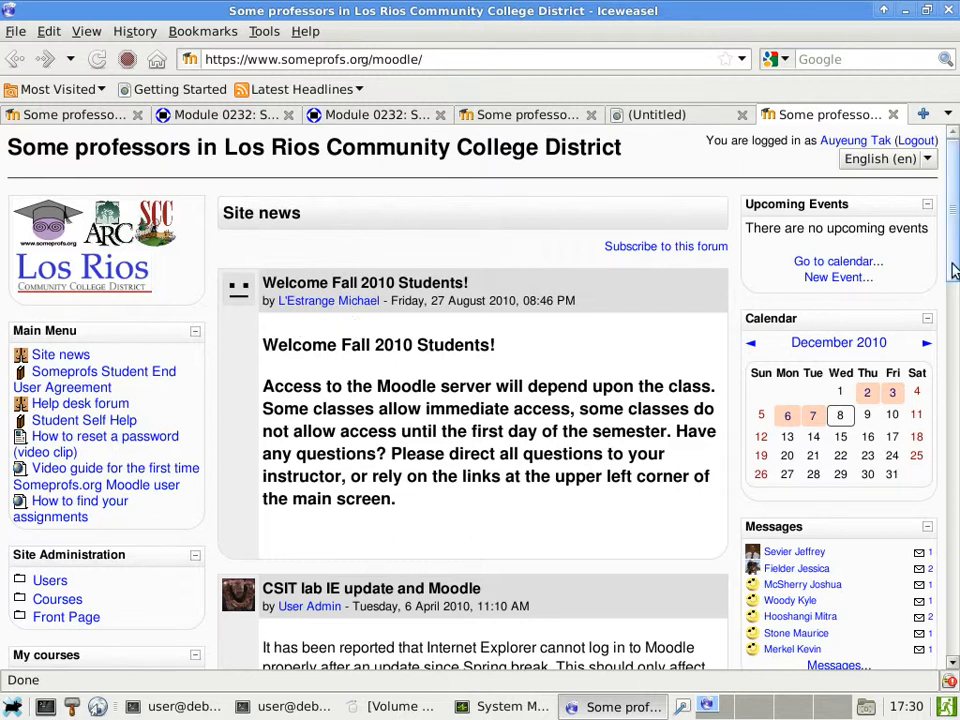
scroll("down", 3)
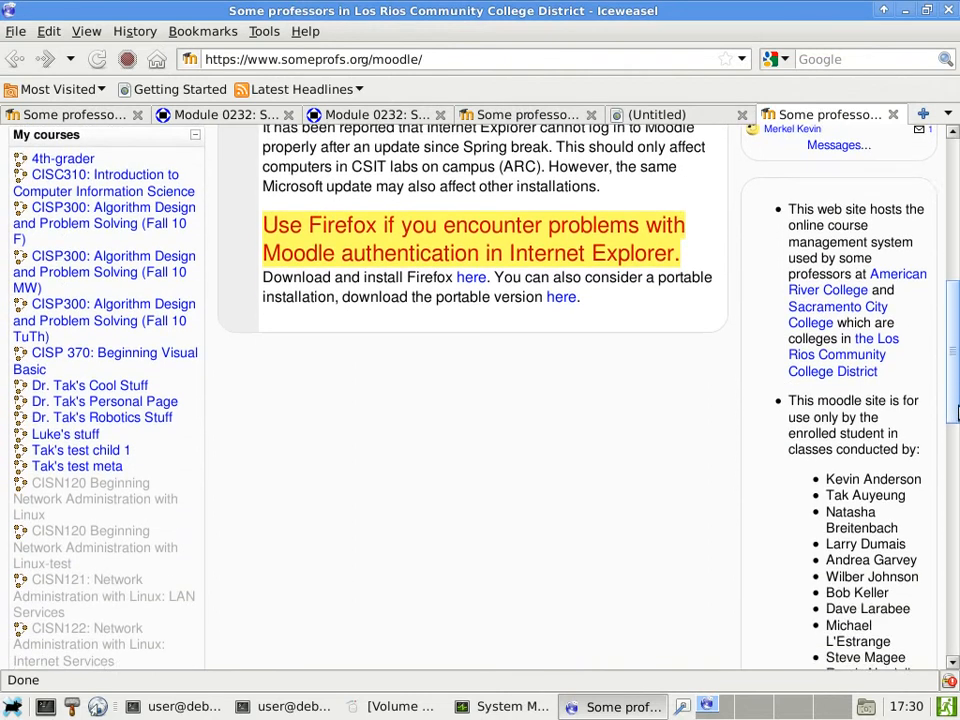
scroll("up", 3)
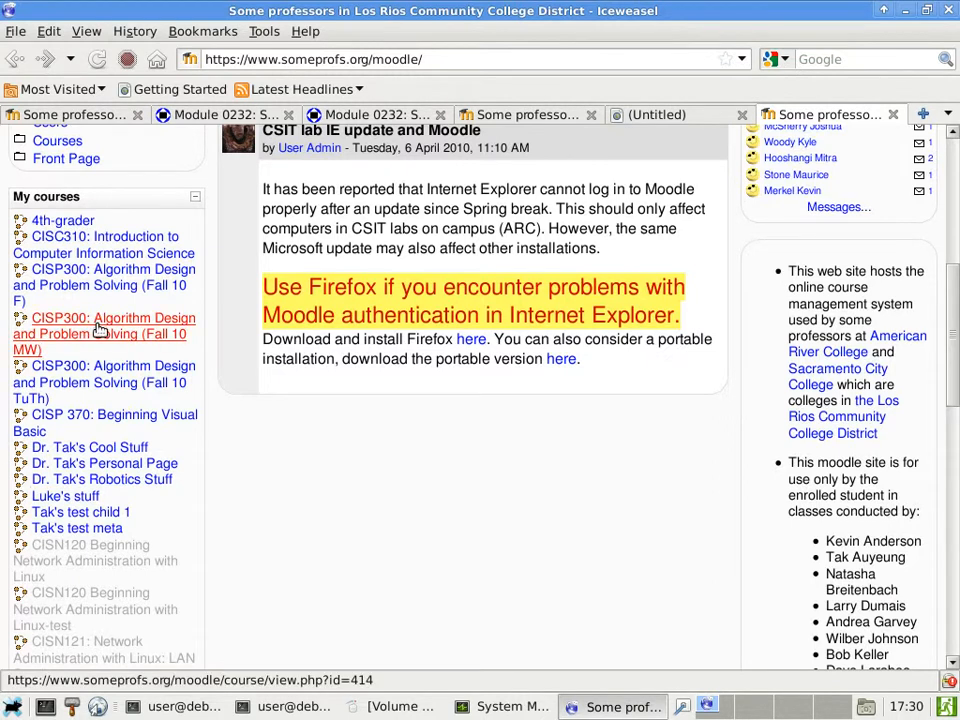
- Open CISP300 (Fall 10 MW) and scroll toward the Recursion assignments topic
left_click(104, 325)
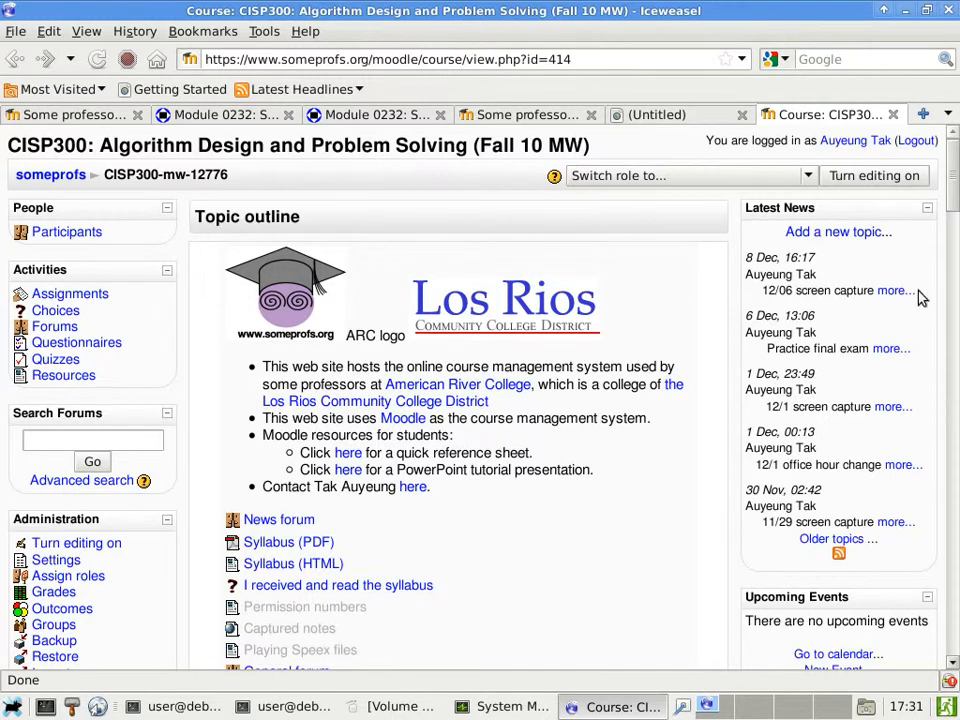
scroll("down", 3)
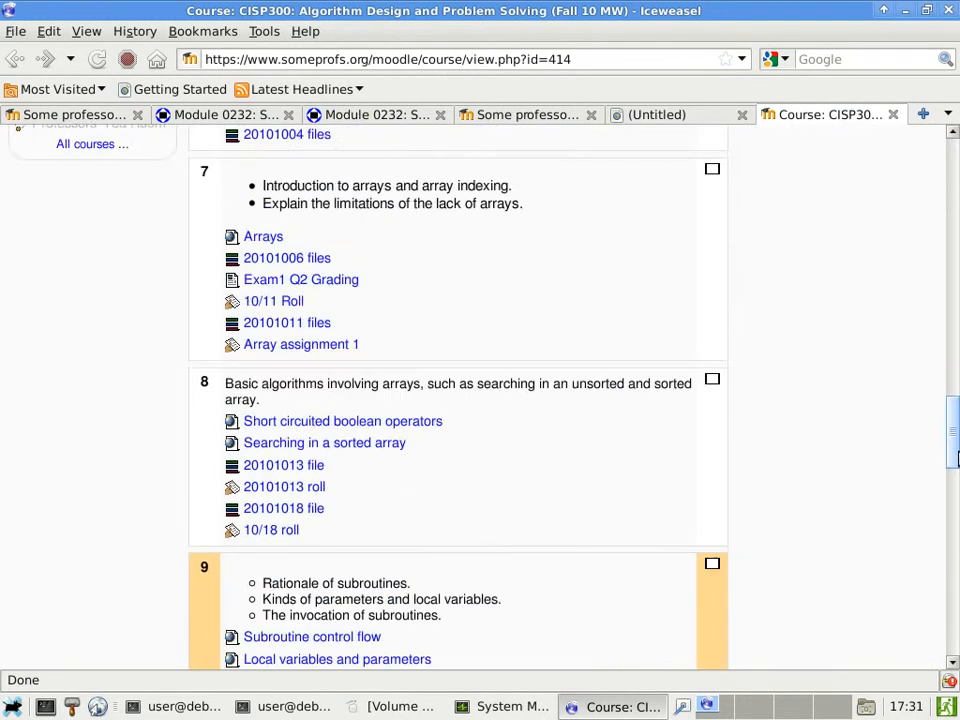
scroll("down", 3)
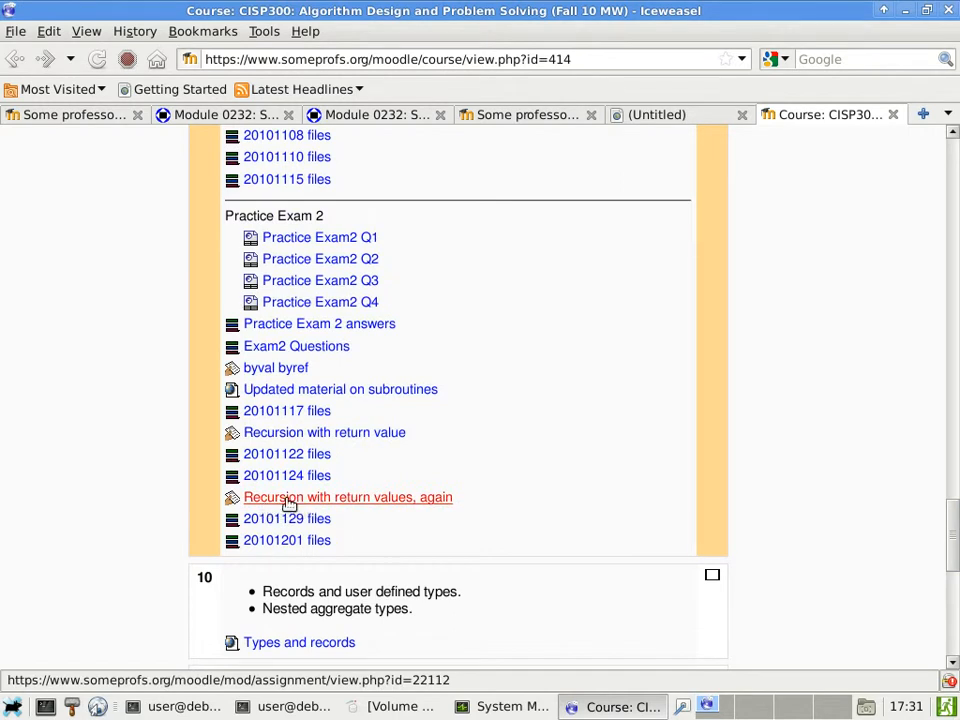
mouse_move(324, 432)
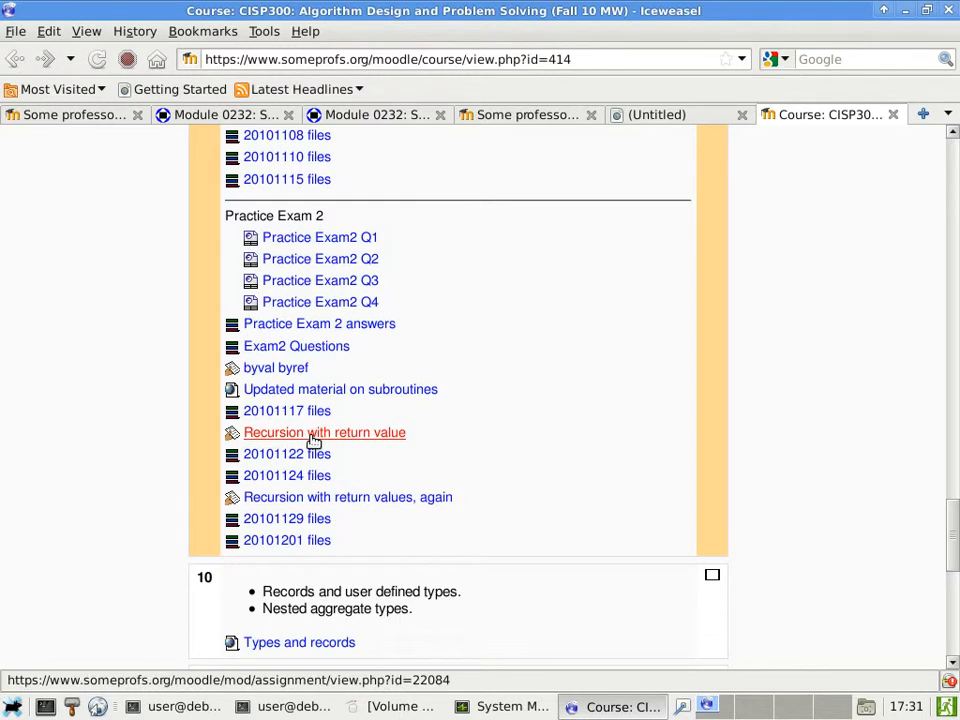
mouse_move(393, 448)
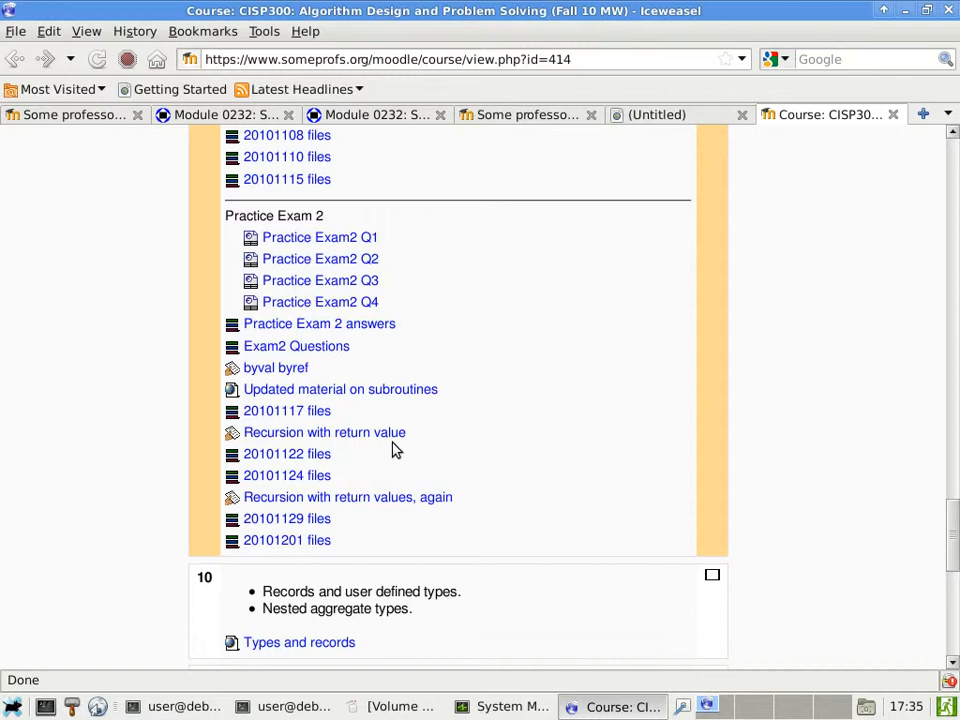
- Scroll the course outline down to the Final exam section
scroll("down", 3)
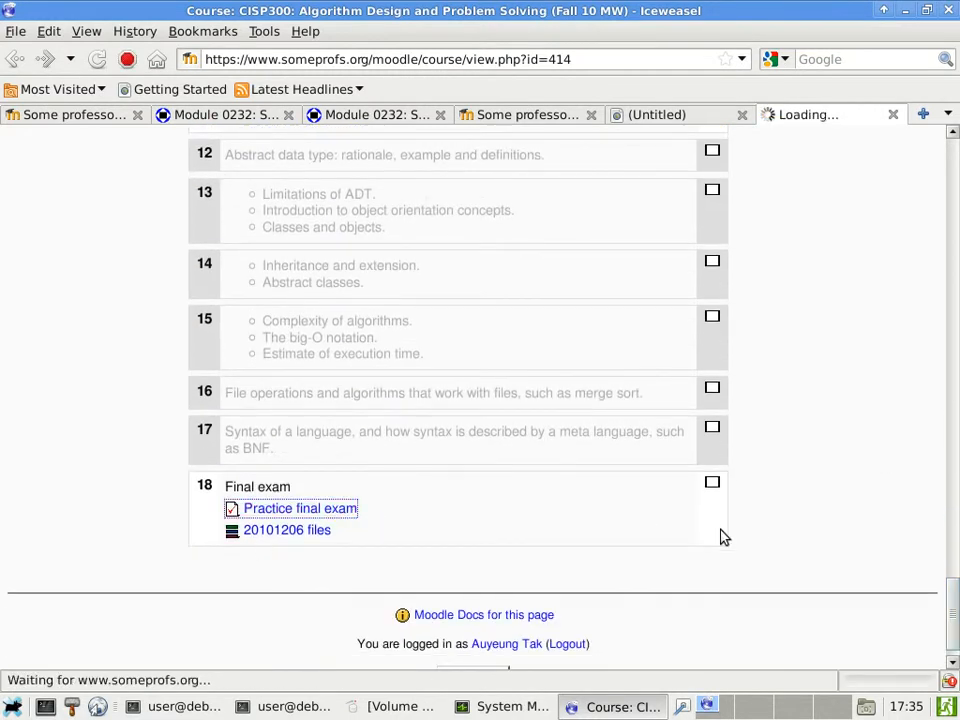
left_click(299, 508)
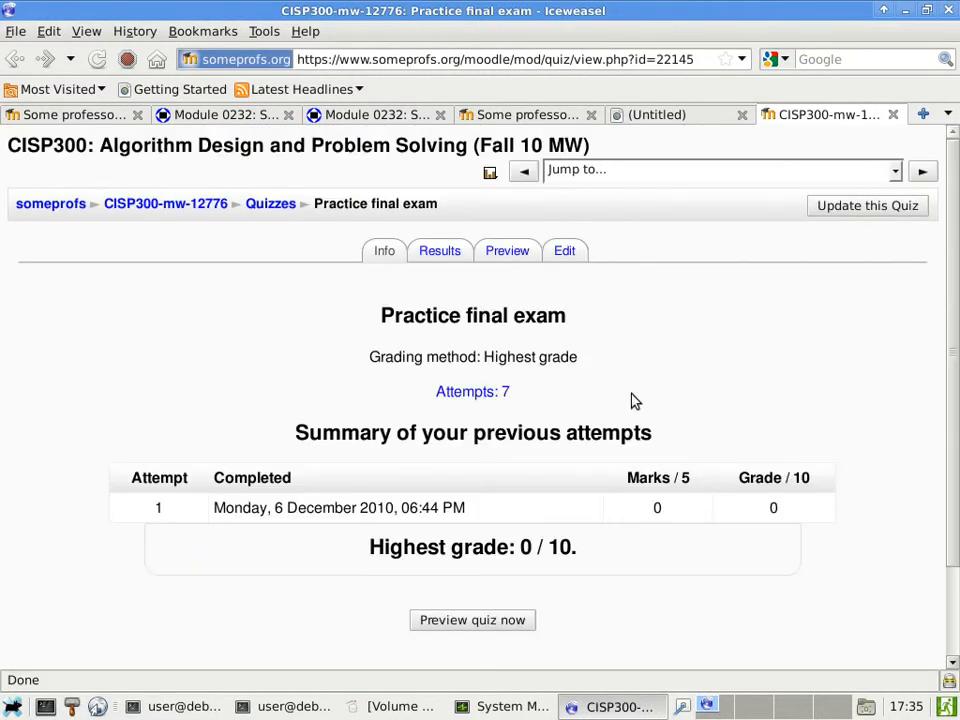
mouse_move(472, 391)
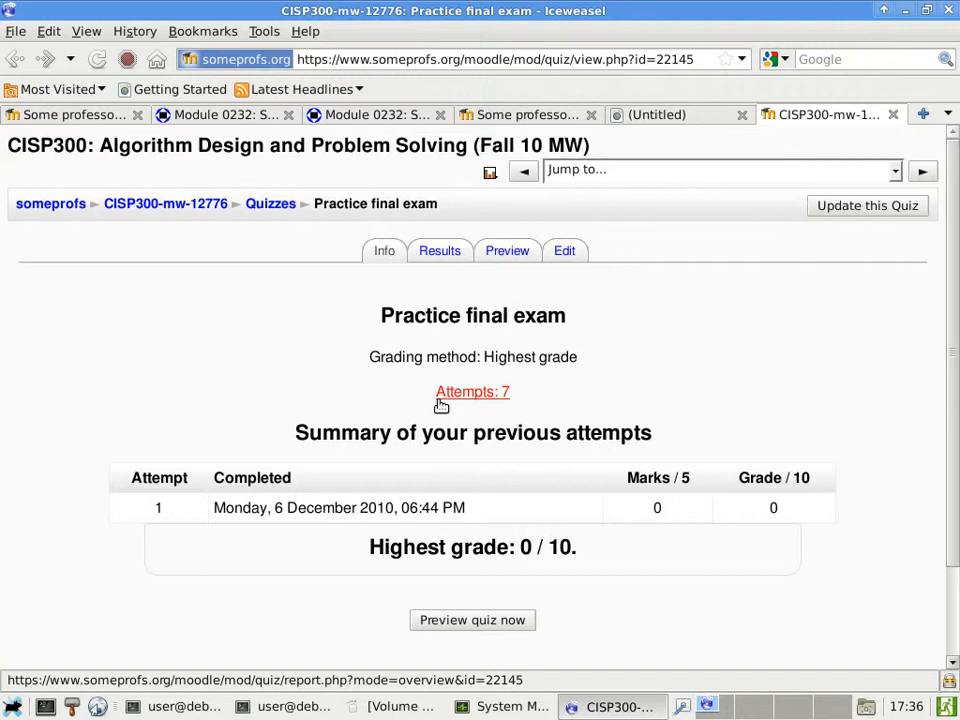
mouse_move(485, 271)
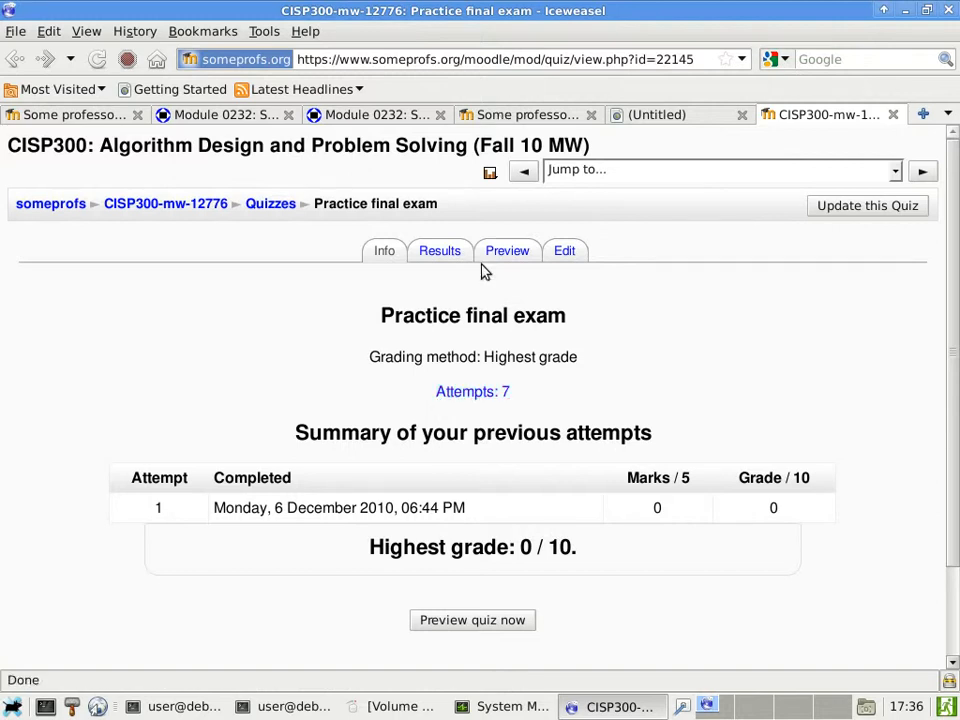
mouse_move(513, 277)
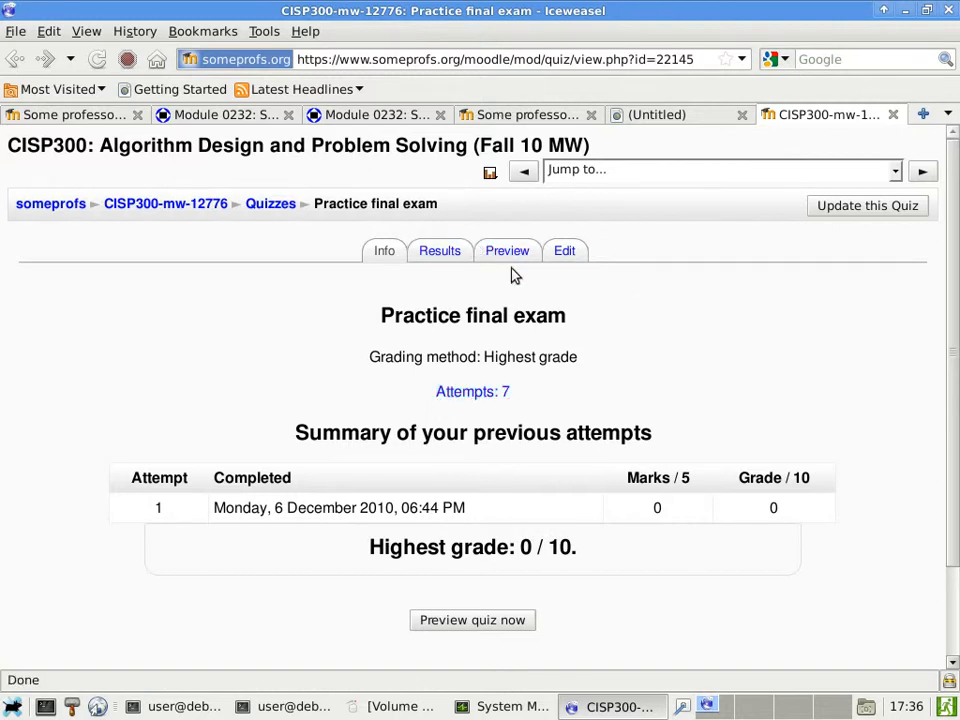
- Start a Practice final exam preview and move to page 2
left_click(472, 619)
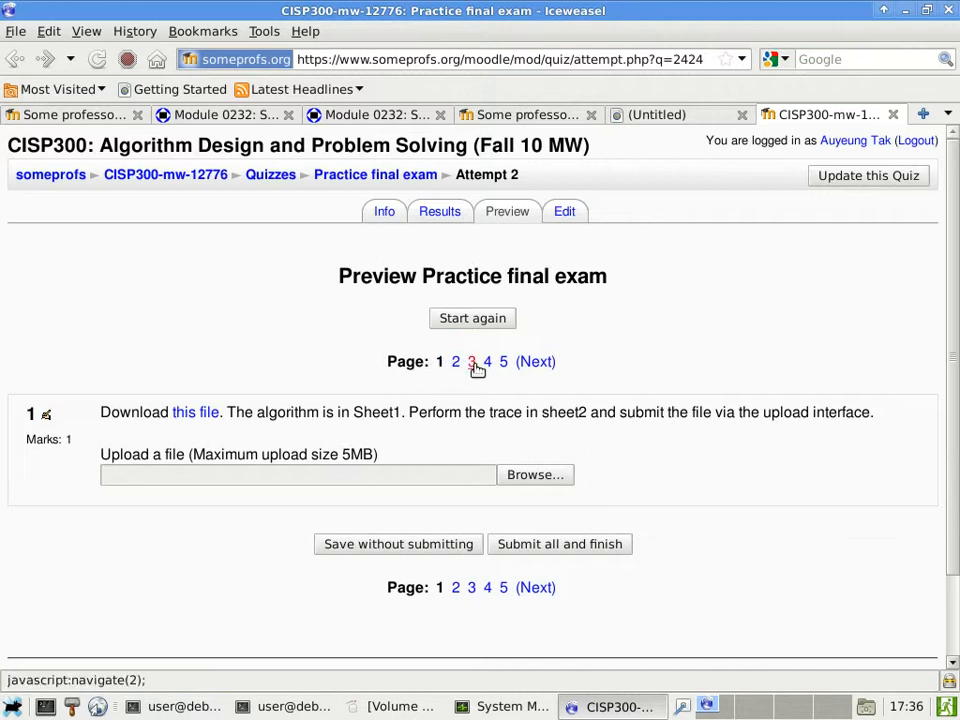
mouse_move(503, 361)
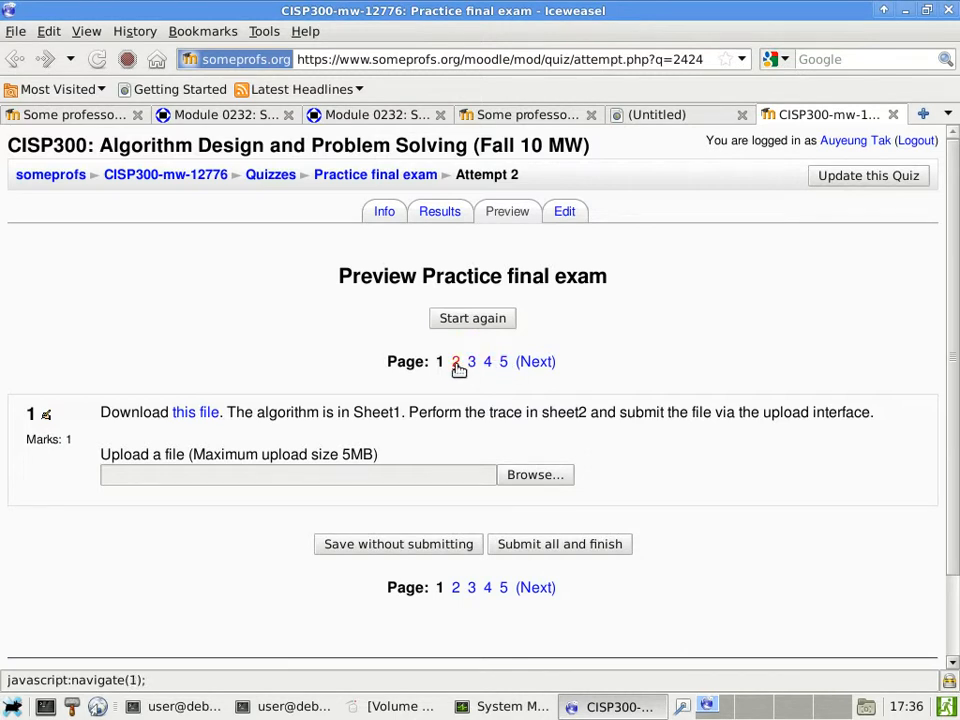
right_click(455, 361)
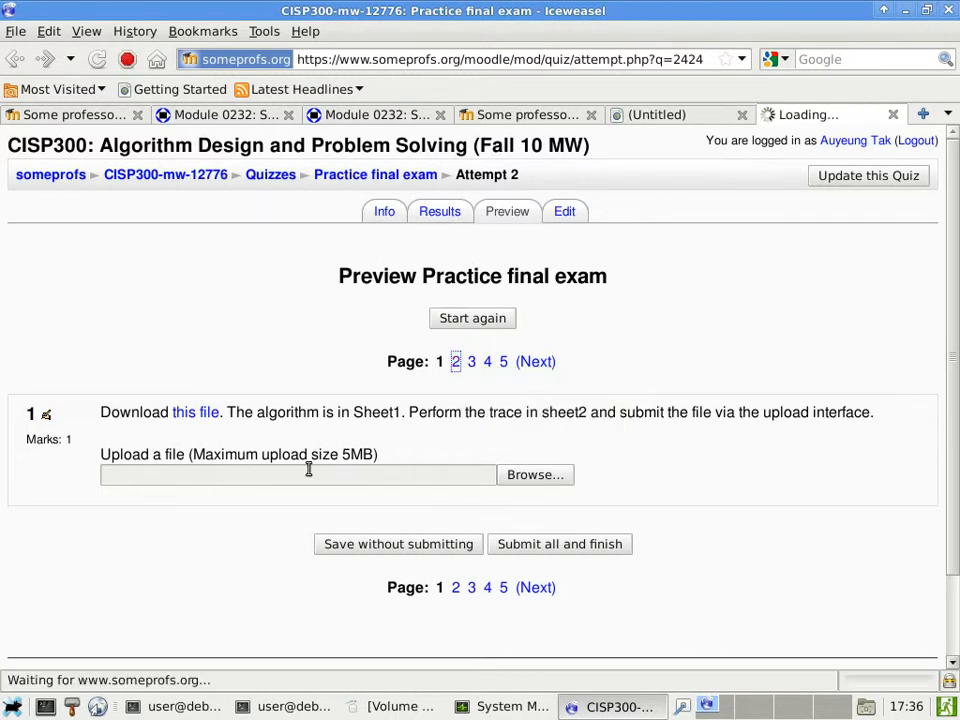
- Open question 2's fx2.ods link with OpenOffice.org Calc
right_click(195, 412)
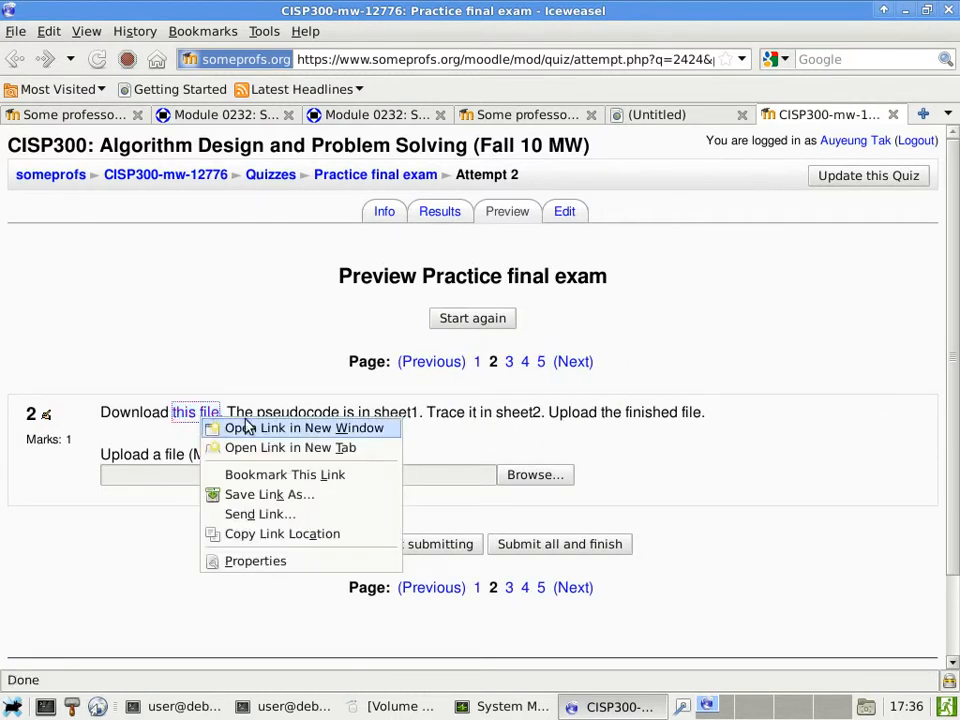
left_click(318, 428)
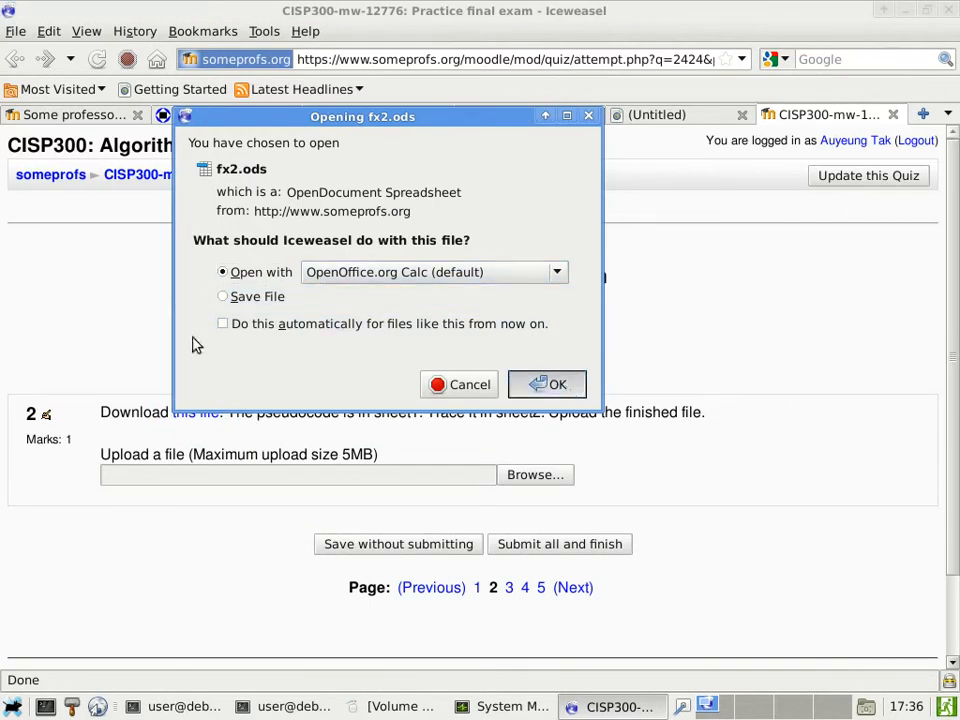
left_click(547, 384)
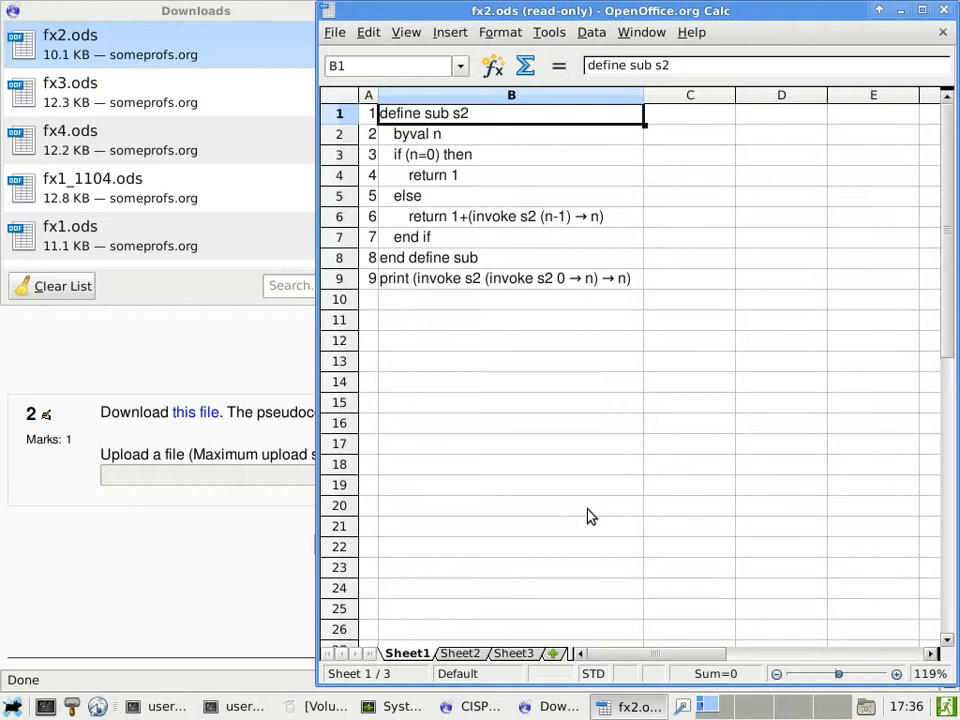
mouse_move(478, 138)
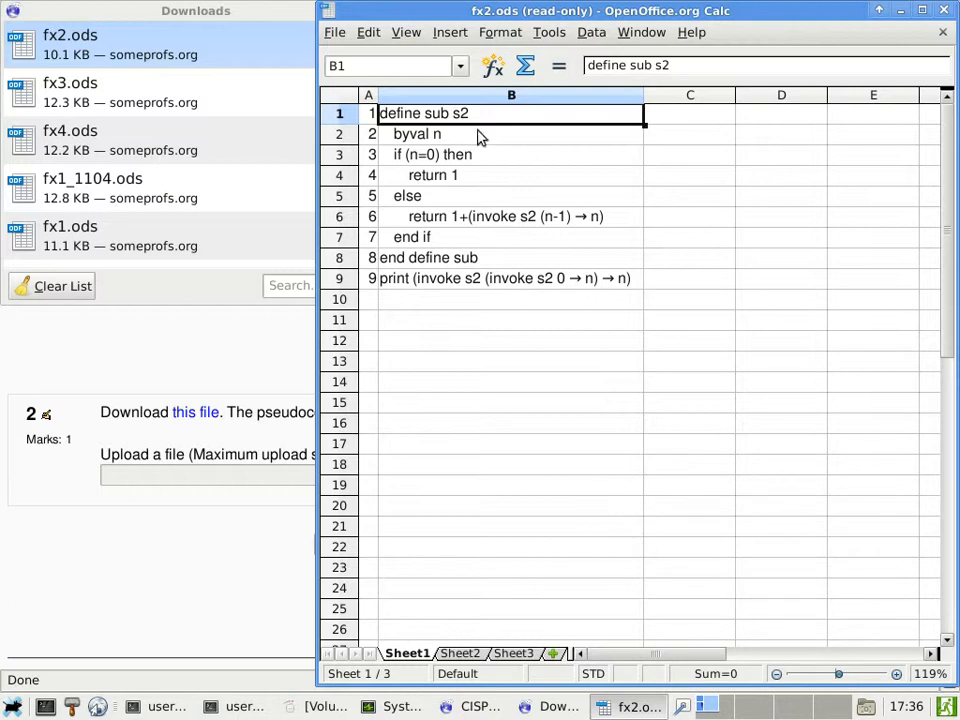
mouse_move(448, 90)
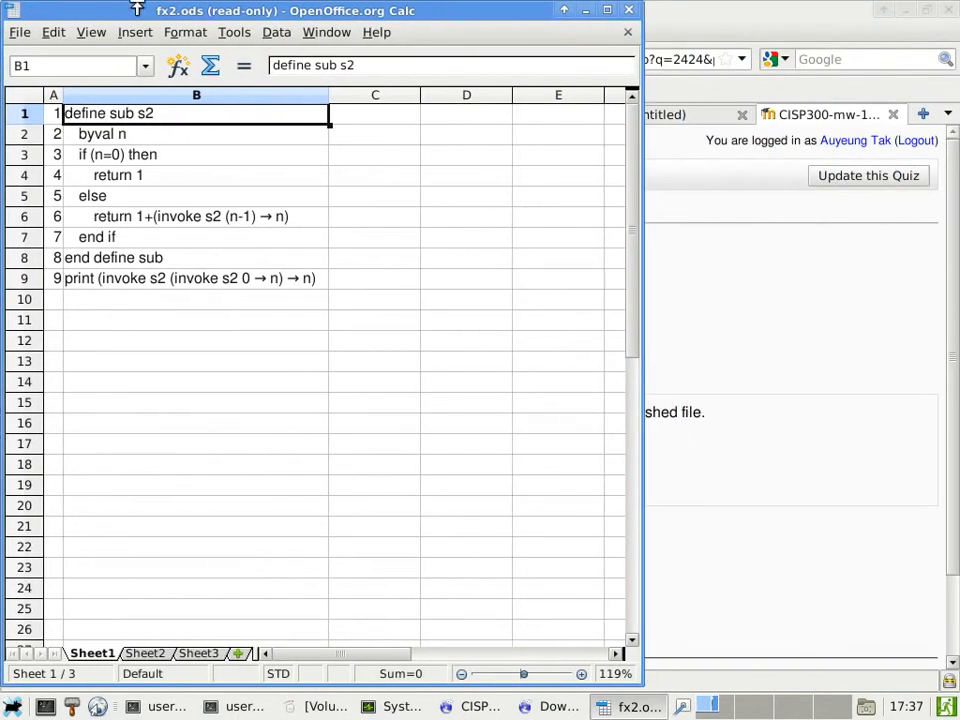
mouse_move(165, 210)
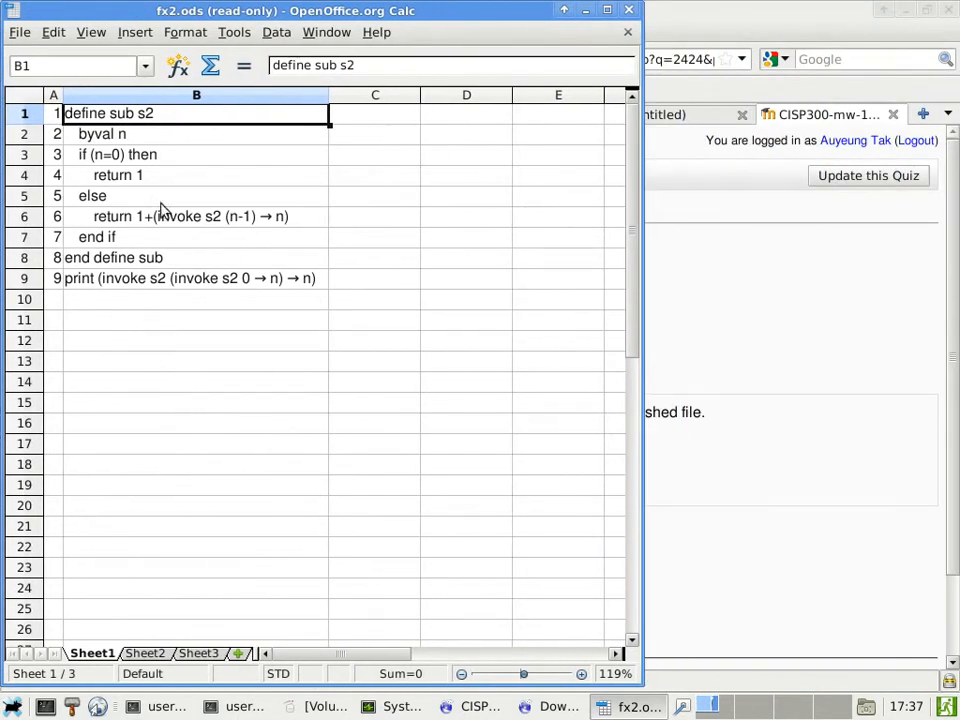
mouse_move(158, 293)
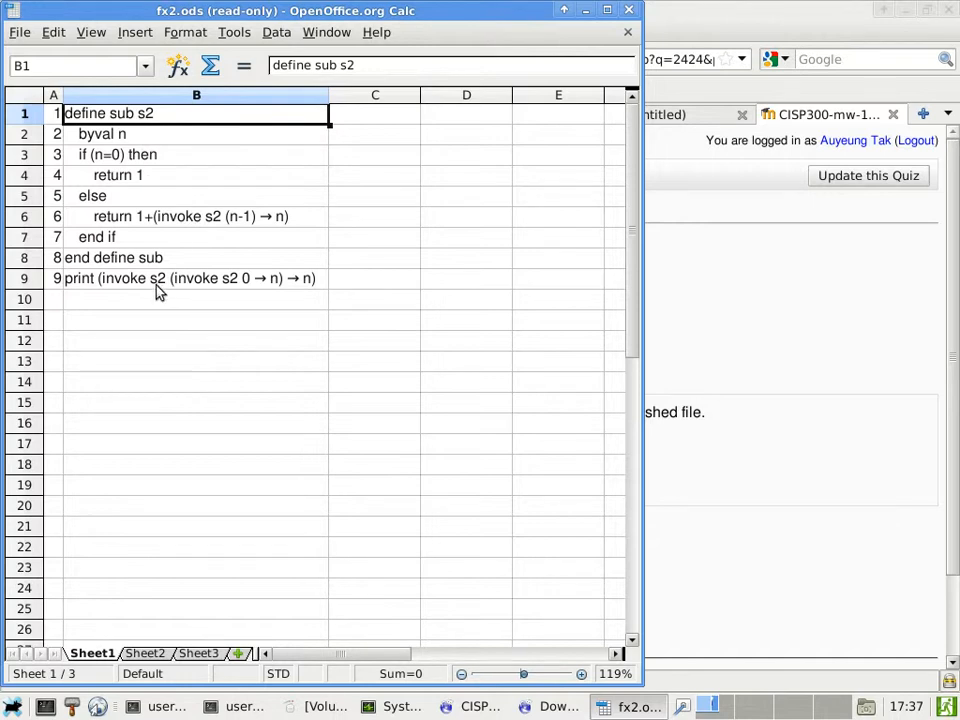
mouse_move(207, 298)
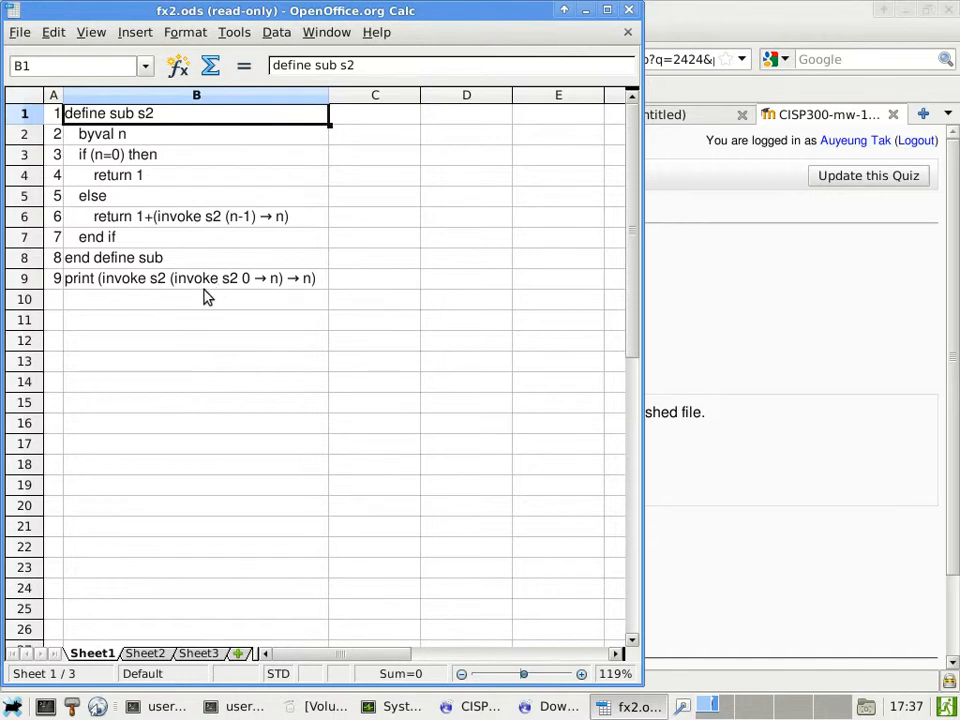
mouse_move(148, 295)
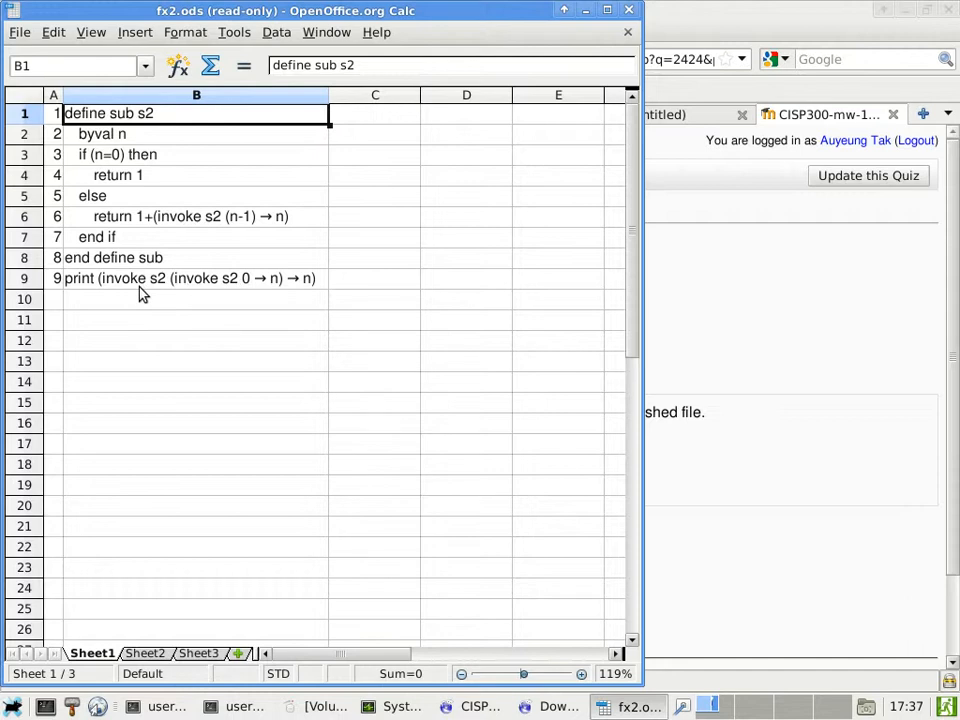
mouse_move(505, 556)
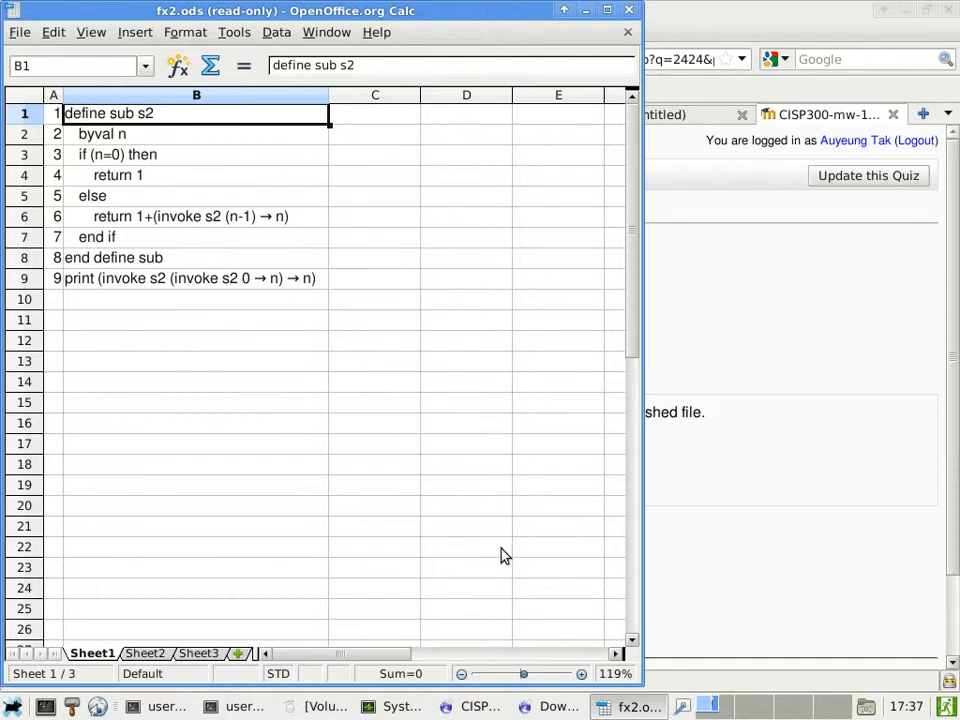
mouse_move(497, 553)
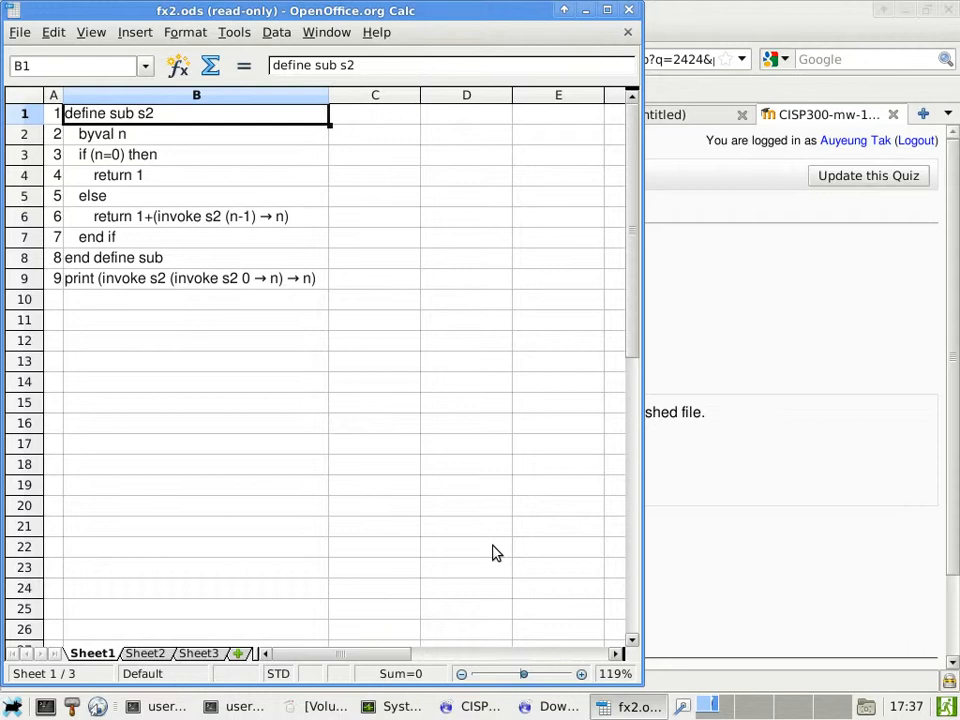
mouse_move(258, 265)
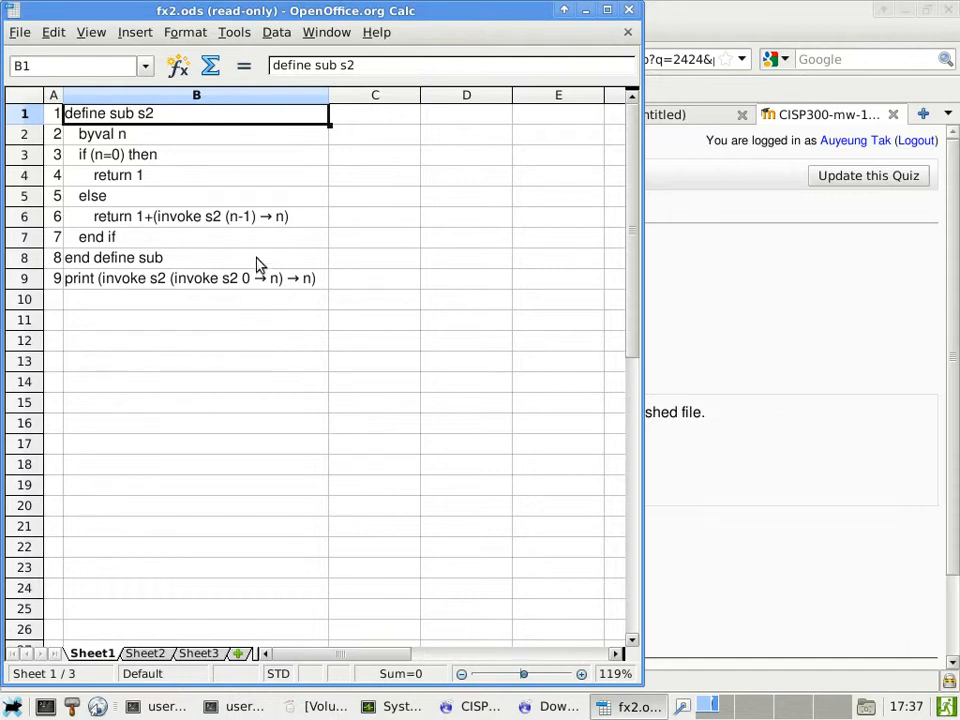
mouse_move(196, 303)
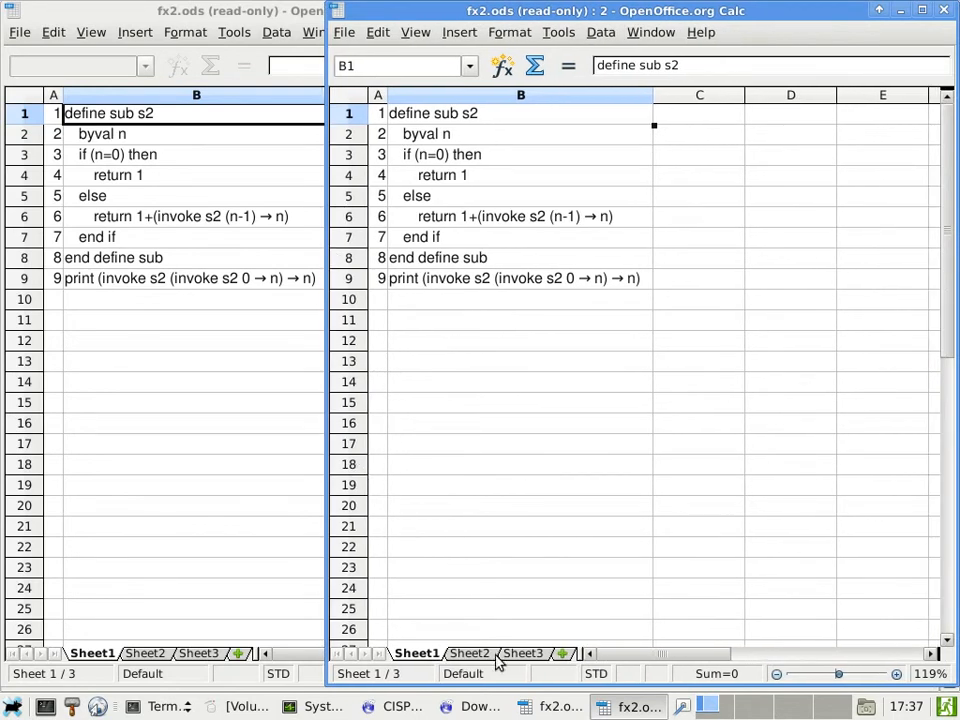
- Switch the second fx2.ods window to Sheet2
left_click(468, 653)
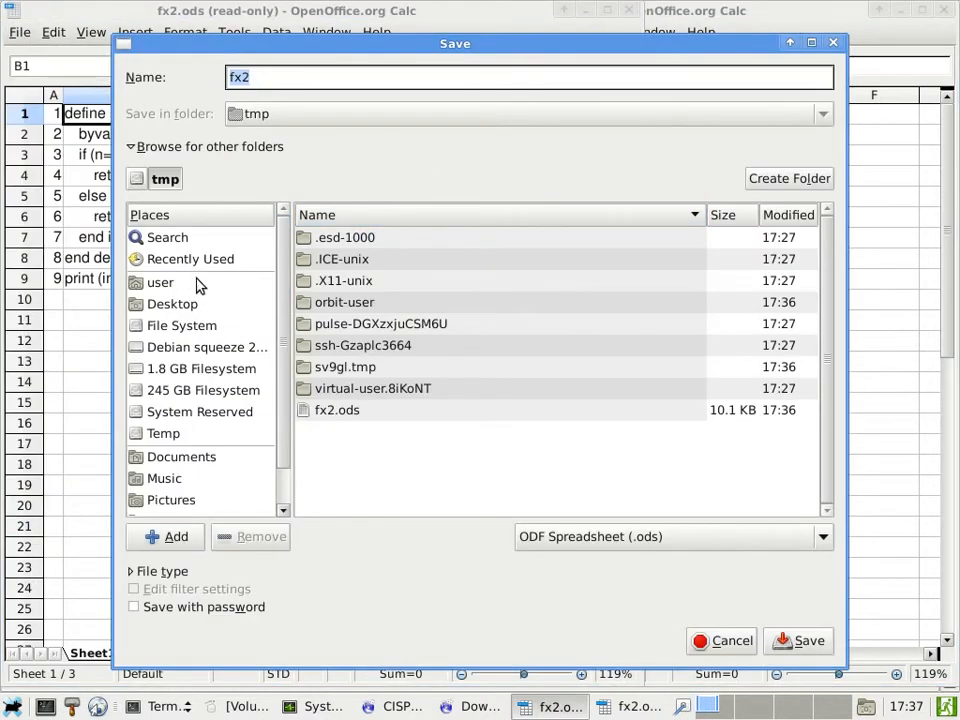
- Save fx2 as .ods in the user's home folder
left_click(159, 282)
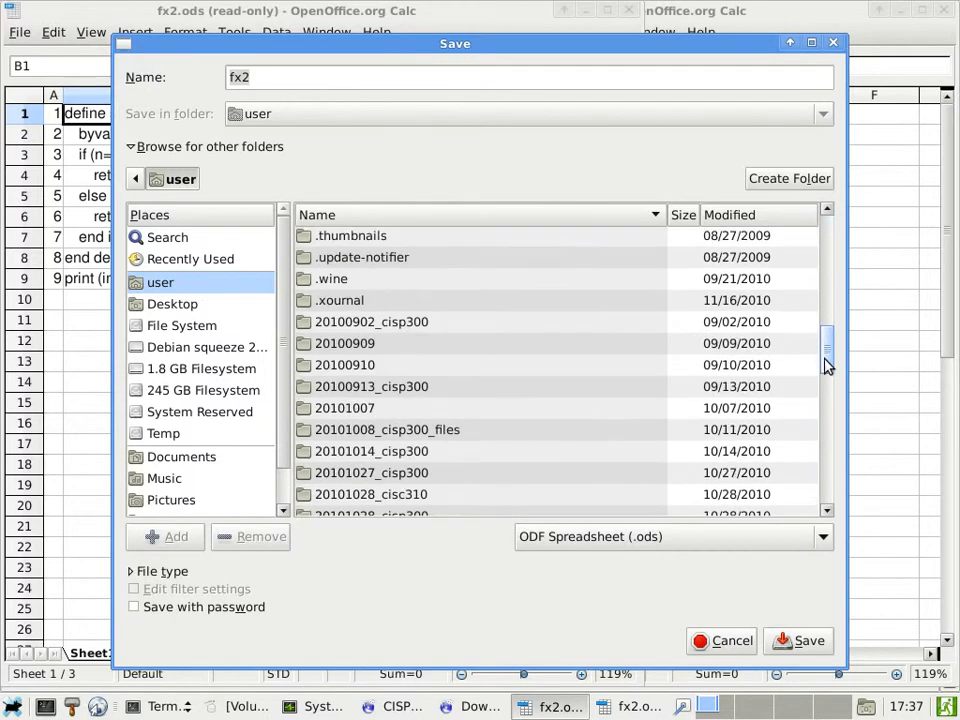
double_click(370, 514)
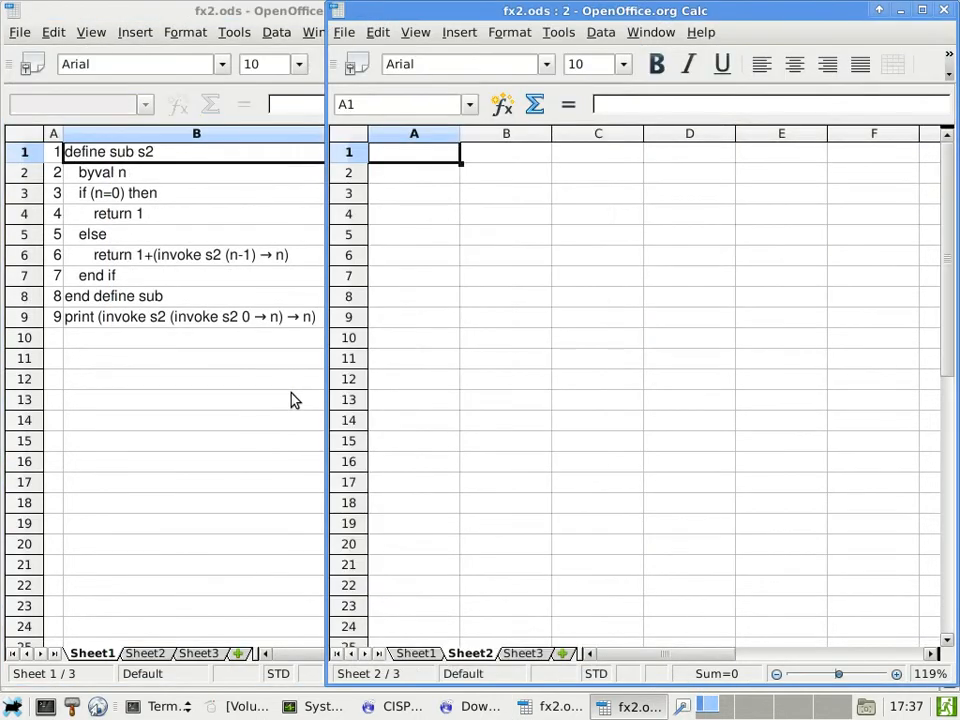
- Enter the comments and line# headings on Sheet2 and autofit column B
left_click(505, 172)
type("comm")
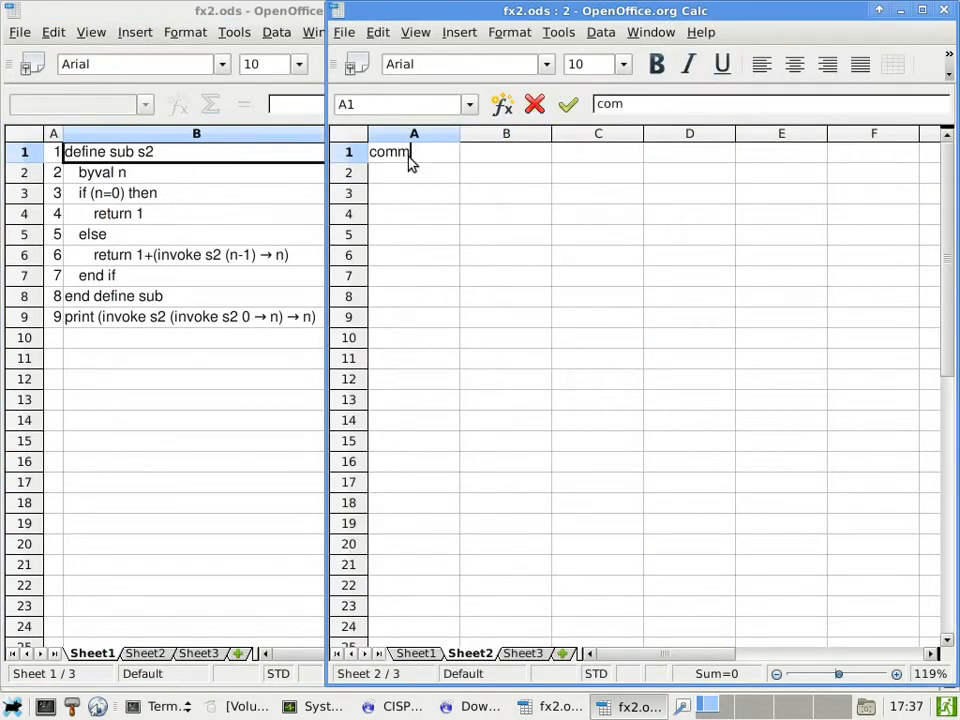
type("line")
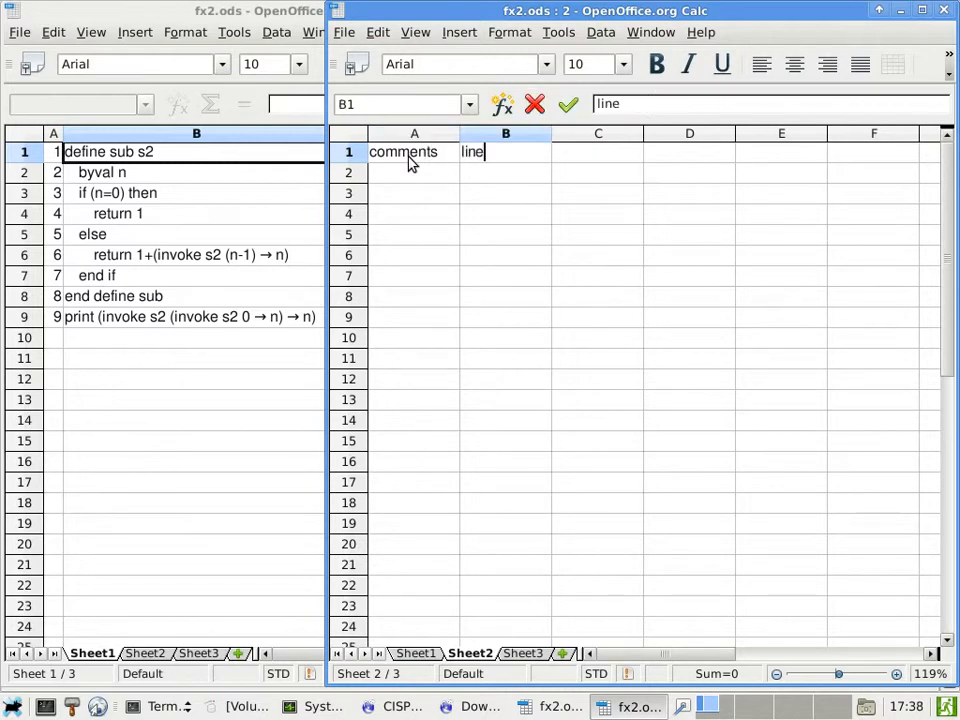
key("Return")
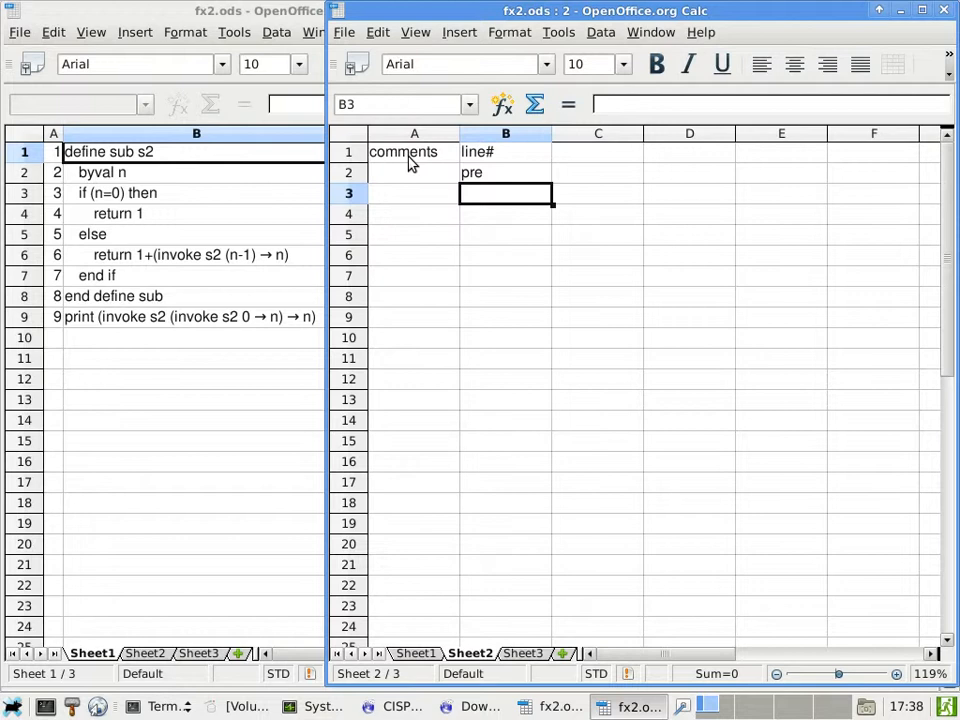
left_click(505, 133)
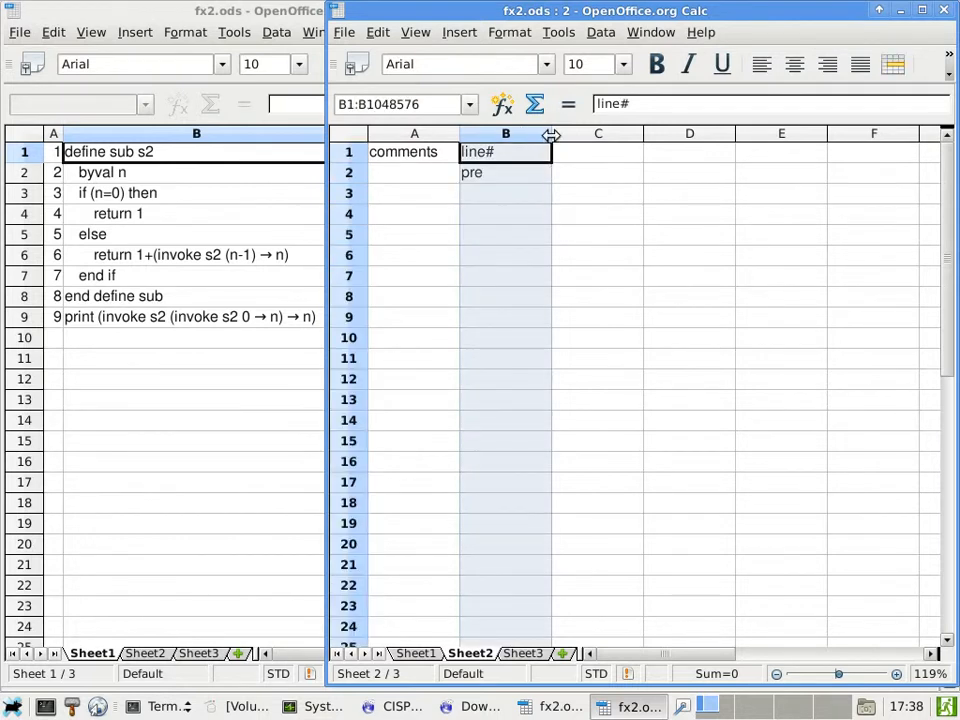
left_click(482, 193)
type("9")
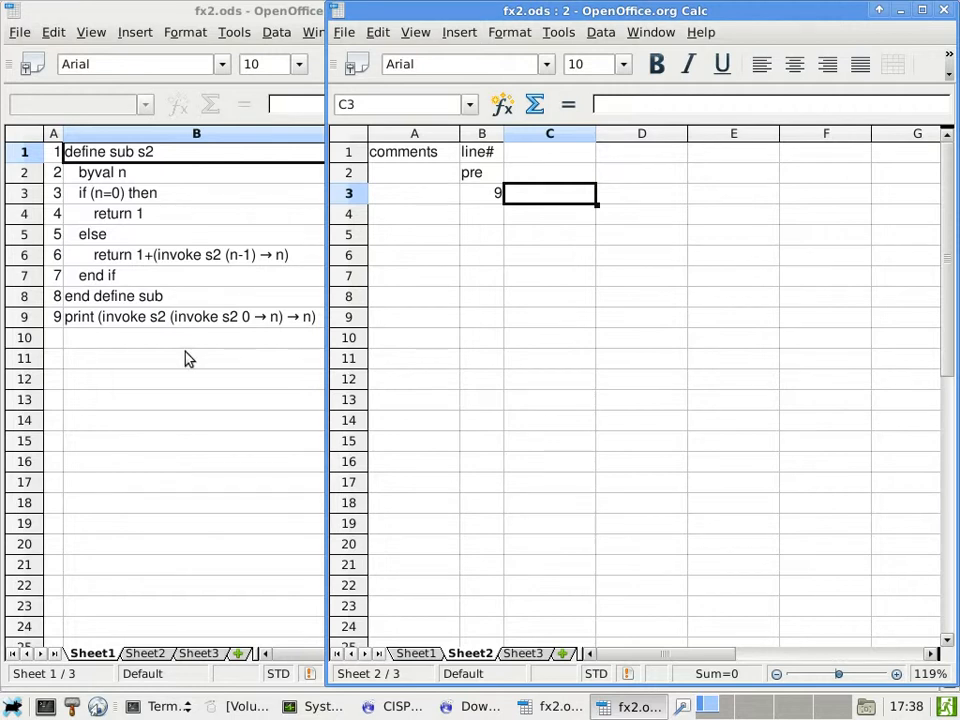
double_click(185, 316)
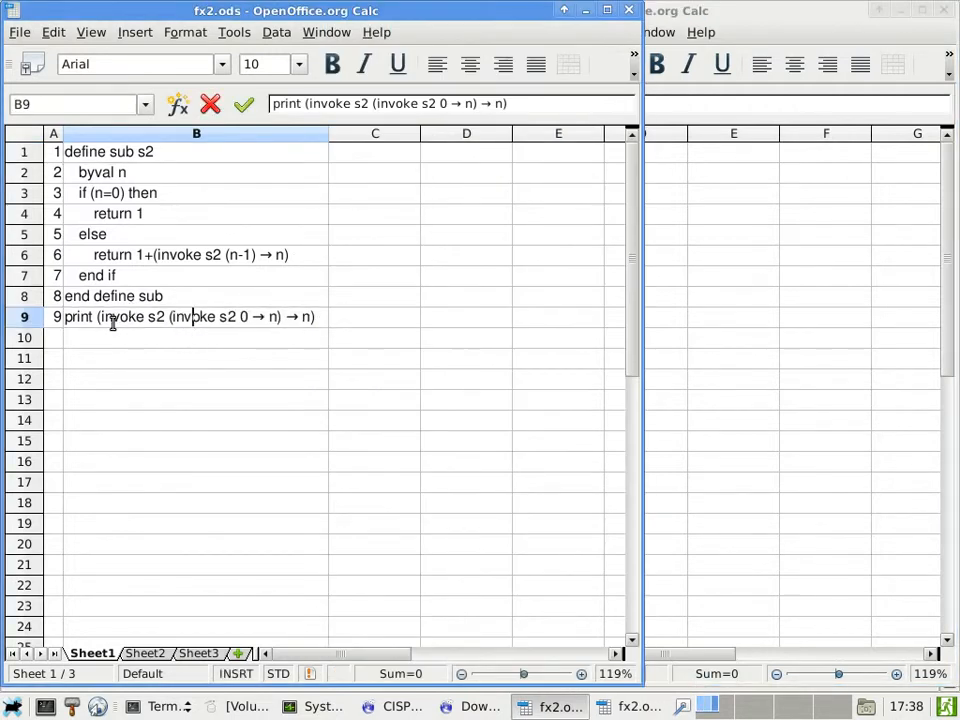
double_click(120, 316)
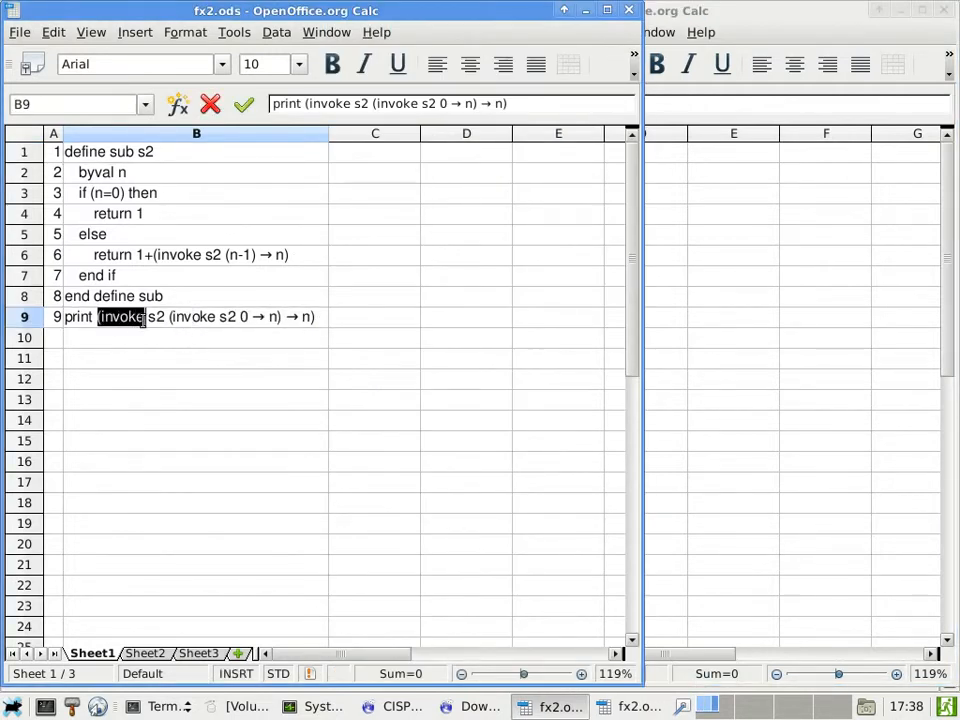
mouse_move(137, 341)
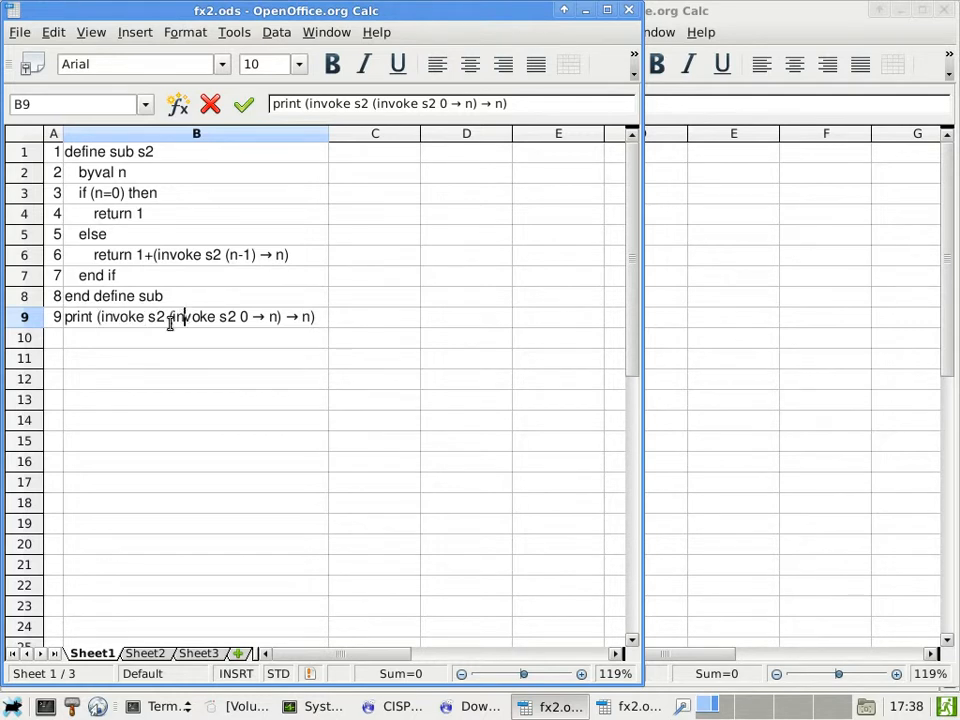
left_click_drag(168, 317, 280, 317)
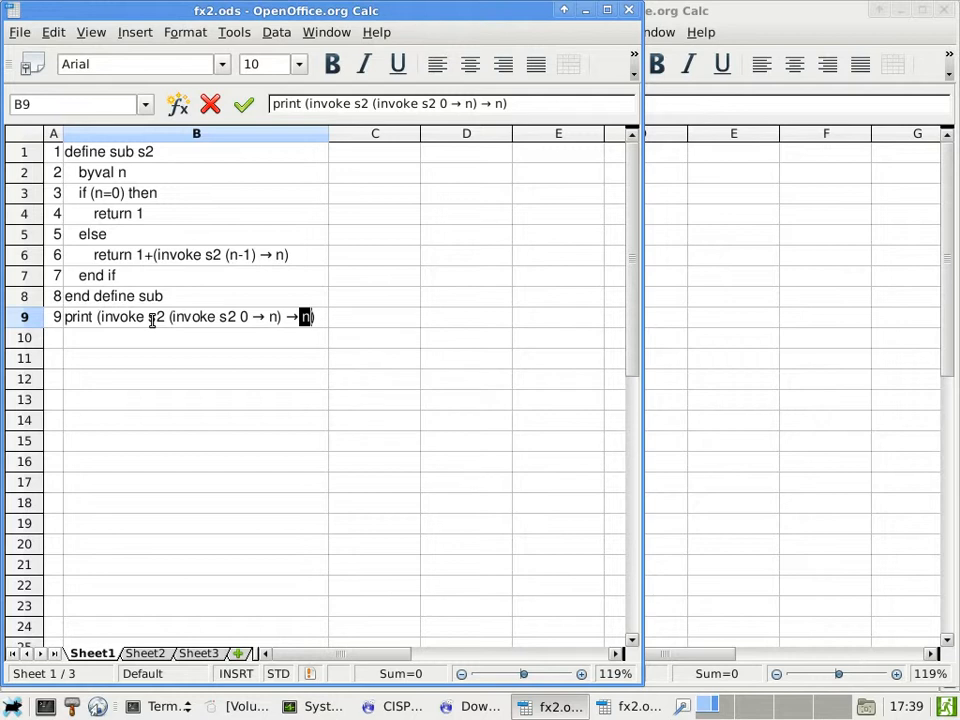
mouse_move(663, 118)
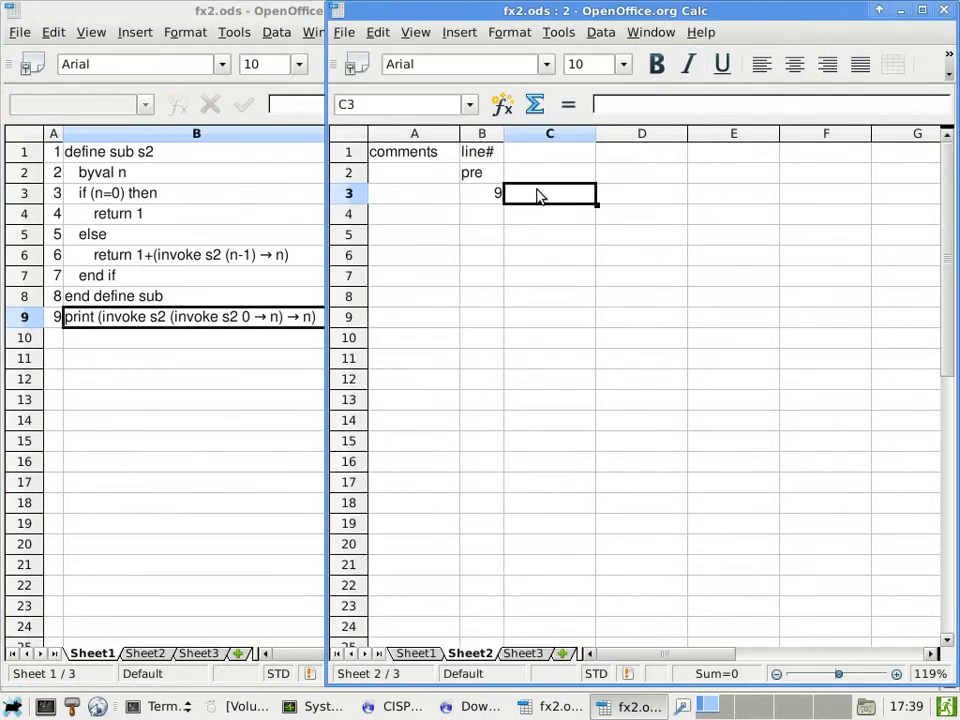
mouse_move(325, 315)
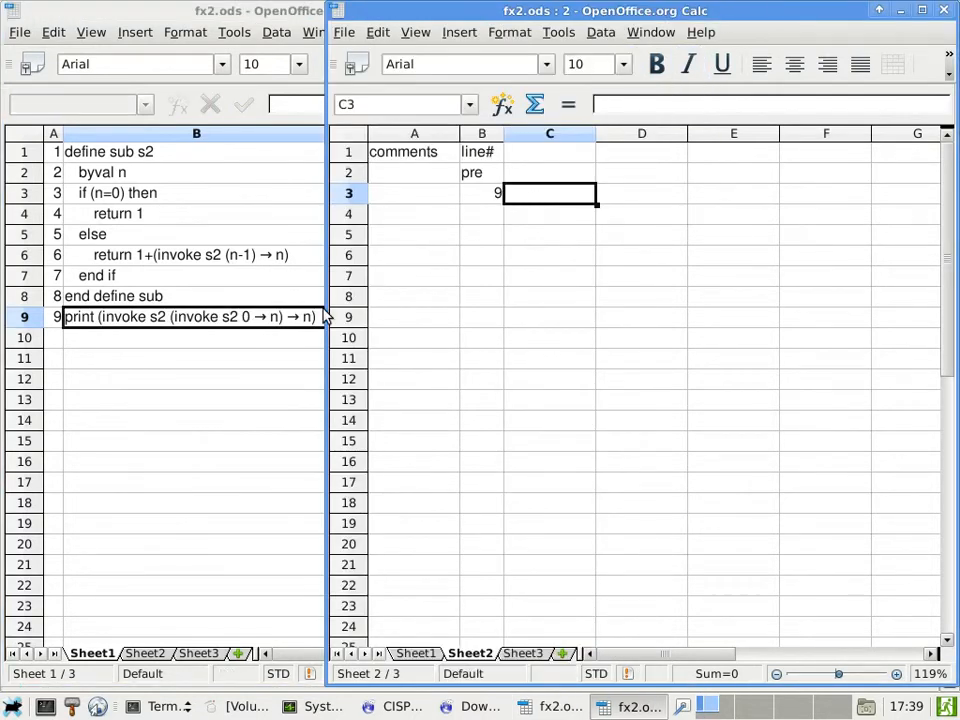
- Type retinfo beside the 9 and enter the n column heading
type("retinfo")
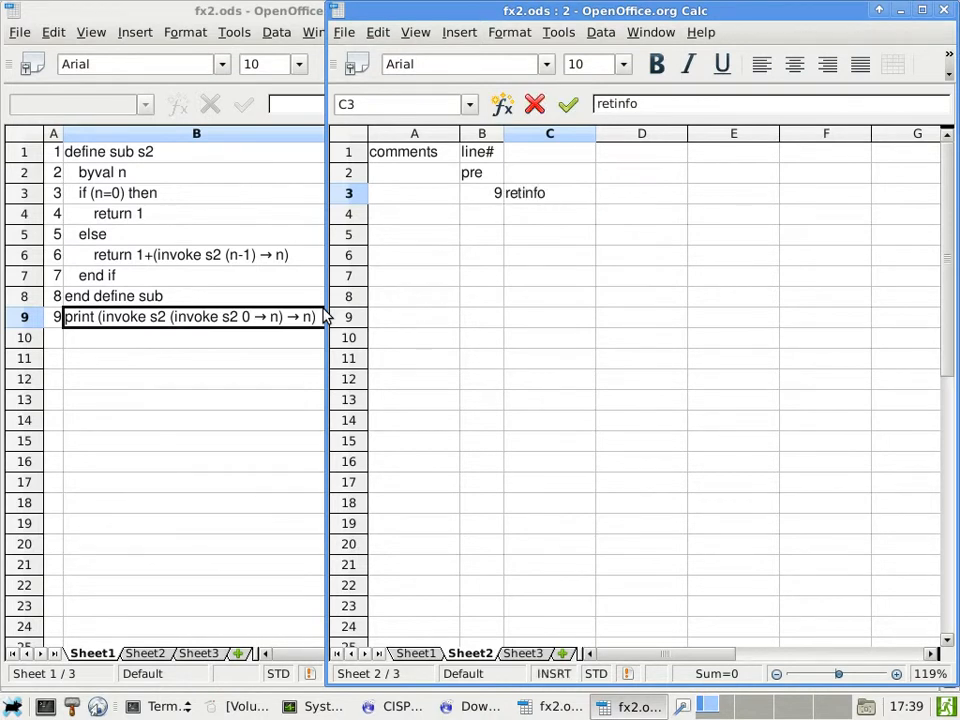
mouse_move(278, 262)
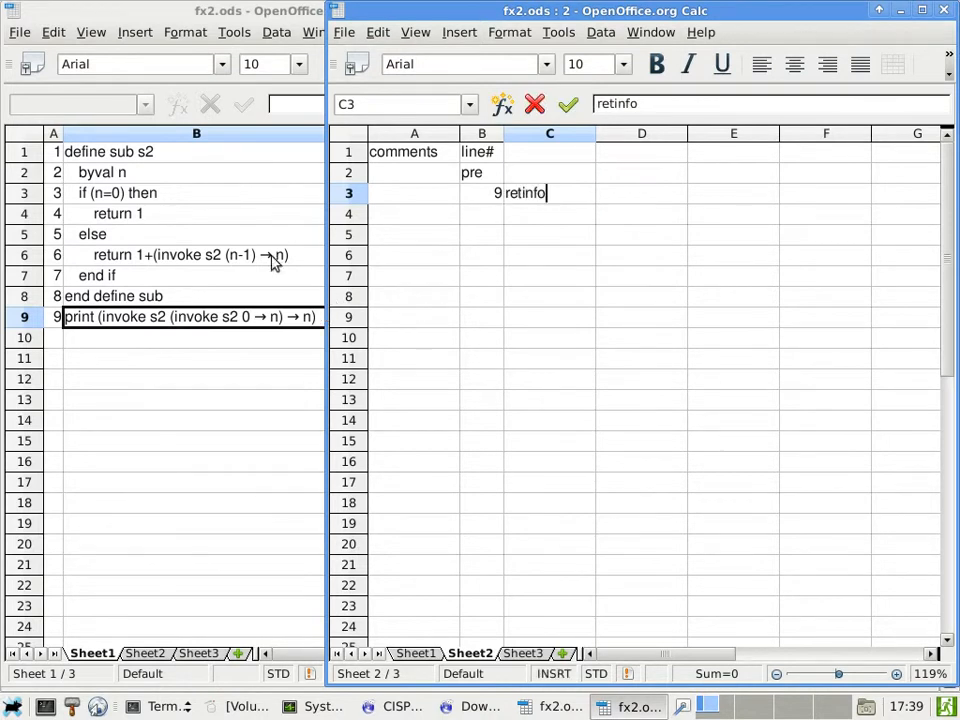
mouse_move(165, 248)
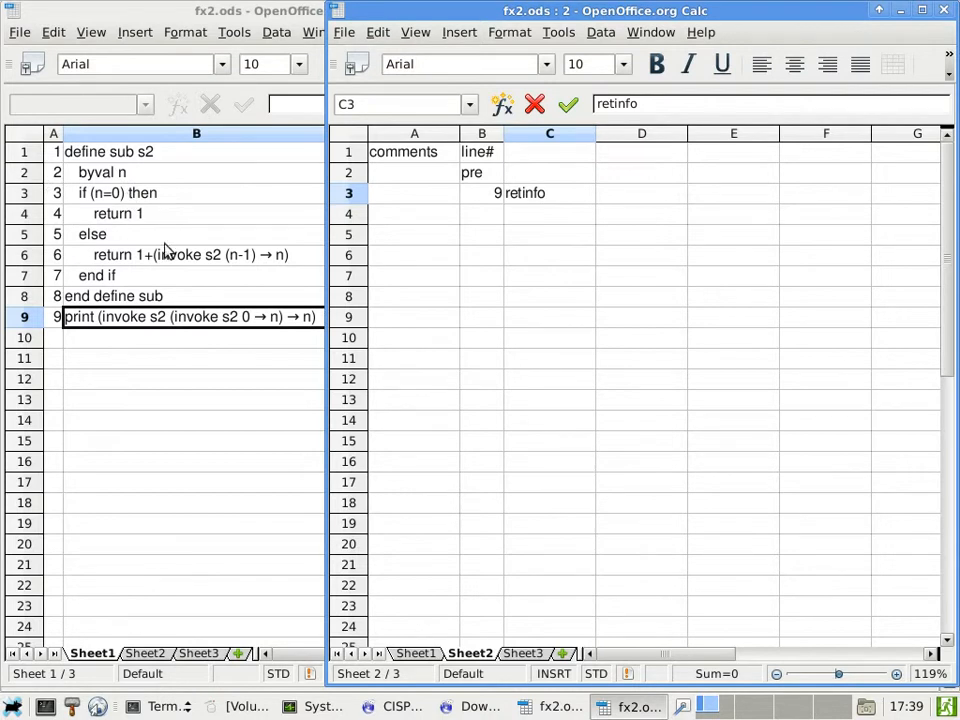
left_click(641, 193)
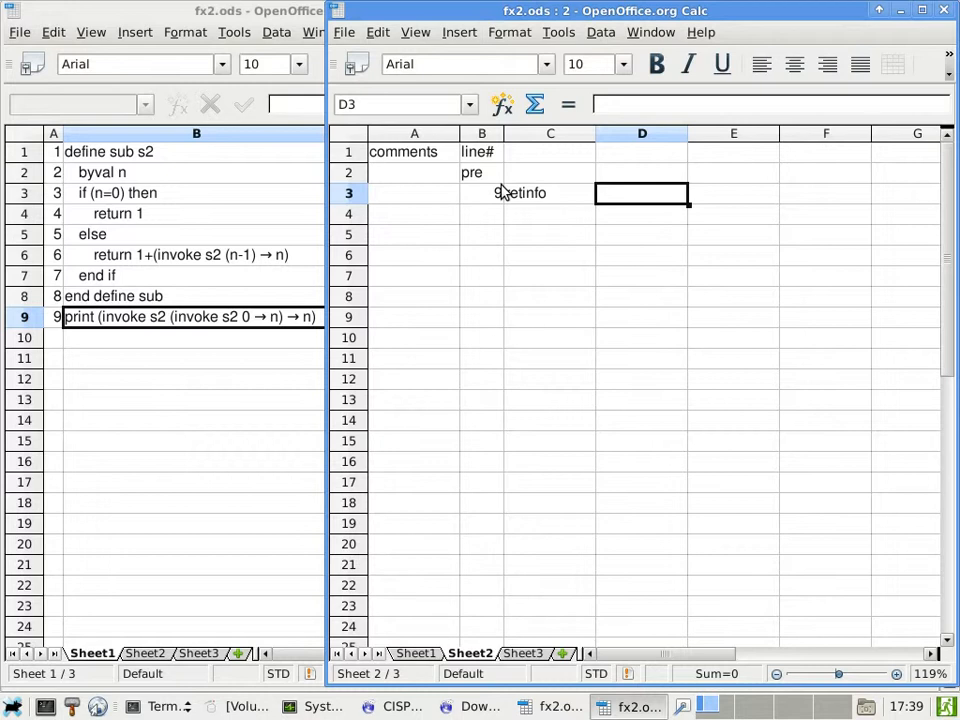
type("n")
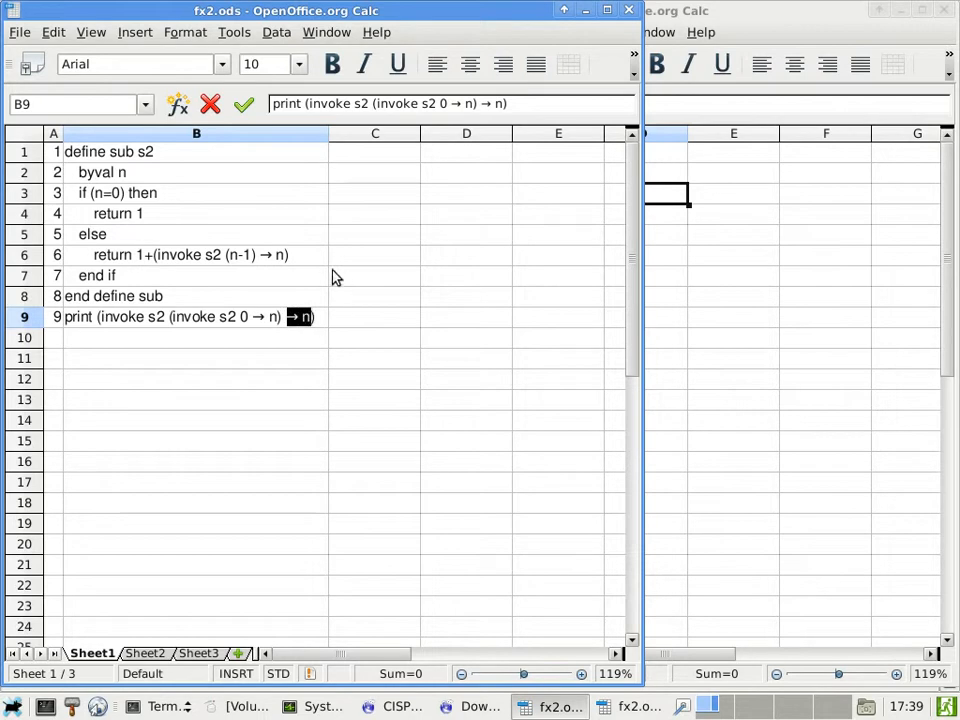
mouse_move(333, 274)
type("0")
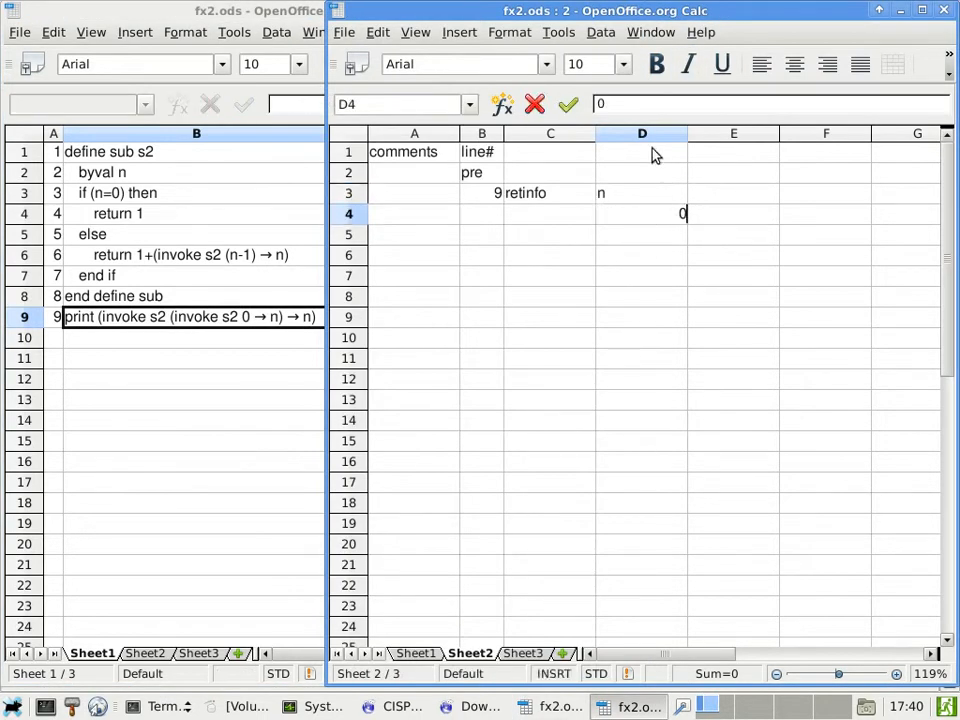
- Optimize column D's width so the n column holding 0 fits its contents
left_click(605, 133)
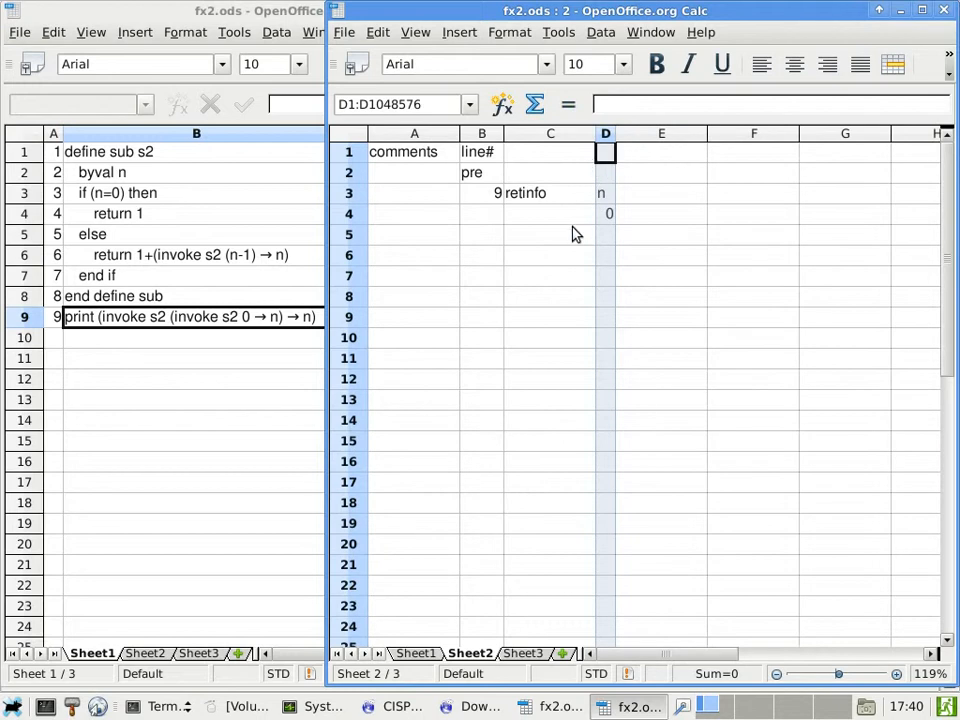
left_click(549, 214)
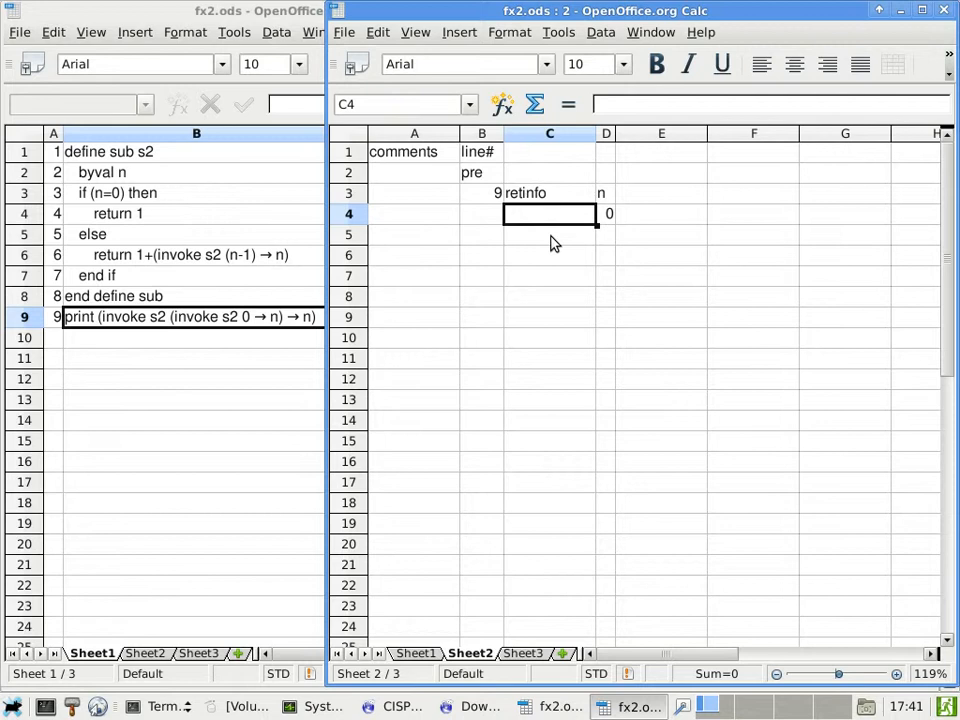
mouse_move(345, 265)
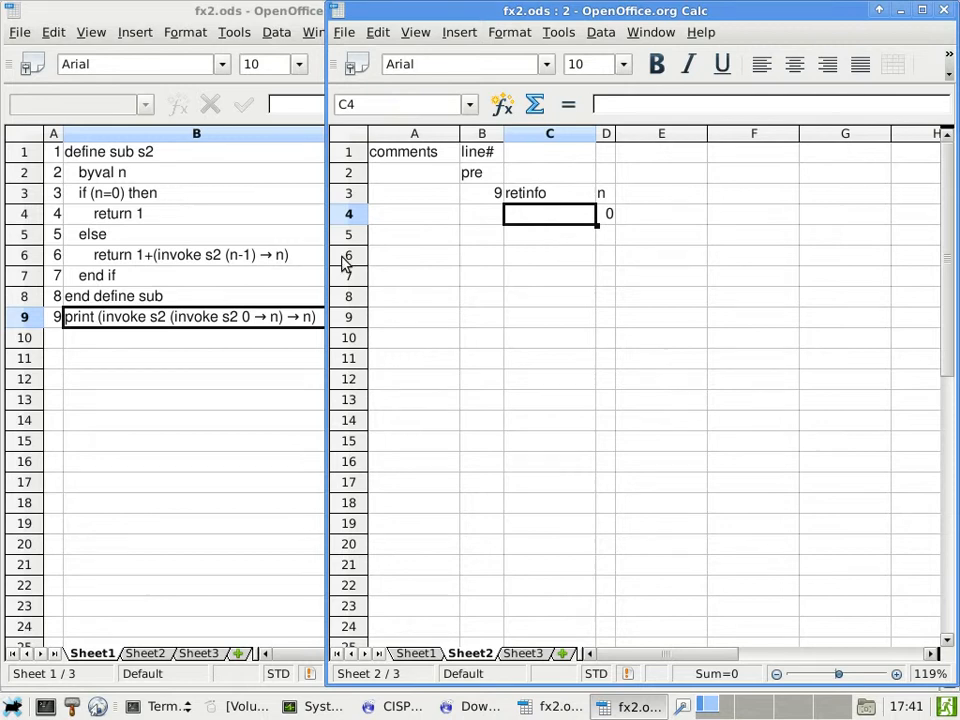
mouse_move(205, 325)
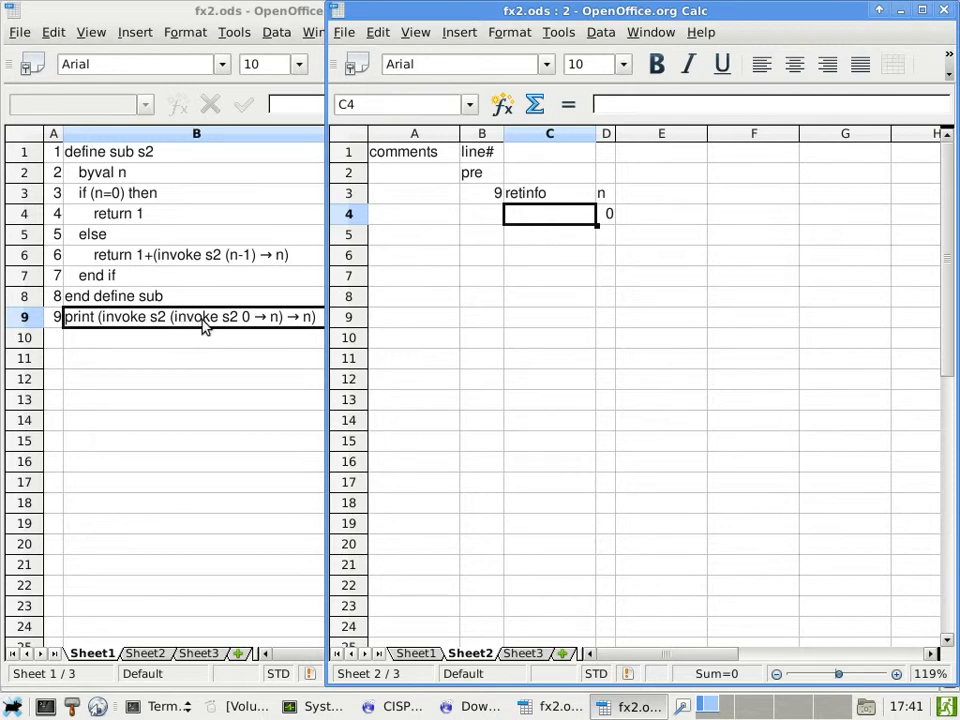
mouse_move(527, 228)
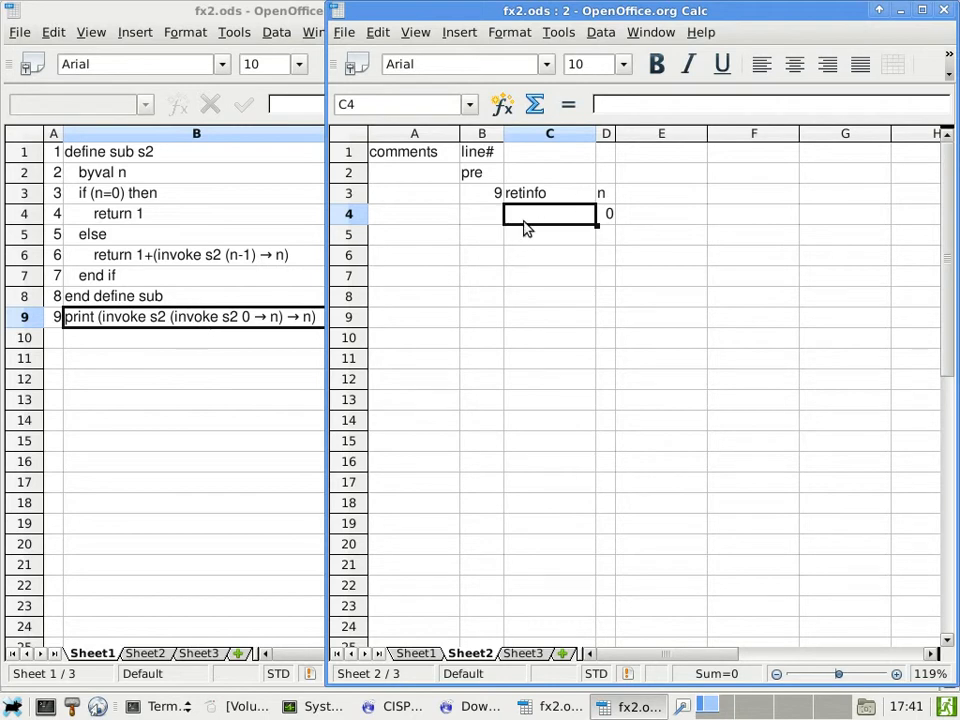
mouse_move(463, 220)
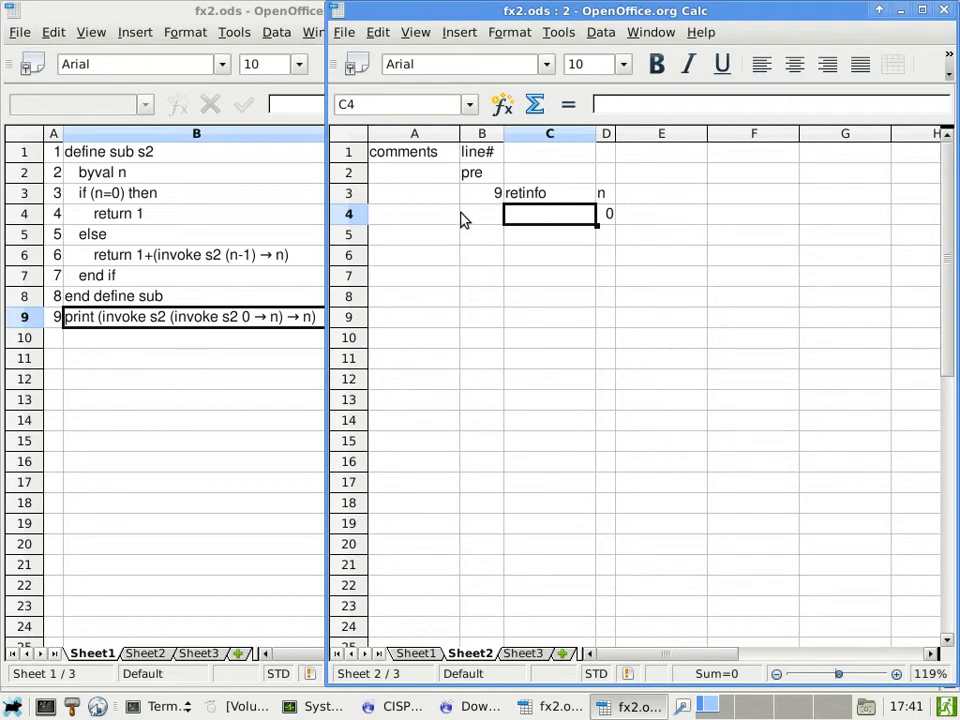
- Enter '9: print (invoke s2 (?) → n)' in C4 and widen column C to fit it
type("9")
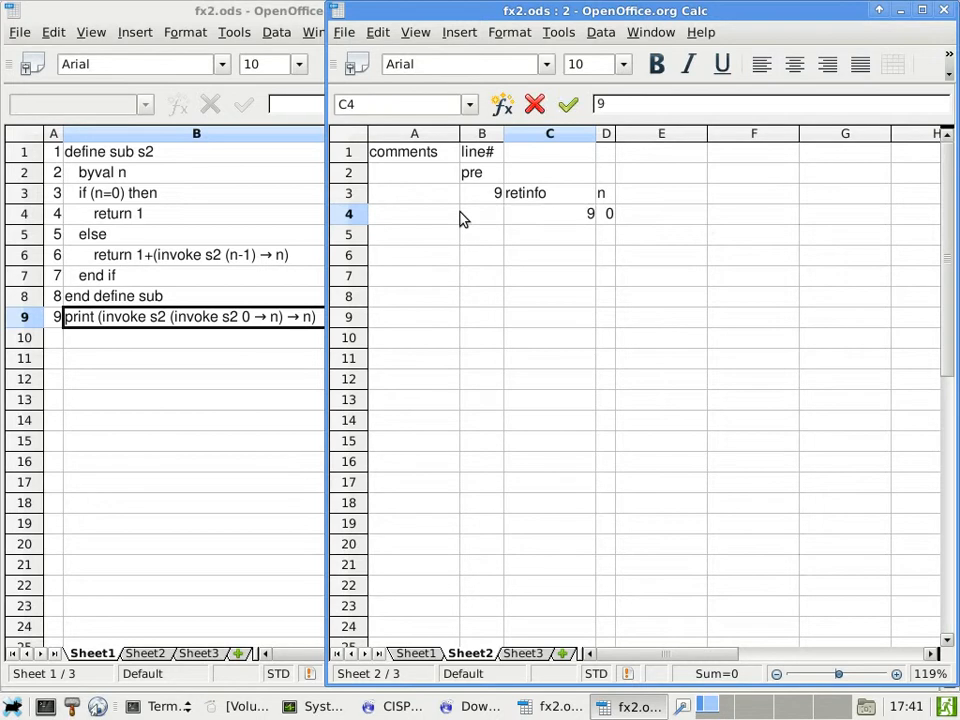
type(":")
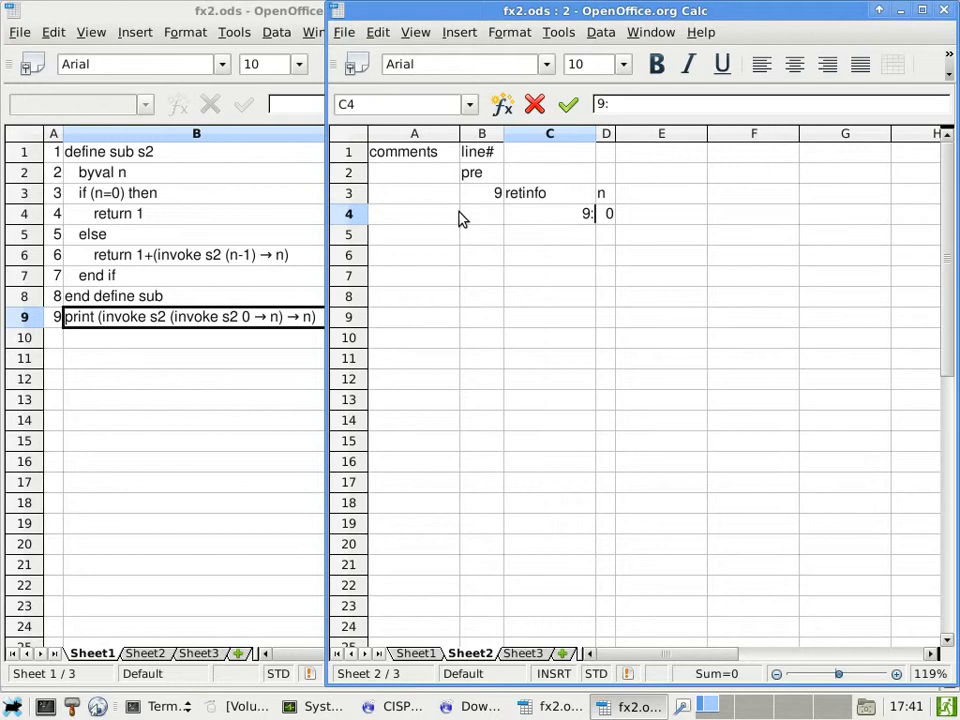
type("print")
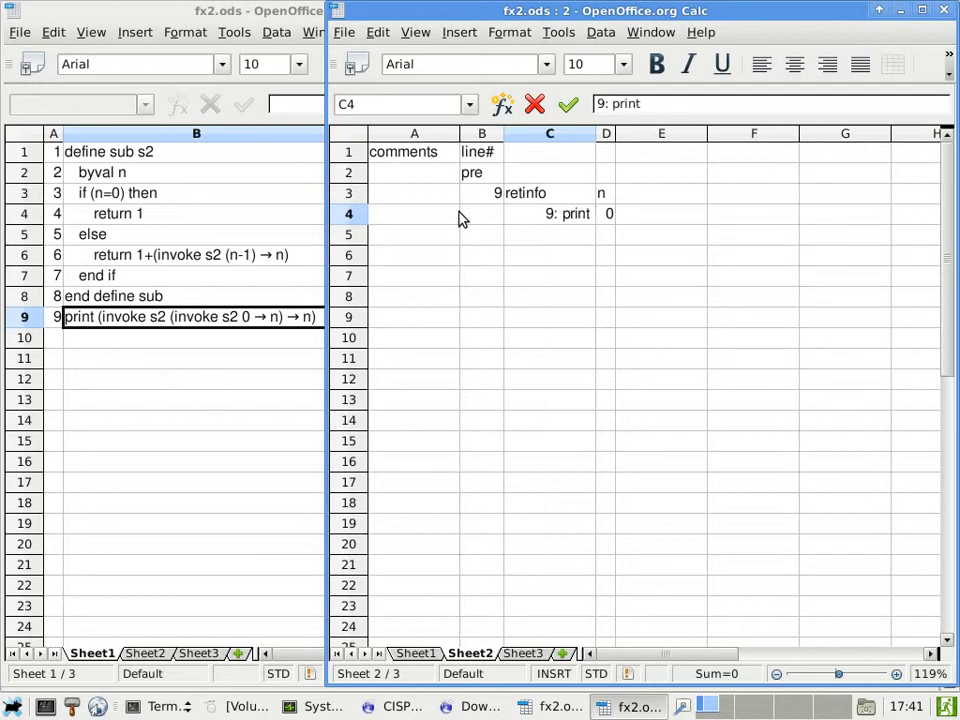
type("(invoke s")
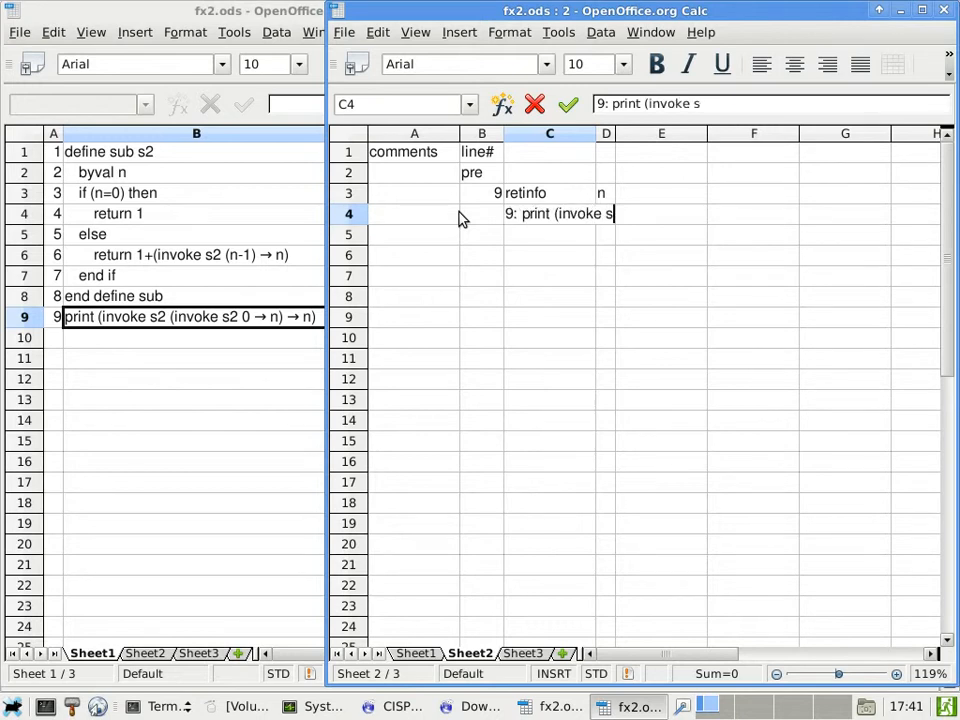
type("2")
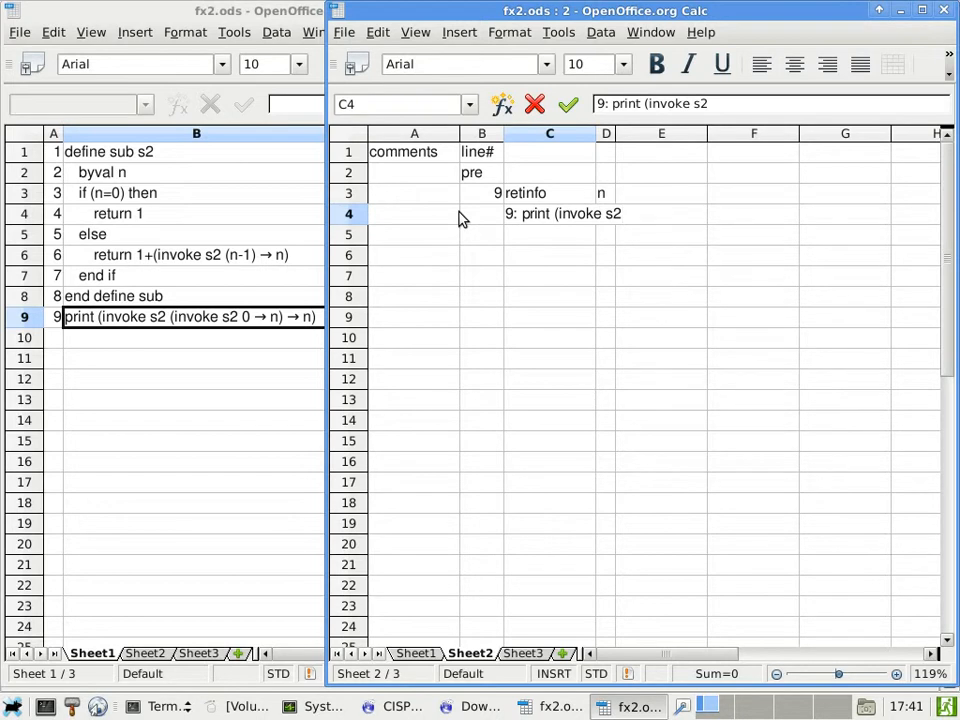
type("(")
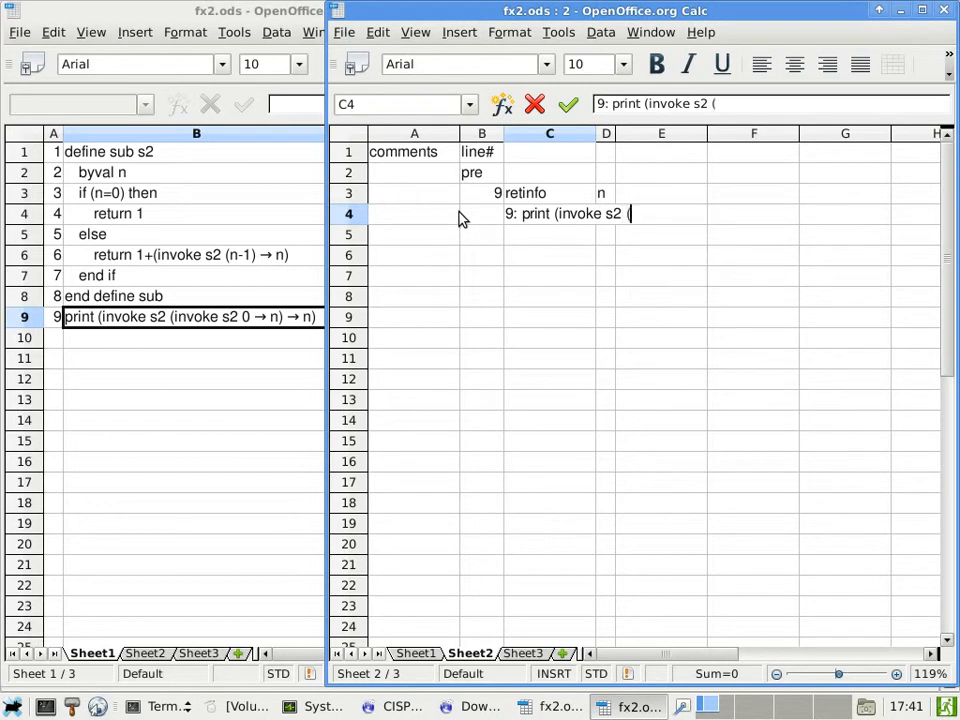
type("?)")
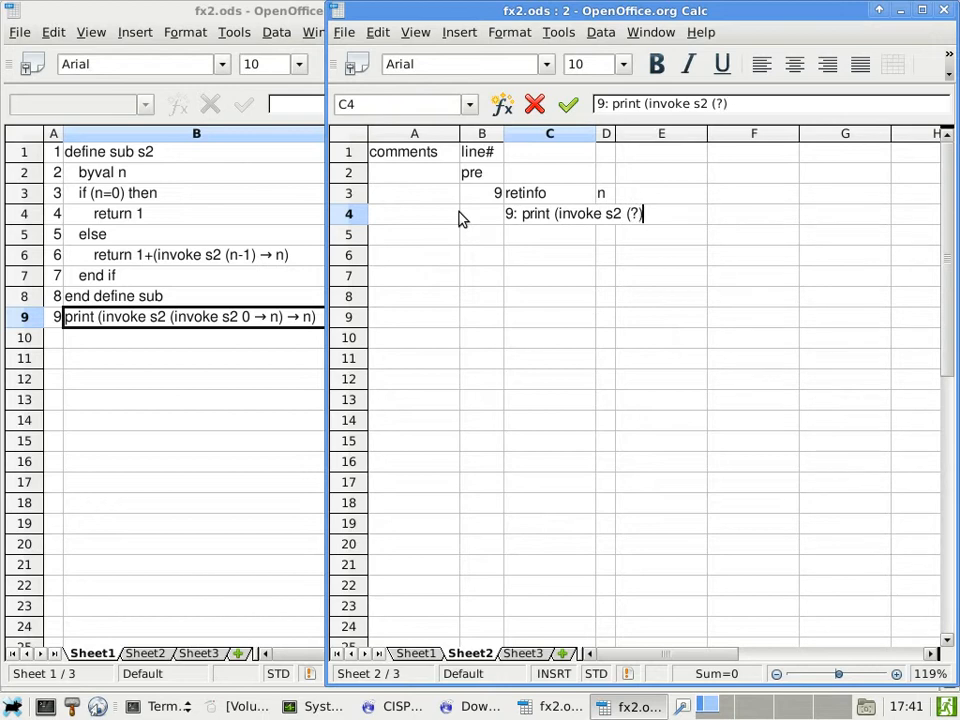
type("→")
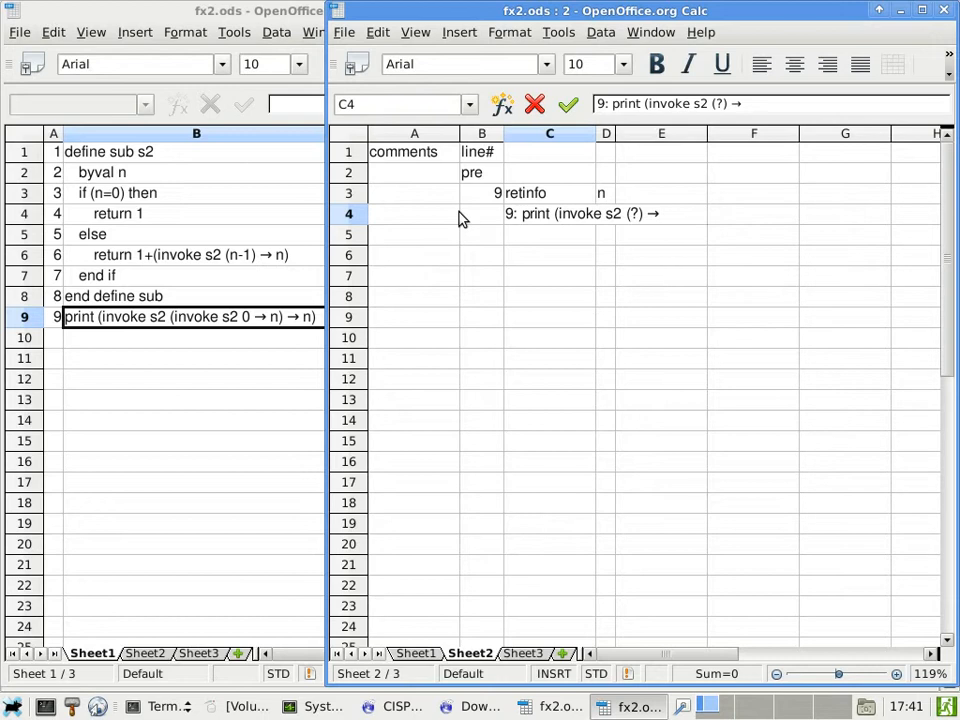
type("n")
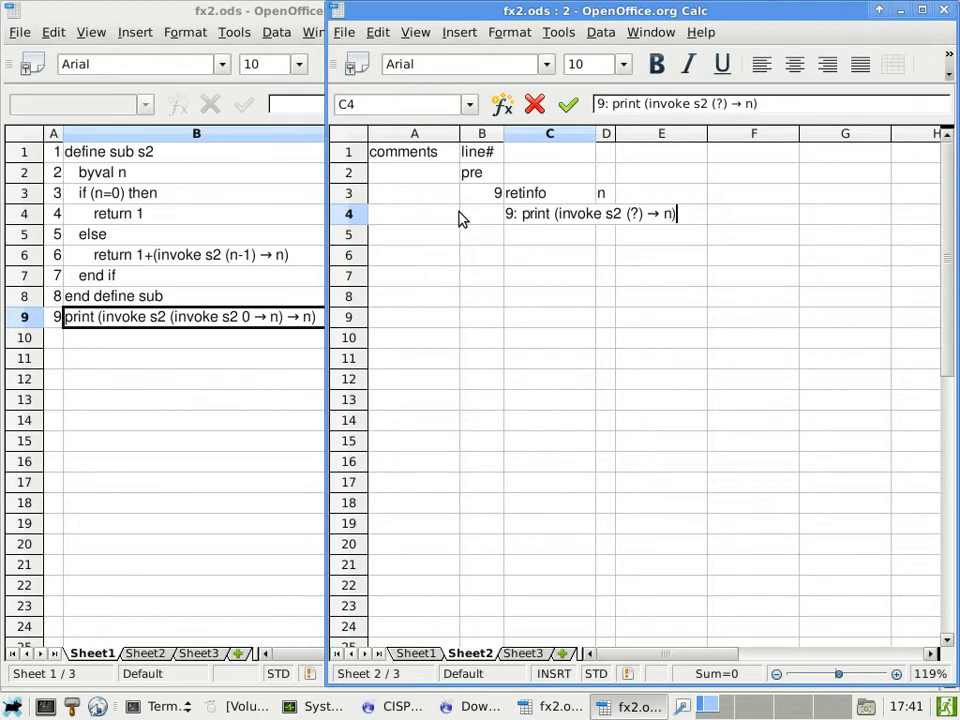
key("Return")
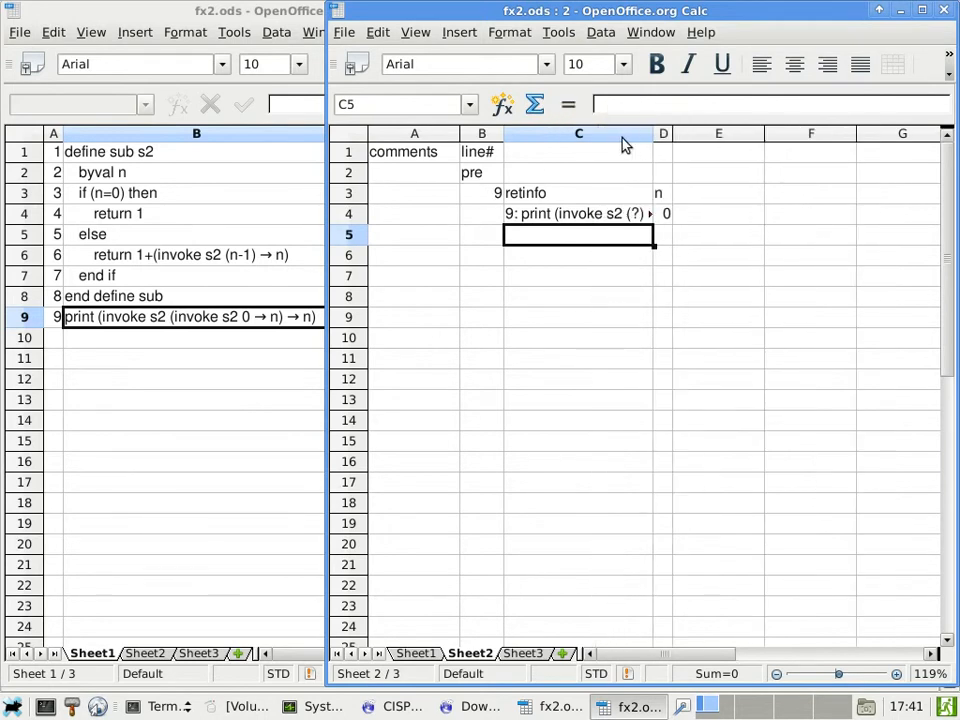
left_click(595, 133)
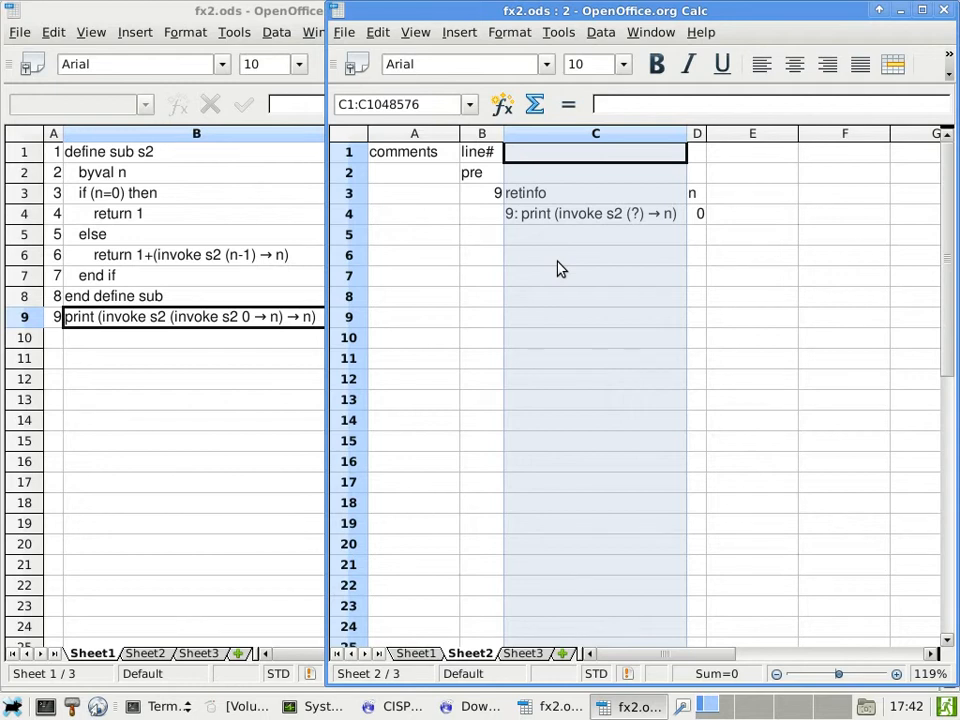
left_click(482, 234)
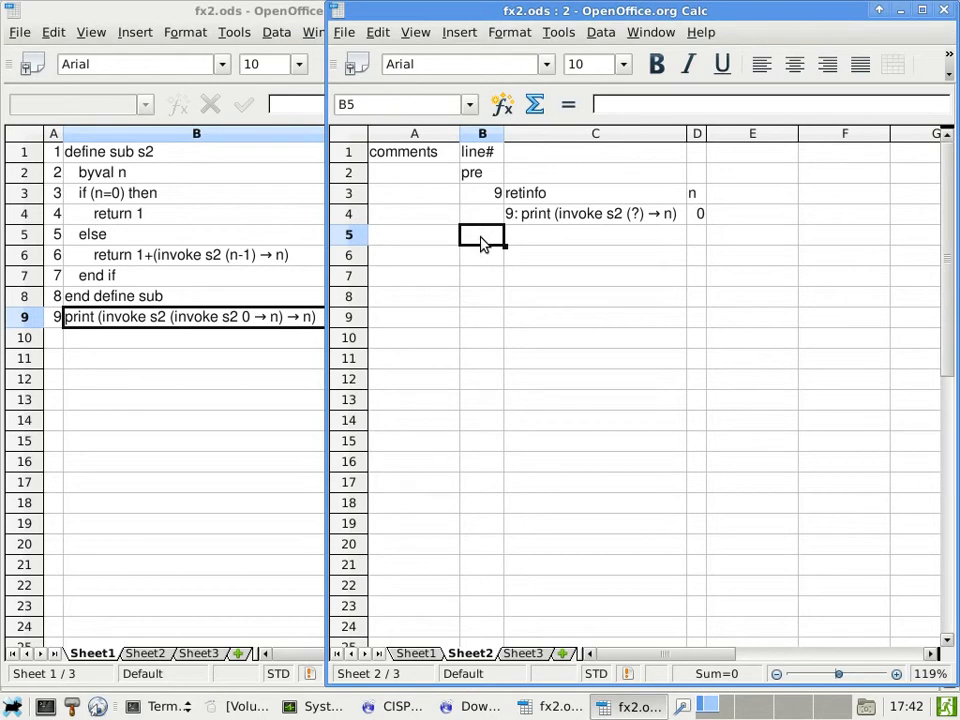
- Enter line# 3 with the comment '(n=0) is T' in the new trace row
type("3")
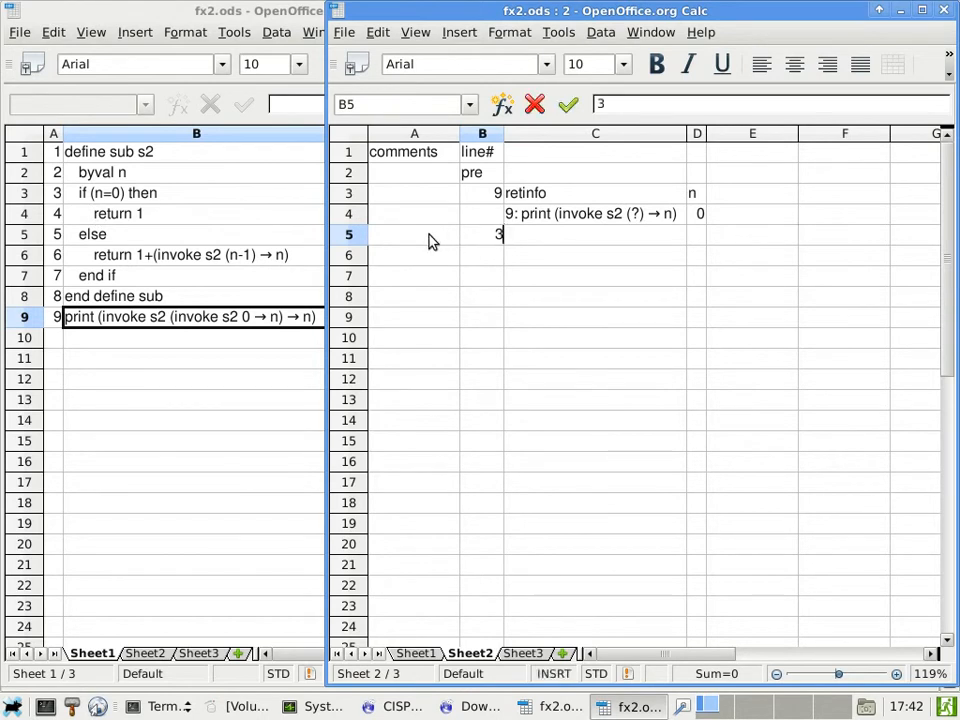
left_click(414, 234)
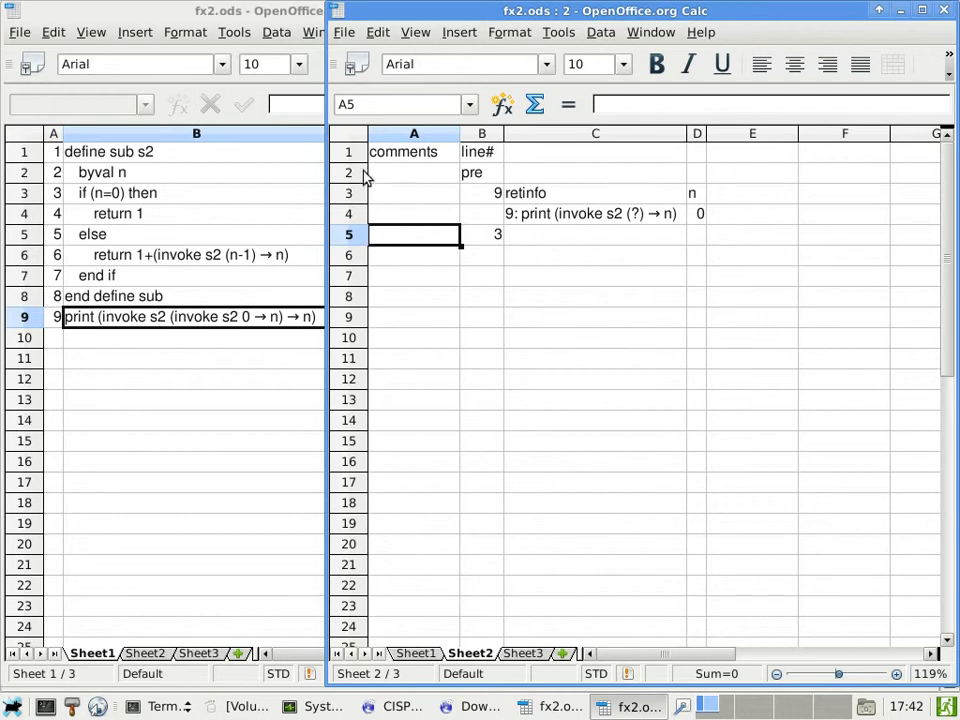
mouse_move(405, 243)
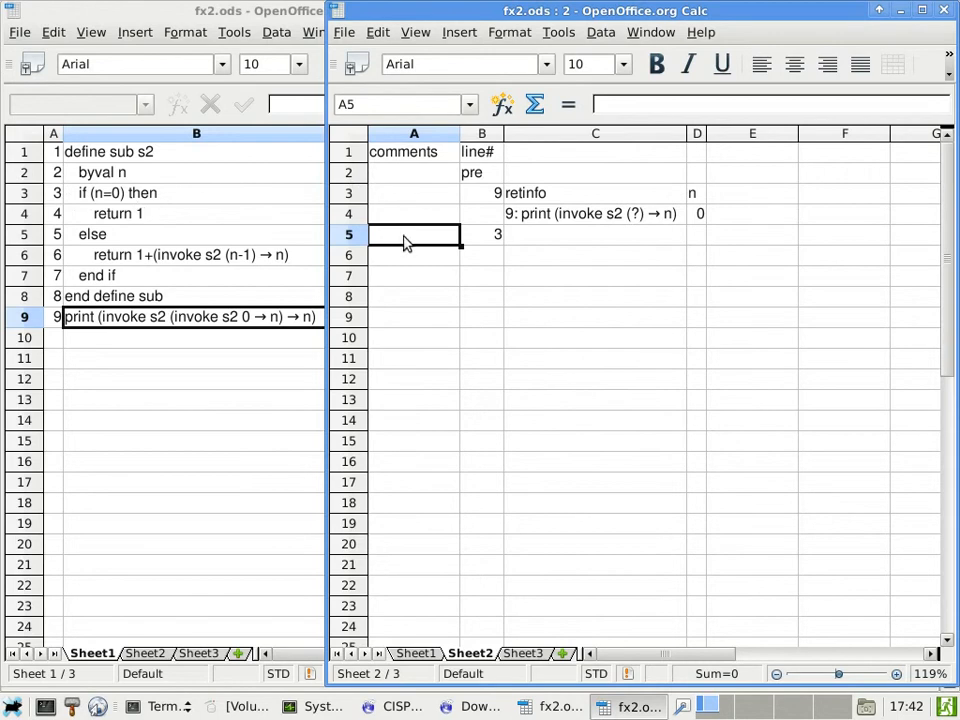
type("(")
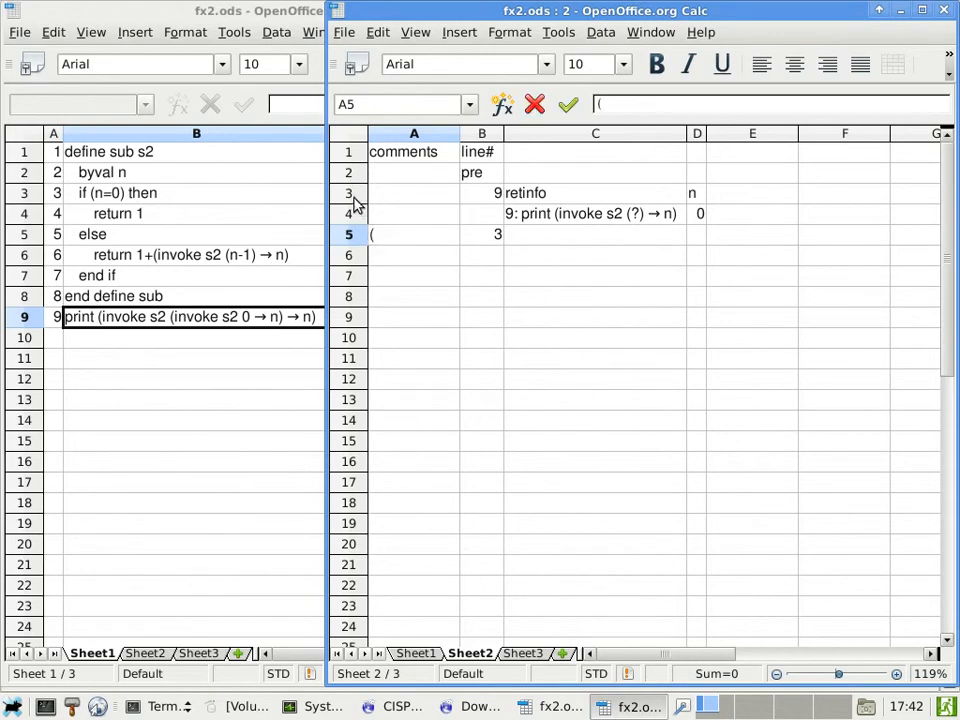
type("(n=0")
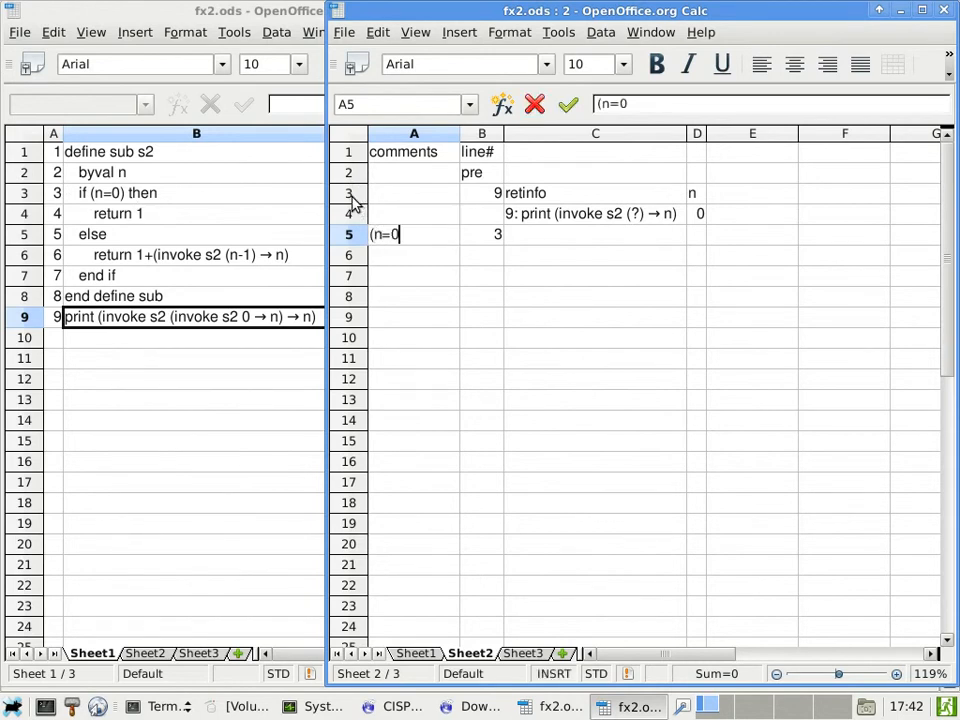
type(")")
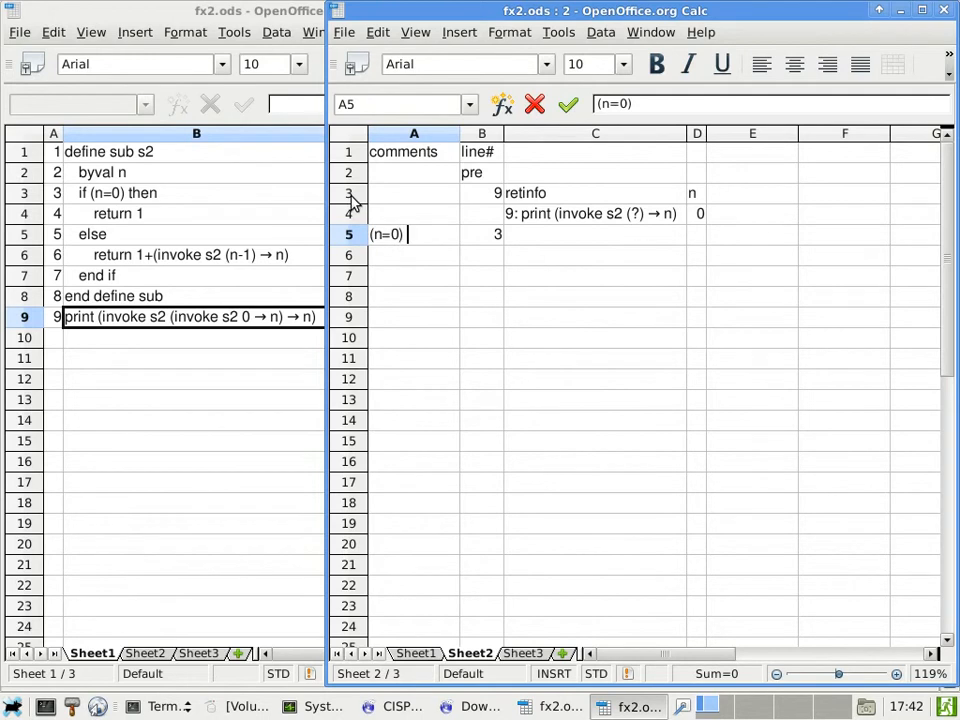
type("is T")
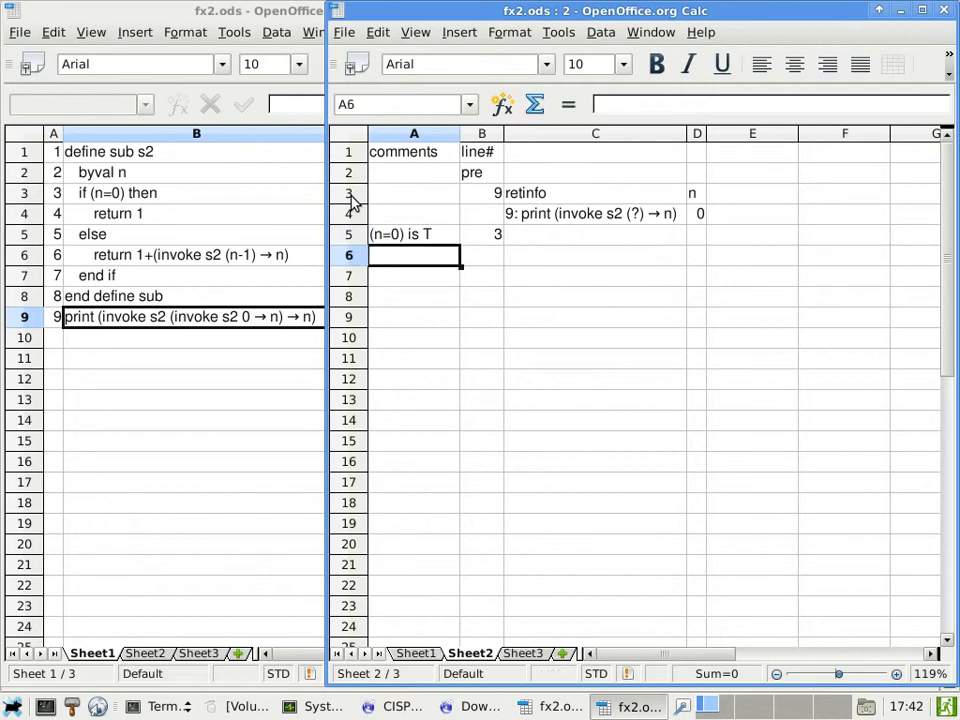
left_click(482, 255)
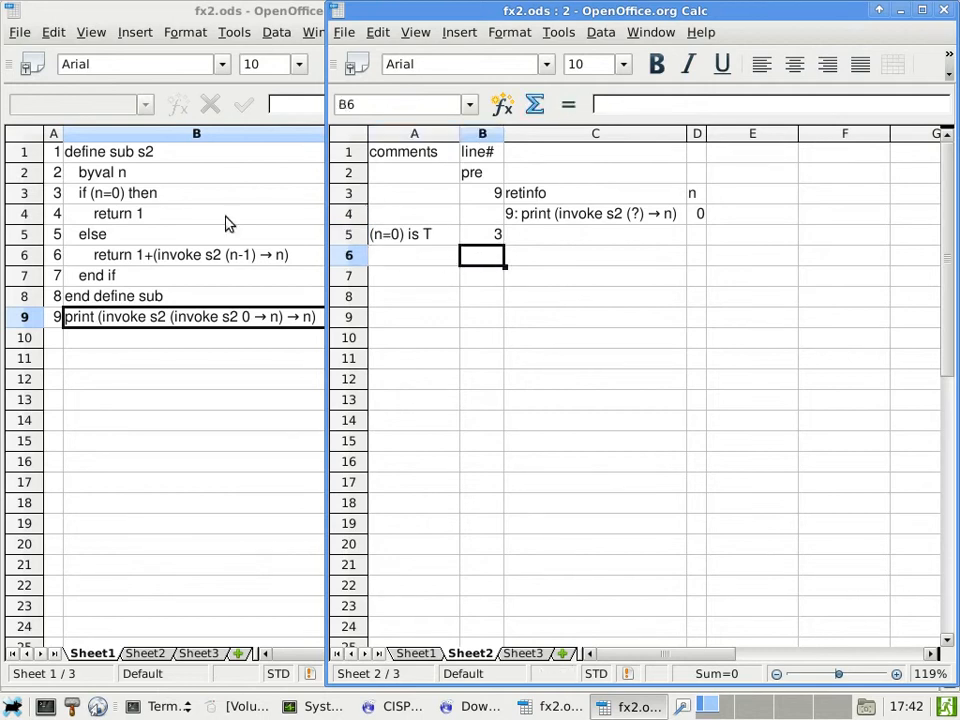
mouse_move(108, 205)
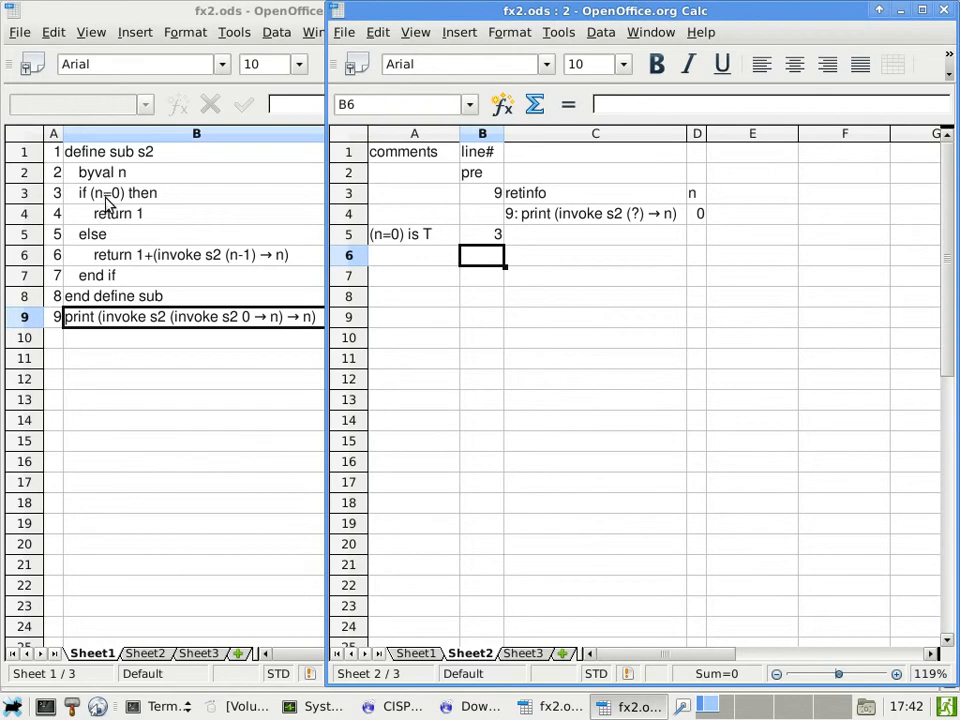
mouse_move(320, 278)
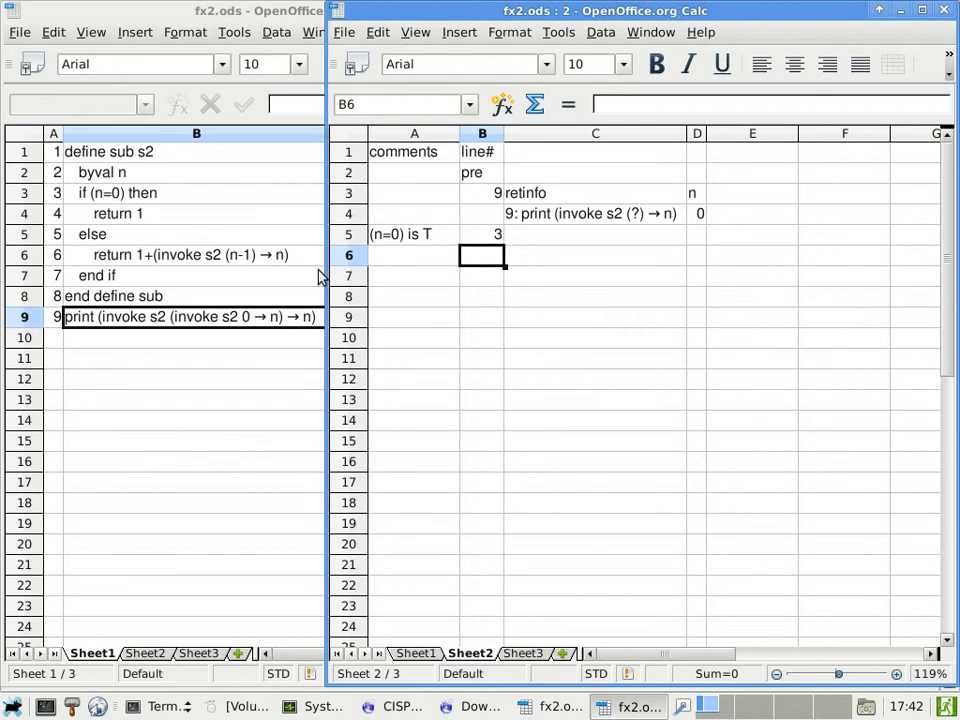
- Enter line# 4 in B6 and copy the C4 retinfo entry into C6
type("4")
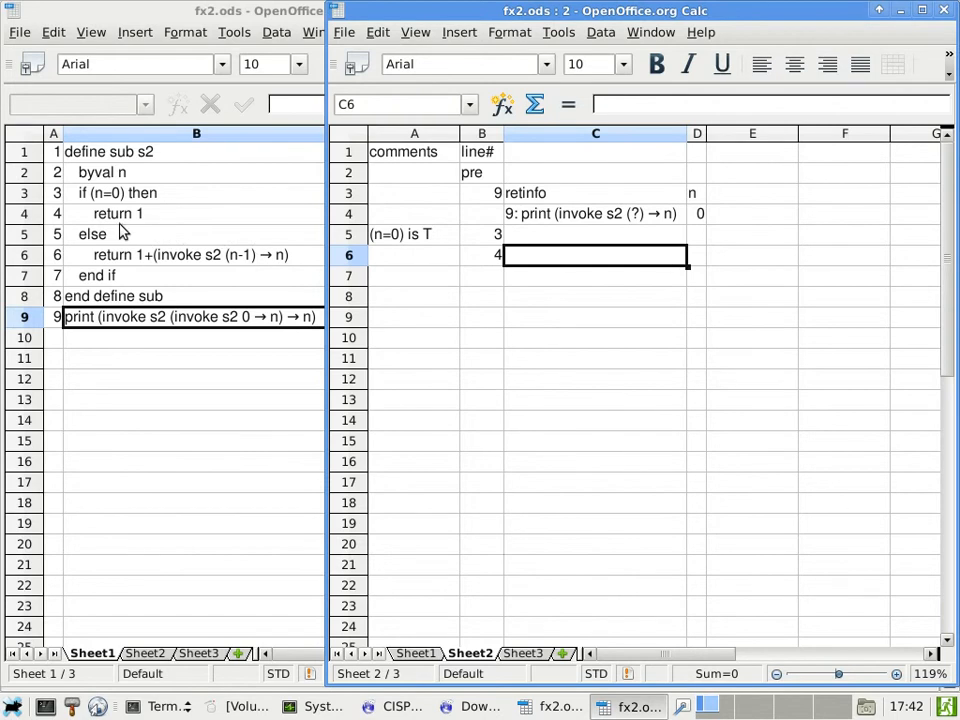
mouse_move(669, 196)
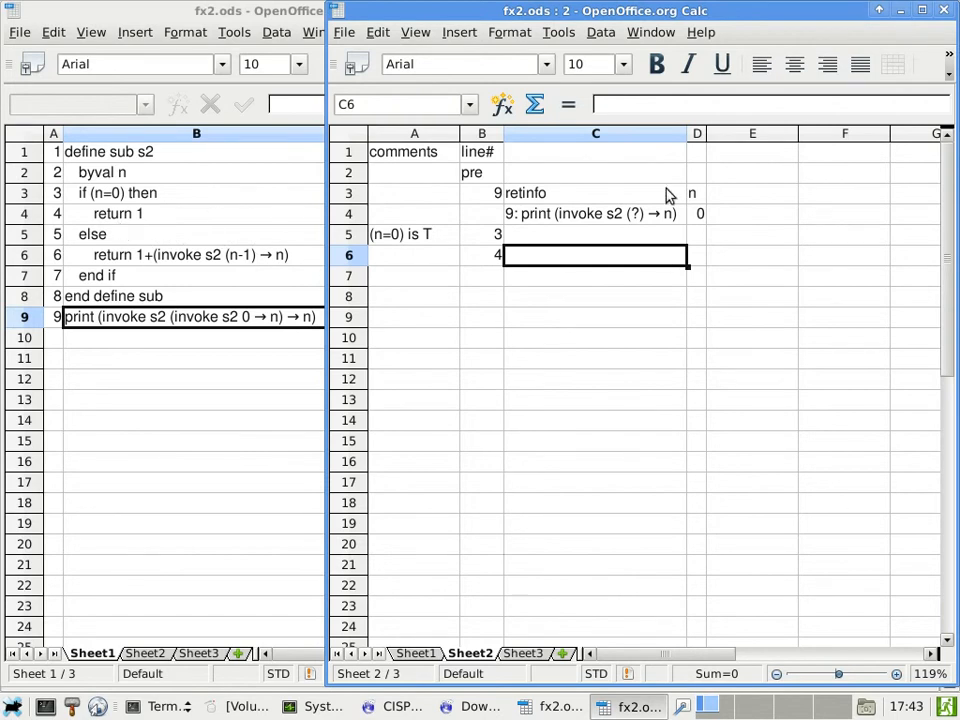
mouse_move(640, 218)
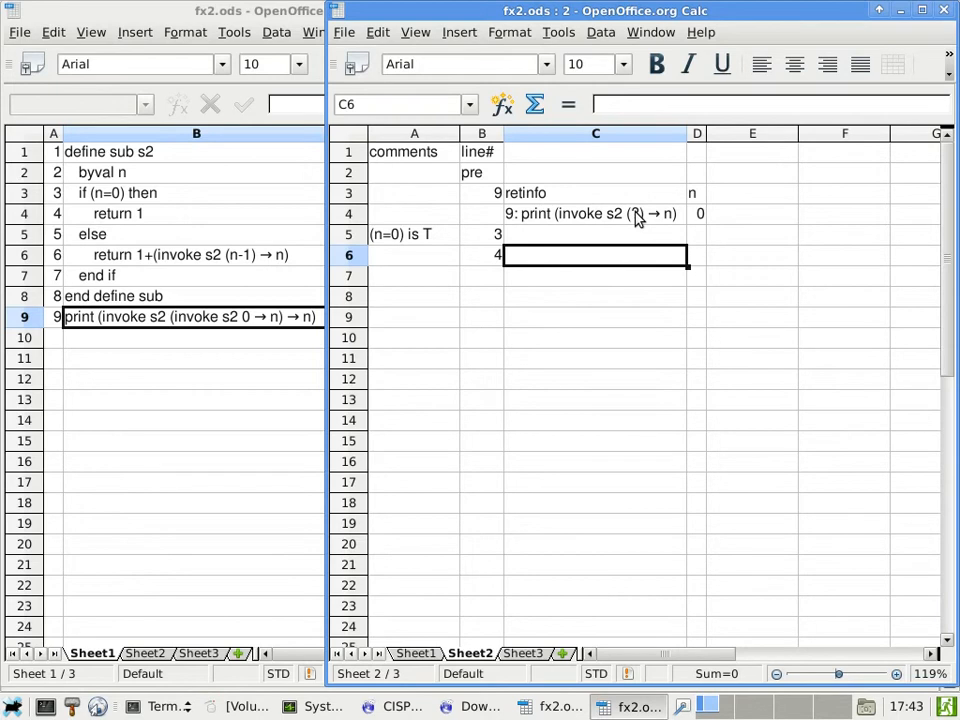
left_click(595, 214)
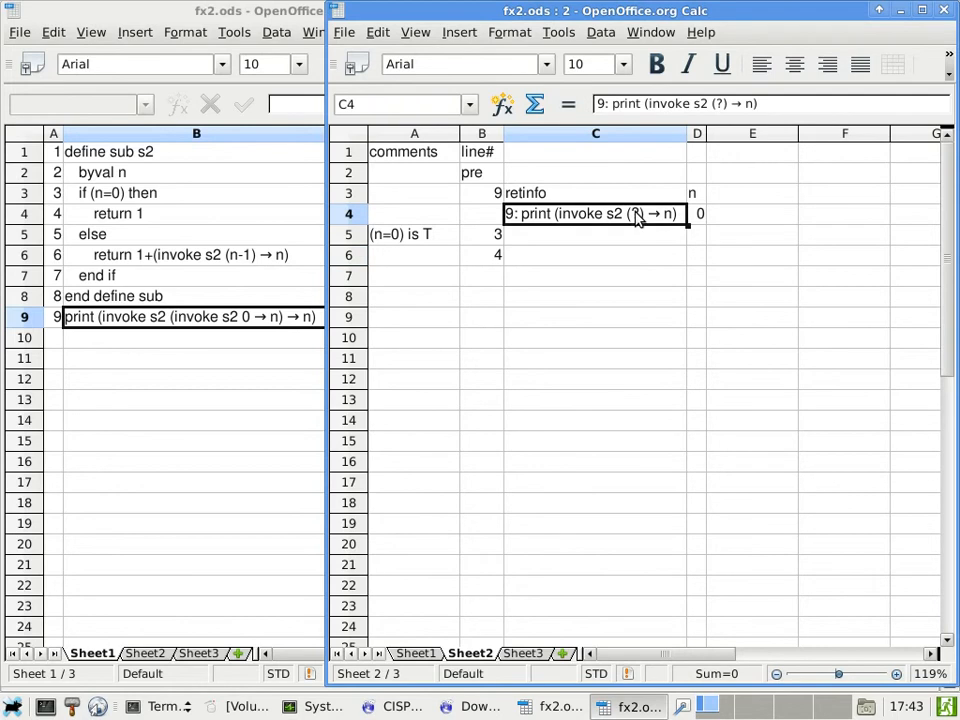
left_click(595, 254)
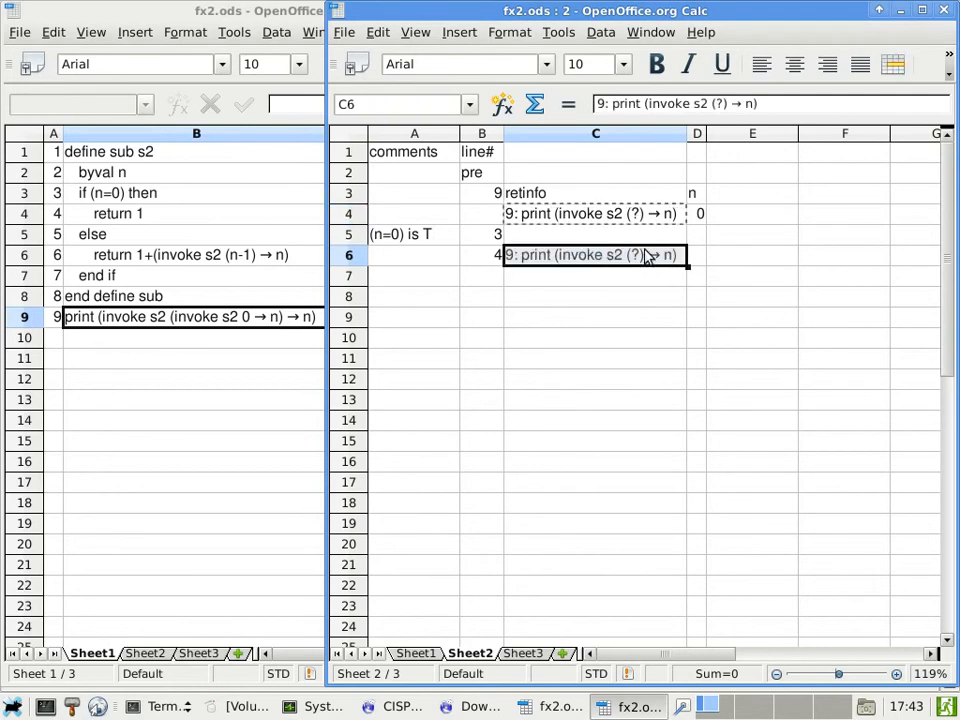
mouse_move(718, 104)
type("1")
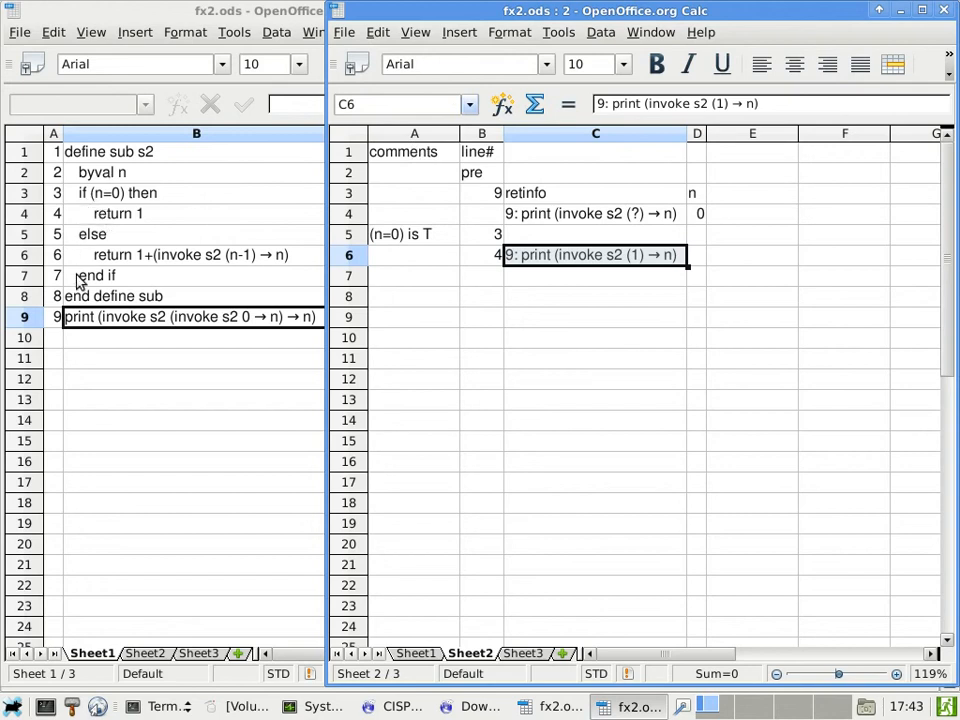
mouse_move(85, 305)
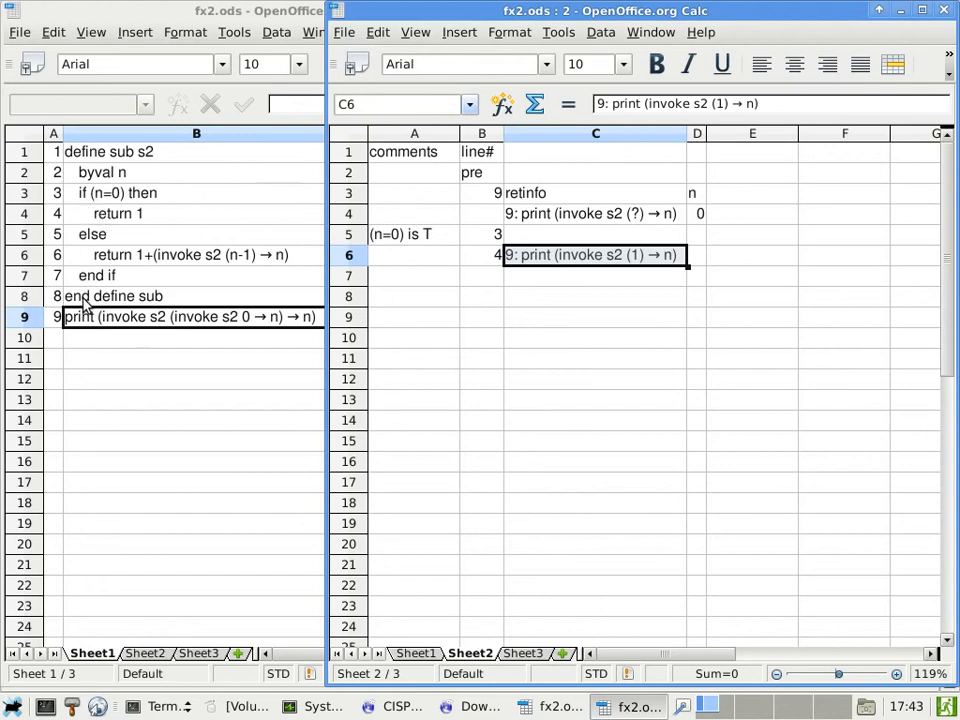
- Fill C7:D7 with a row of X's marking the retinfo and n columns deallocated
left_click(482, 275)
type("8")
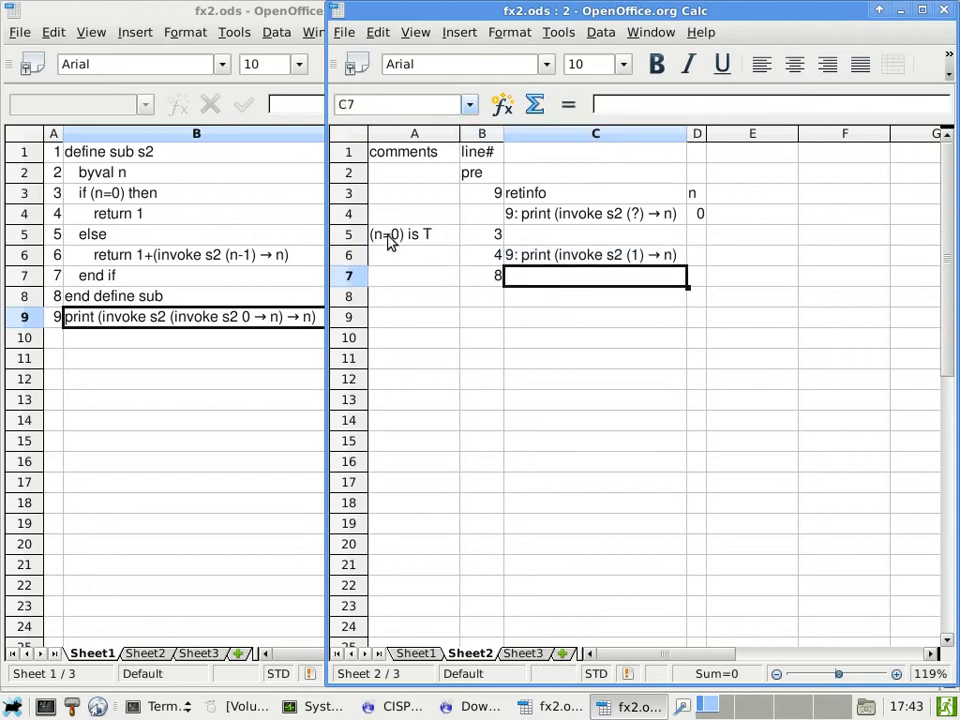
left_click_drag(595, 276, 697, 276)
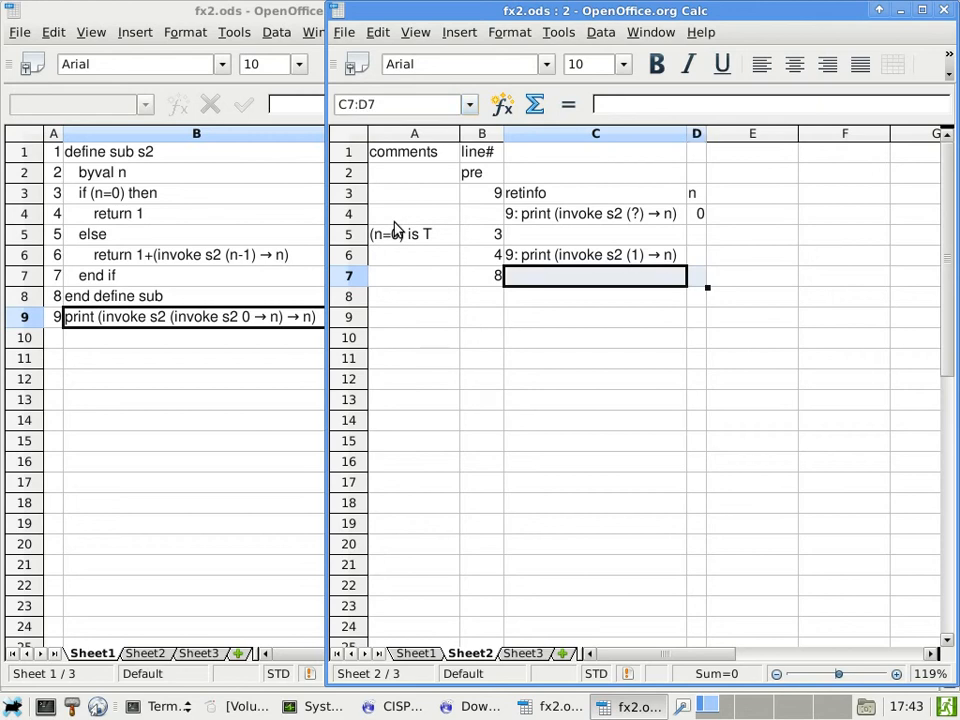
type("XX")
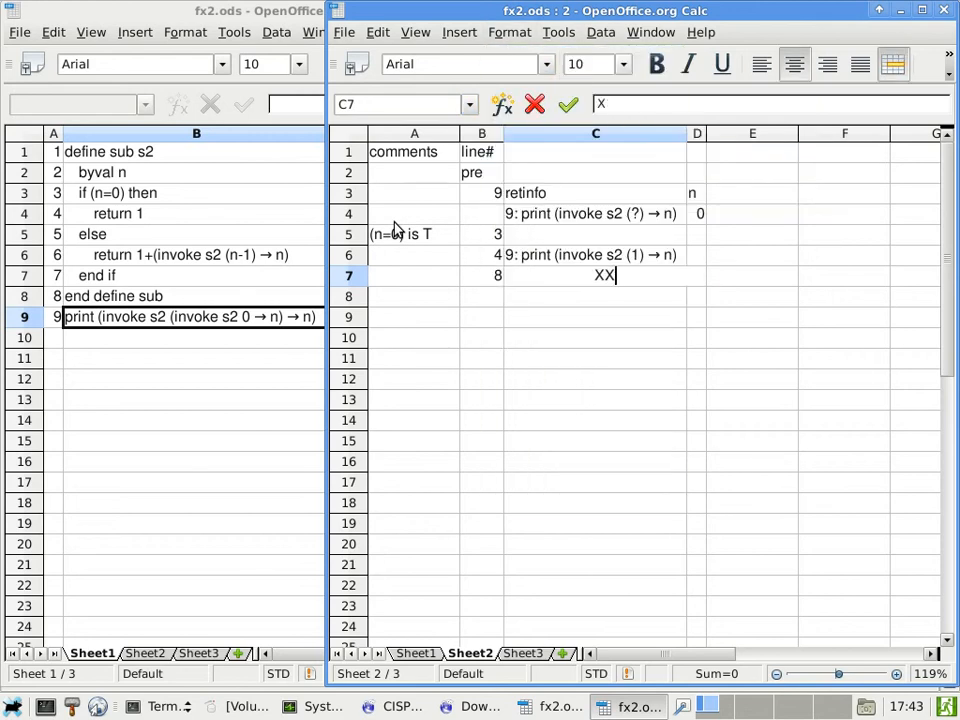
type("XXXXXXXXXXXXXXX")
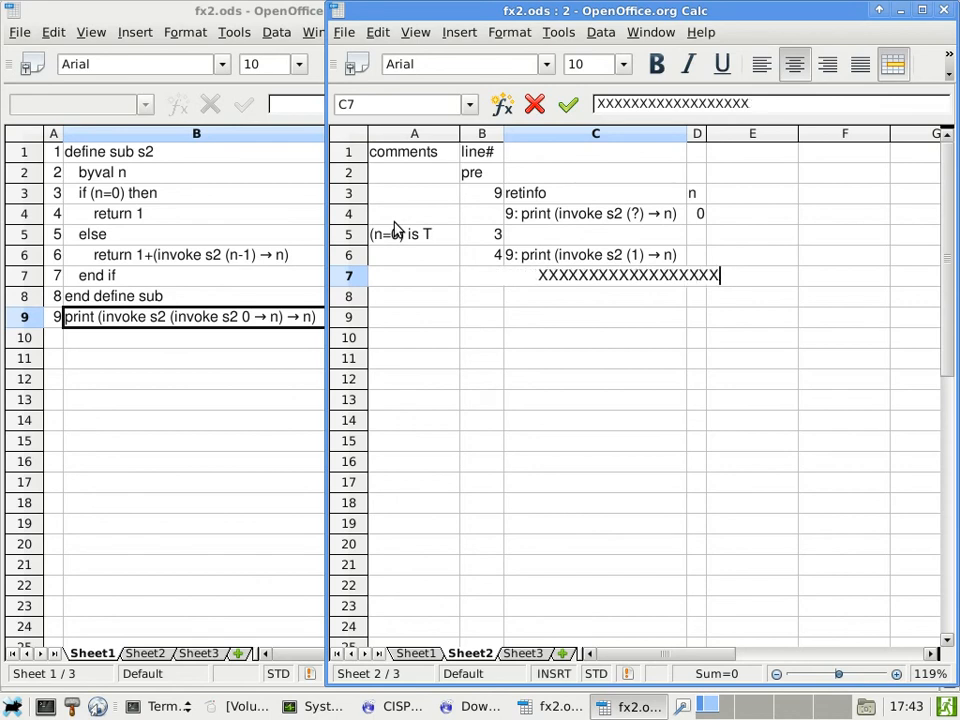
key("Return")
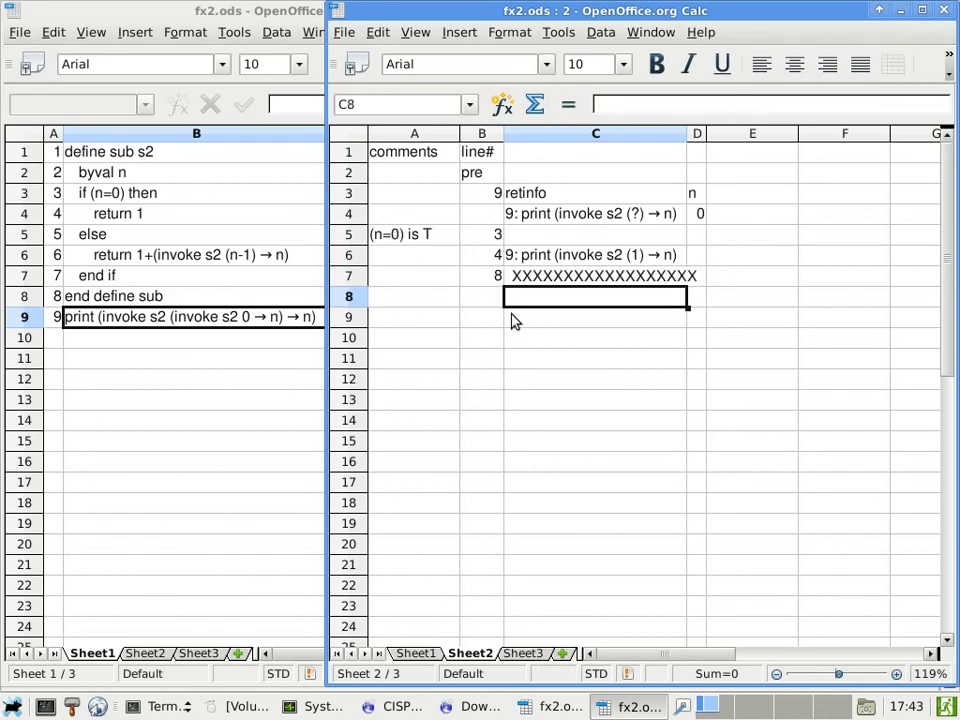
left_click(482, 296)
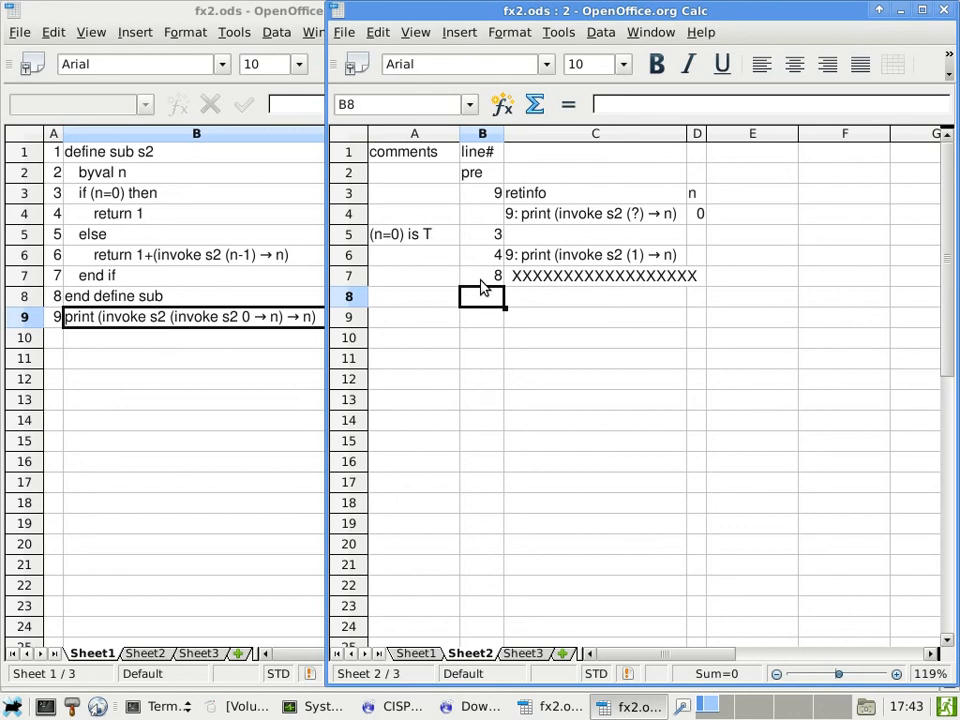
mouse_move(533, 302)
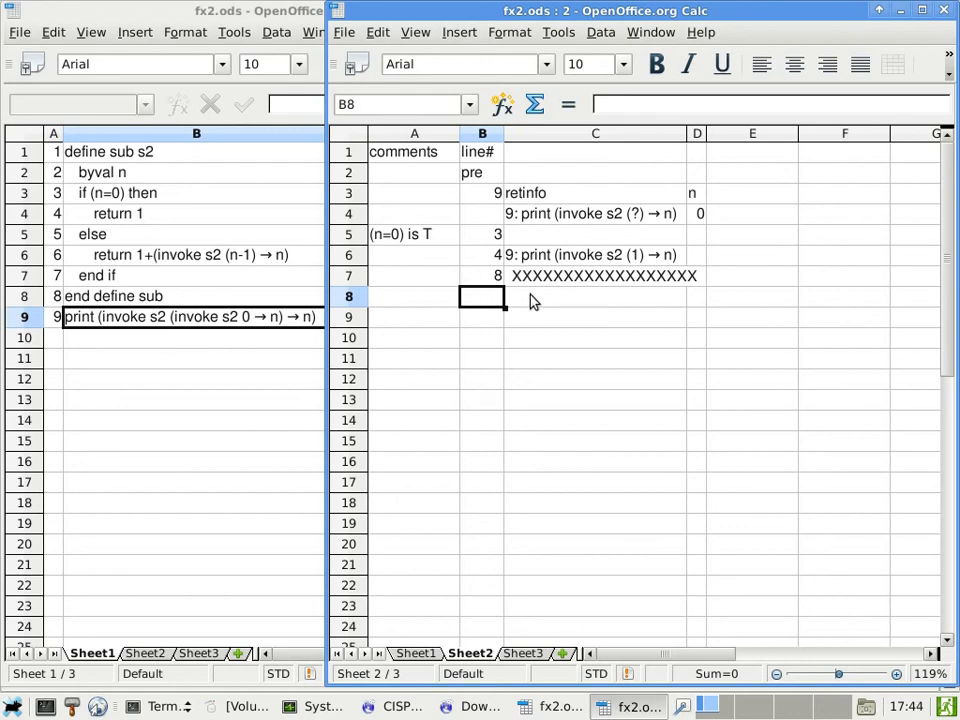
mouse_move(503, 254)
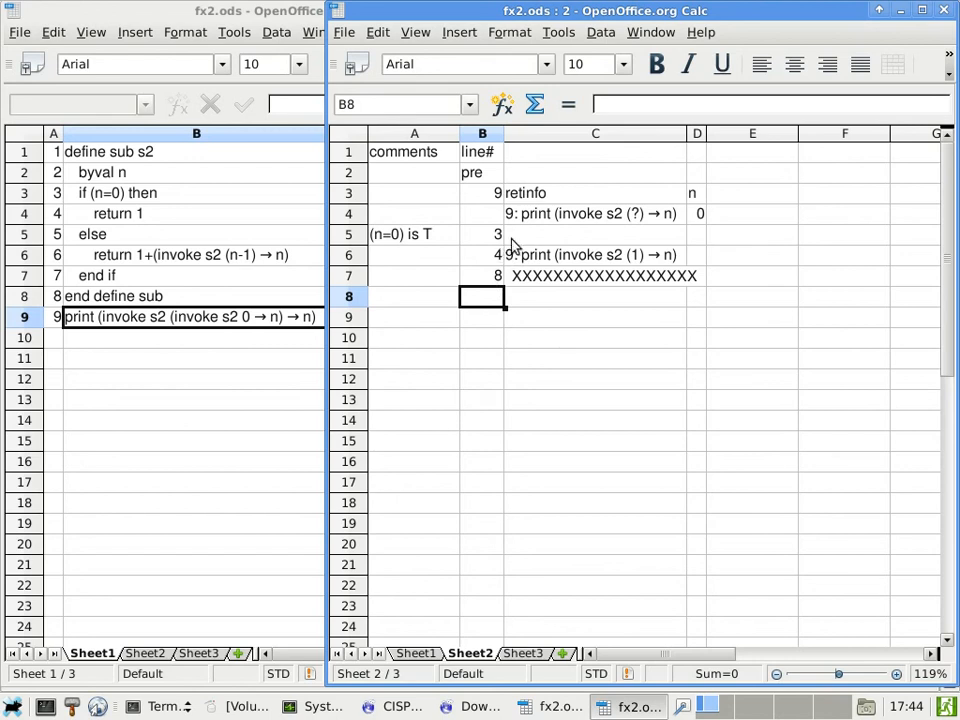
mouse_move(550, 263)
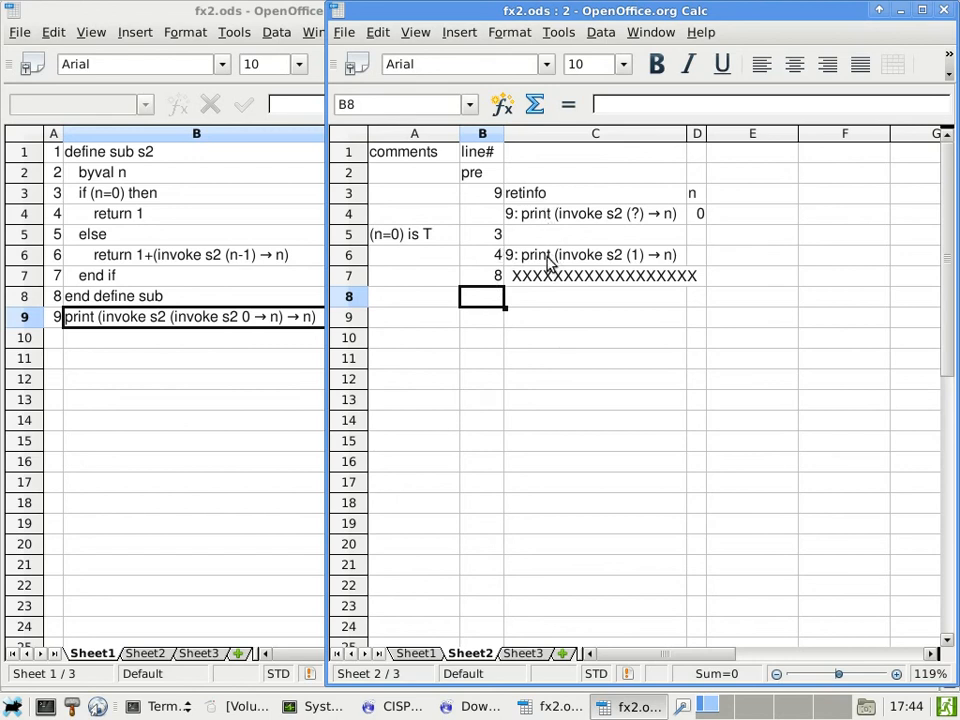
- Enter line# 9 in B8 below the X's row, then select C6
type("9")
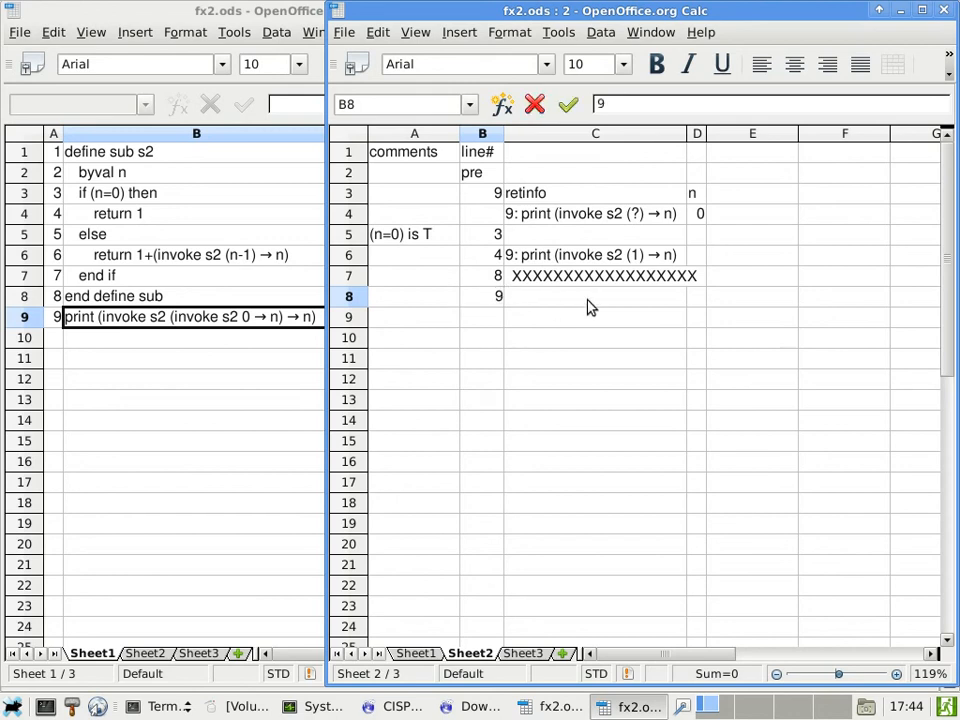
left_click(595, 296)
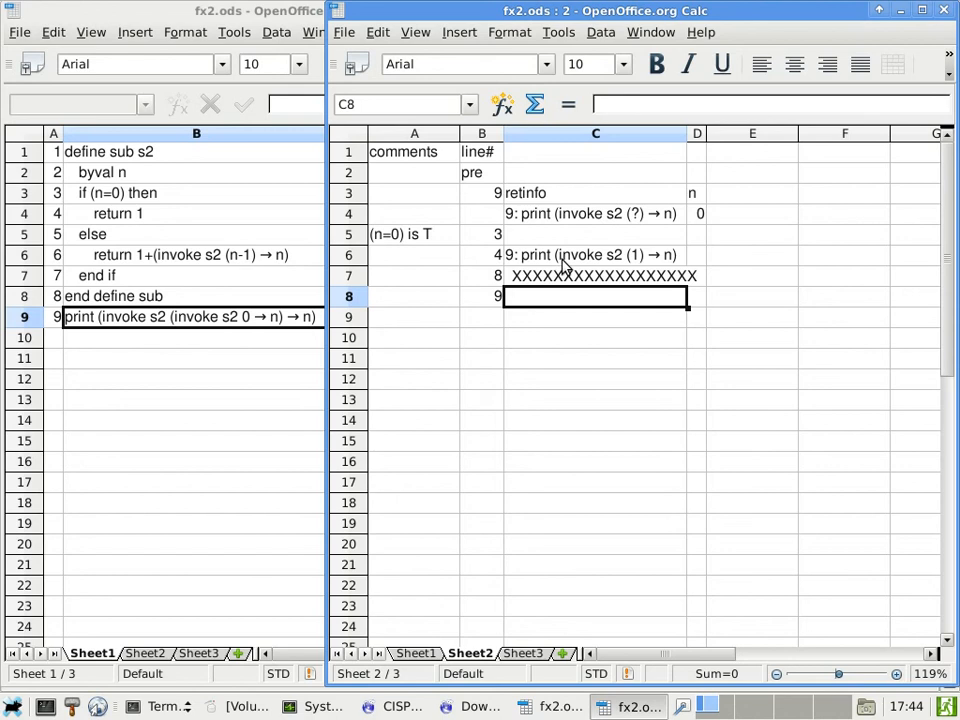
left_click(595, 254)
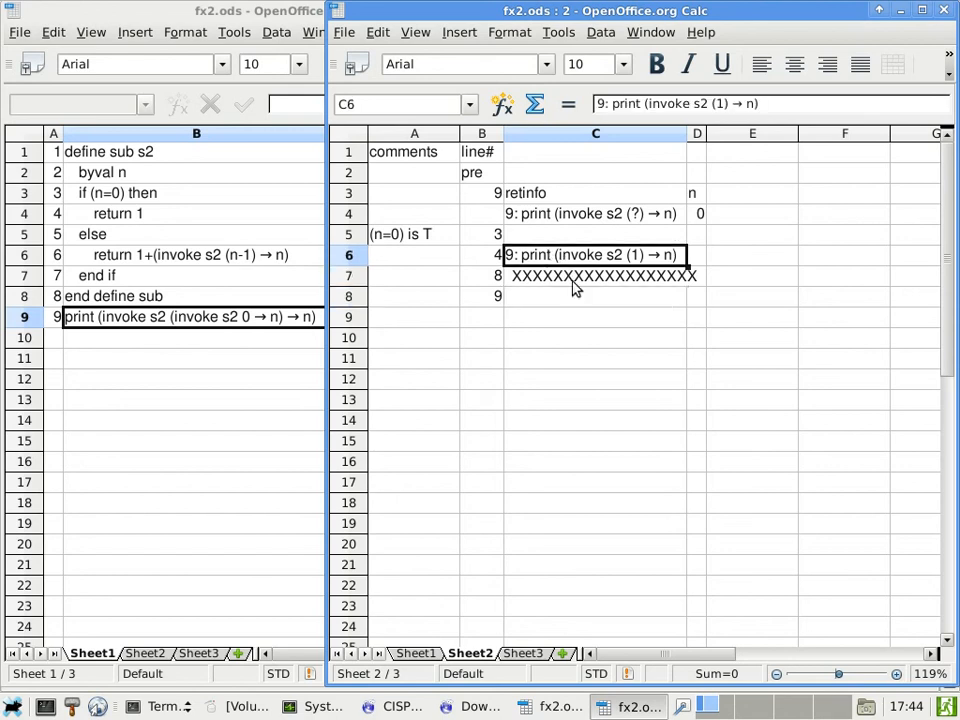
mouse_move(570, 280)
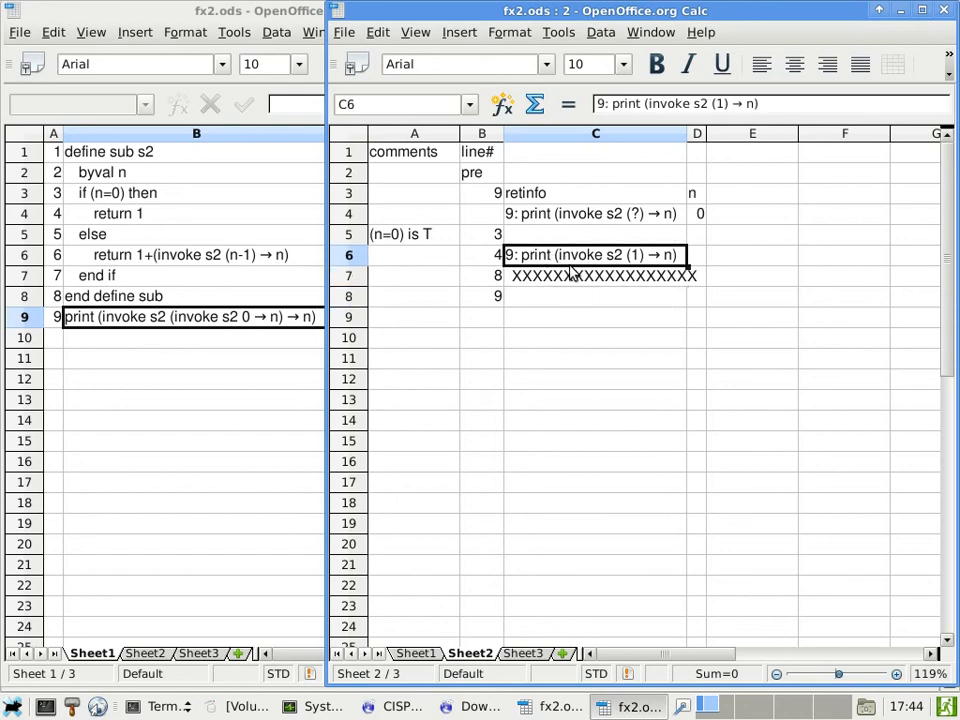